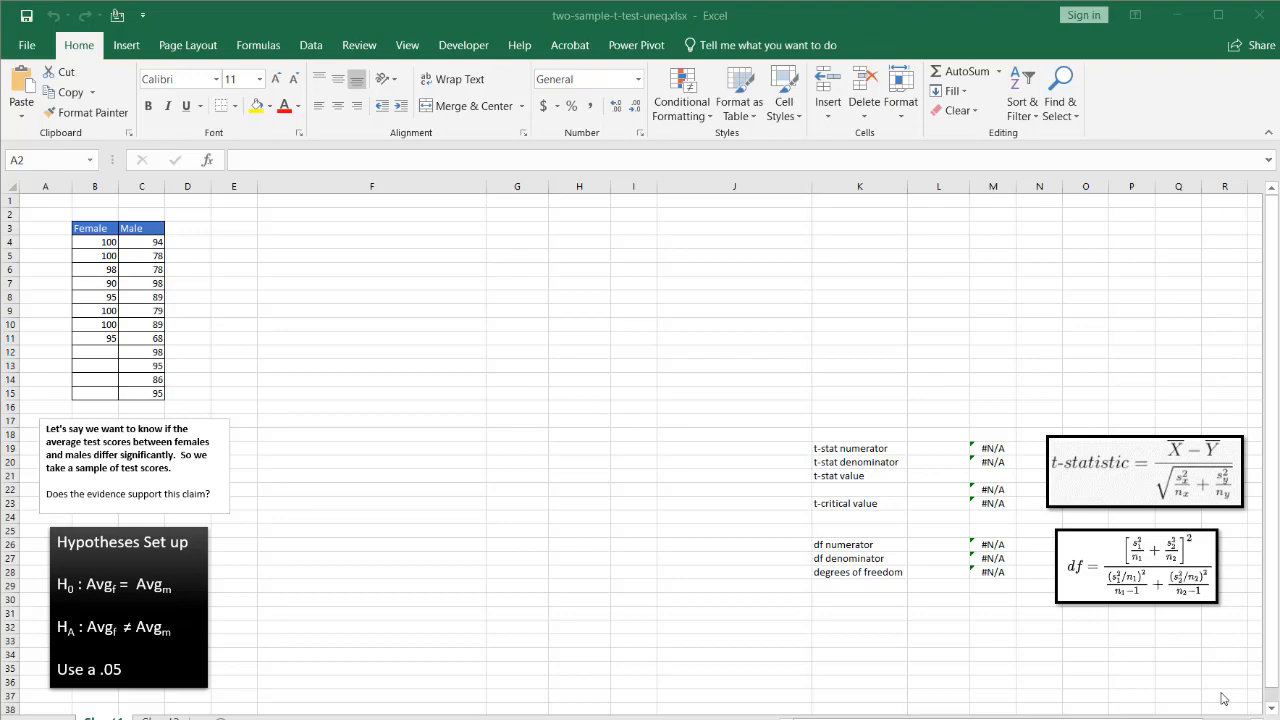
pyautogui.moveTo(750, 659)
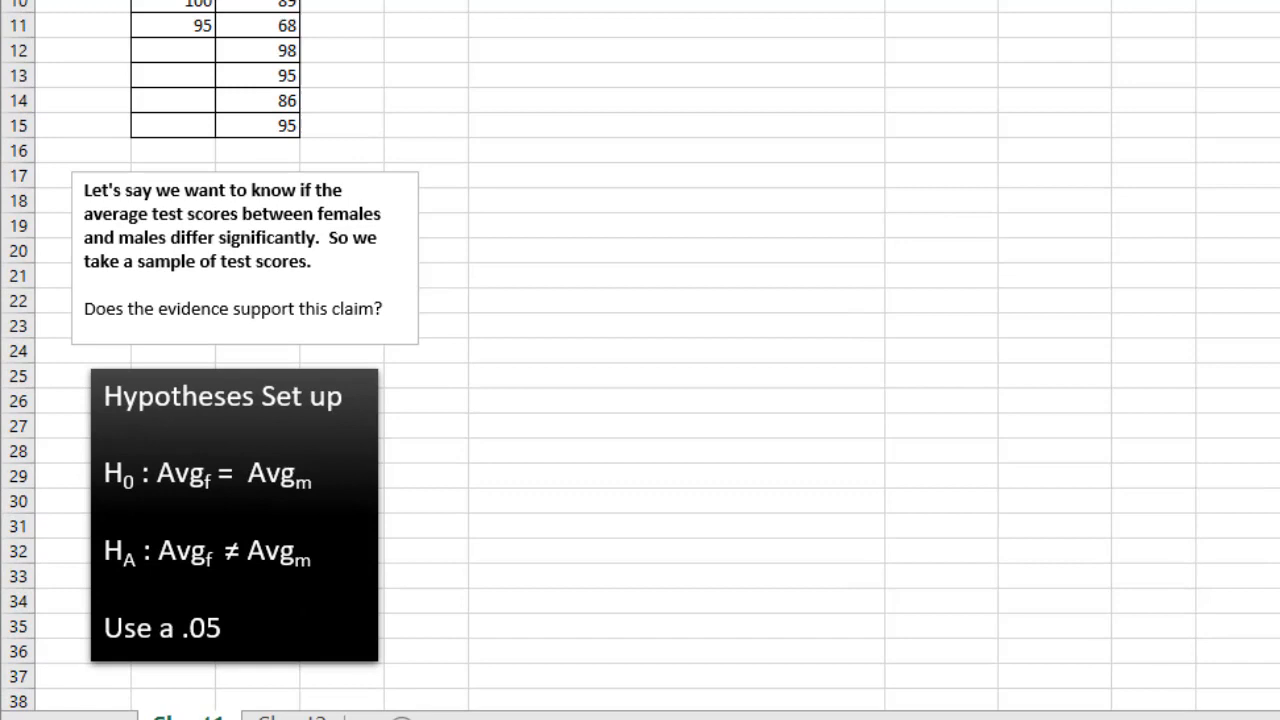
# - Open Data Analysis and select t-Test: Two-Sample Assuming Equal Variances from the tool list
pyautogui.scroll(-3)
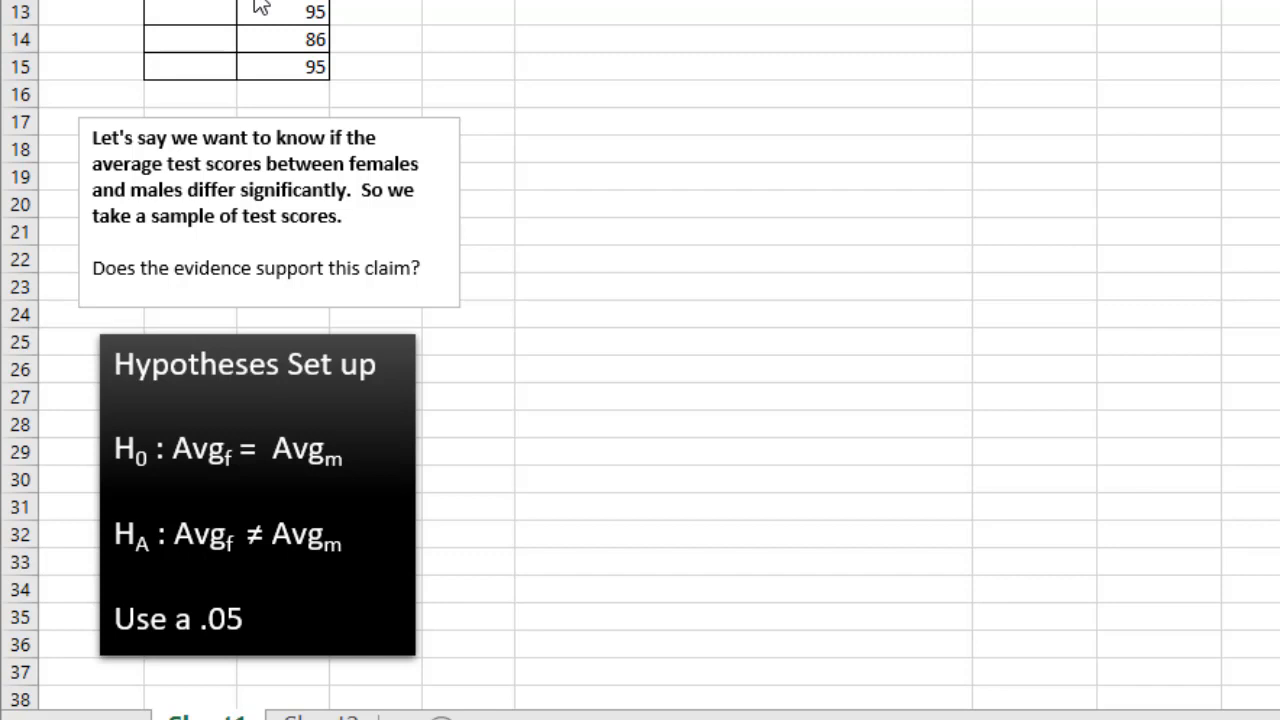
pyautogui.moveTo(241, 135)
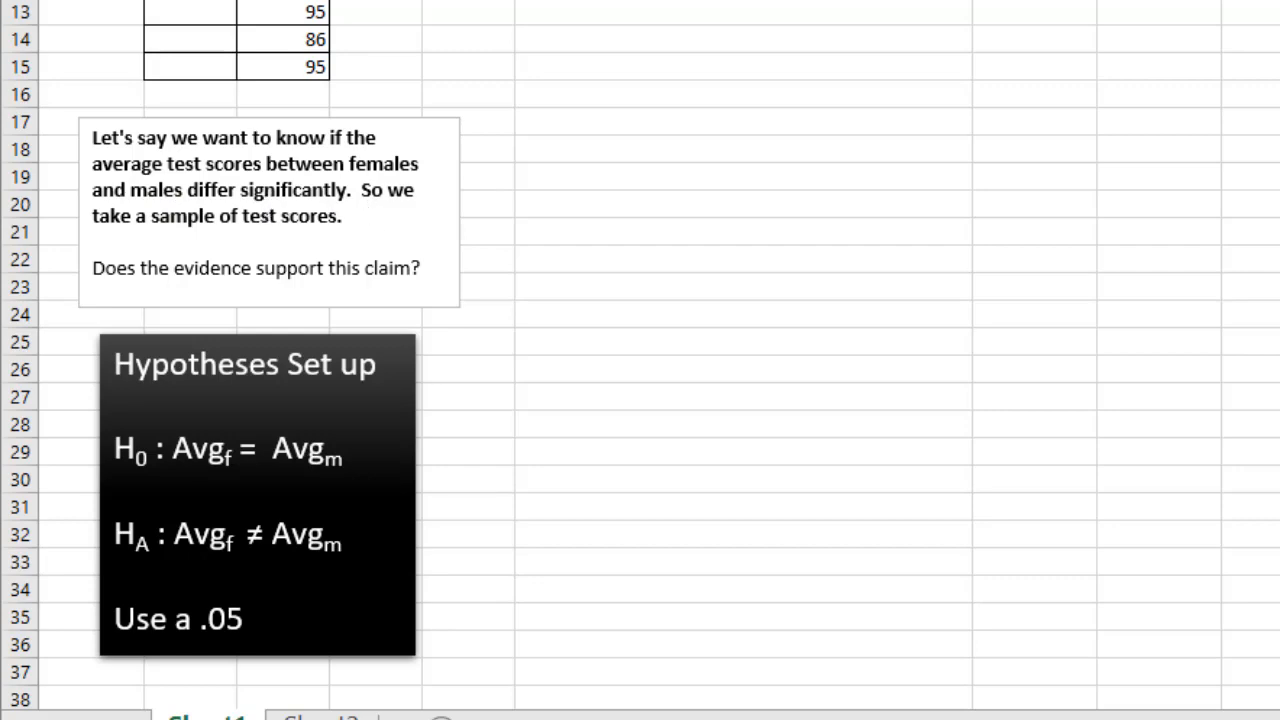
pyautogui.scroll(3)
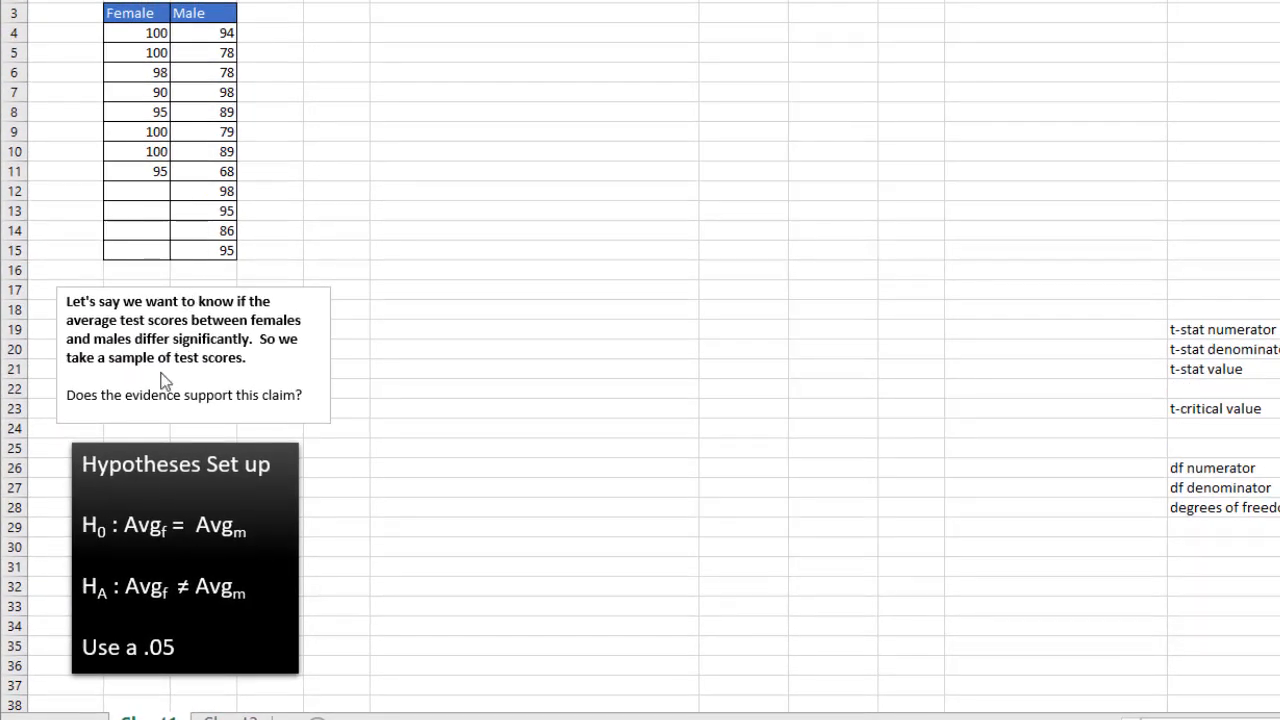
pyautogui.moveTo(128, 337)
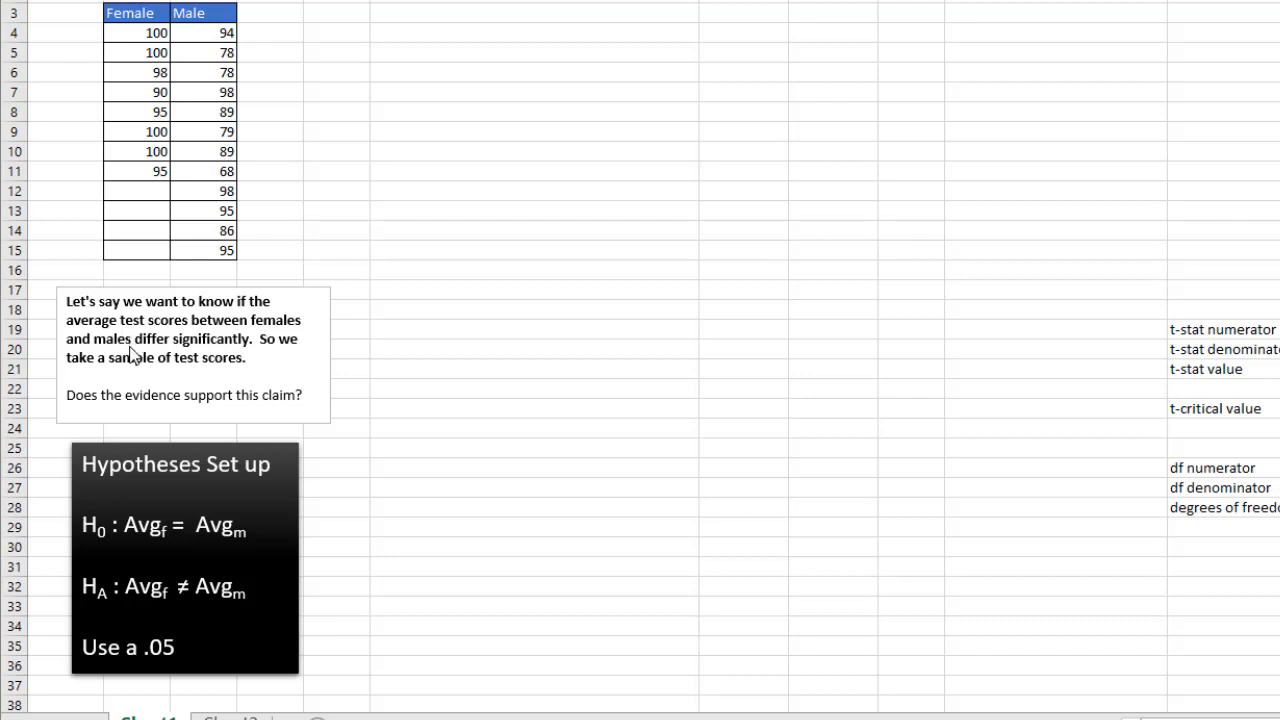
pyautogui.moveTo(150, 350)
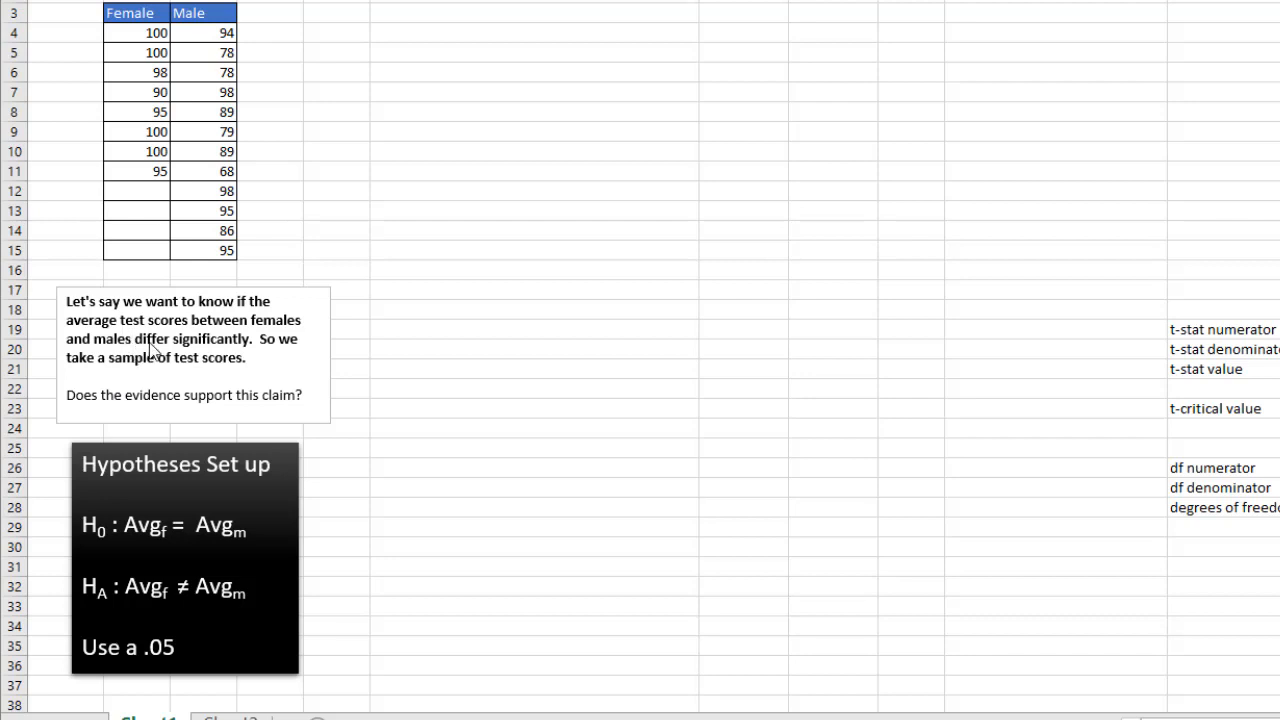
pyautogui.moveTo(63, 463)
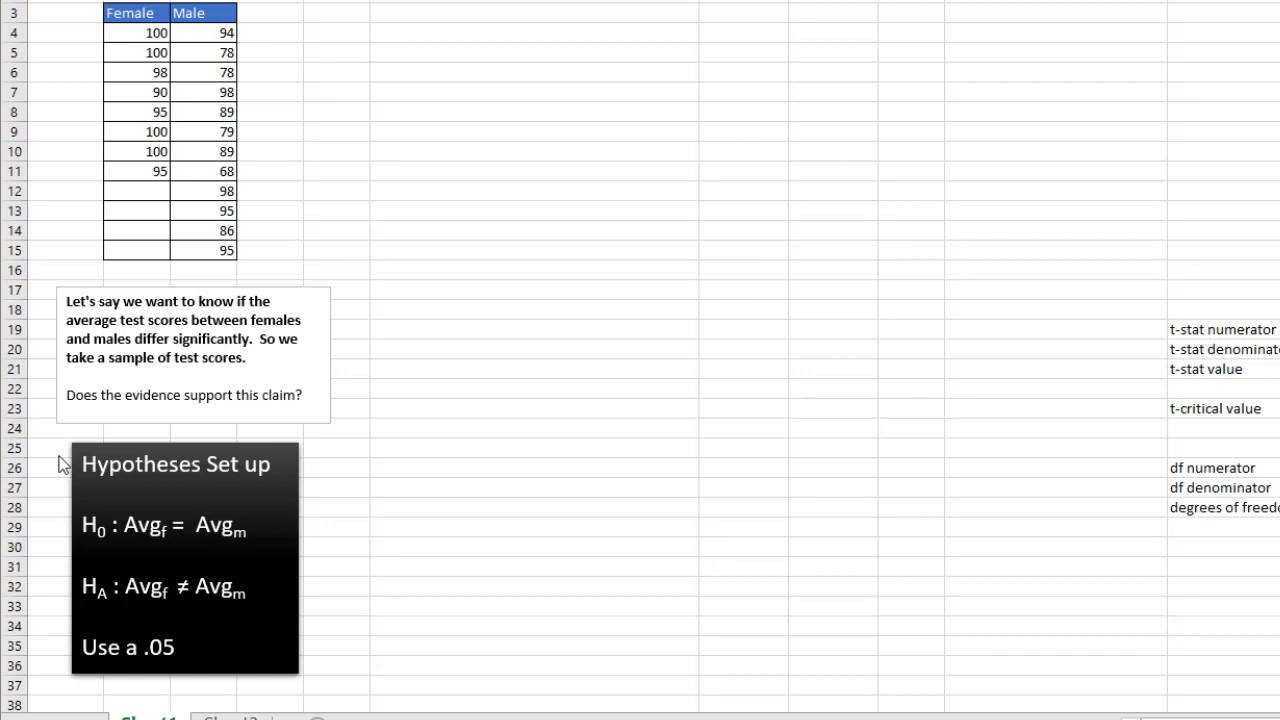
pyautogui.moveTo(148, 517)
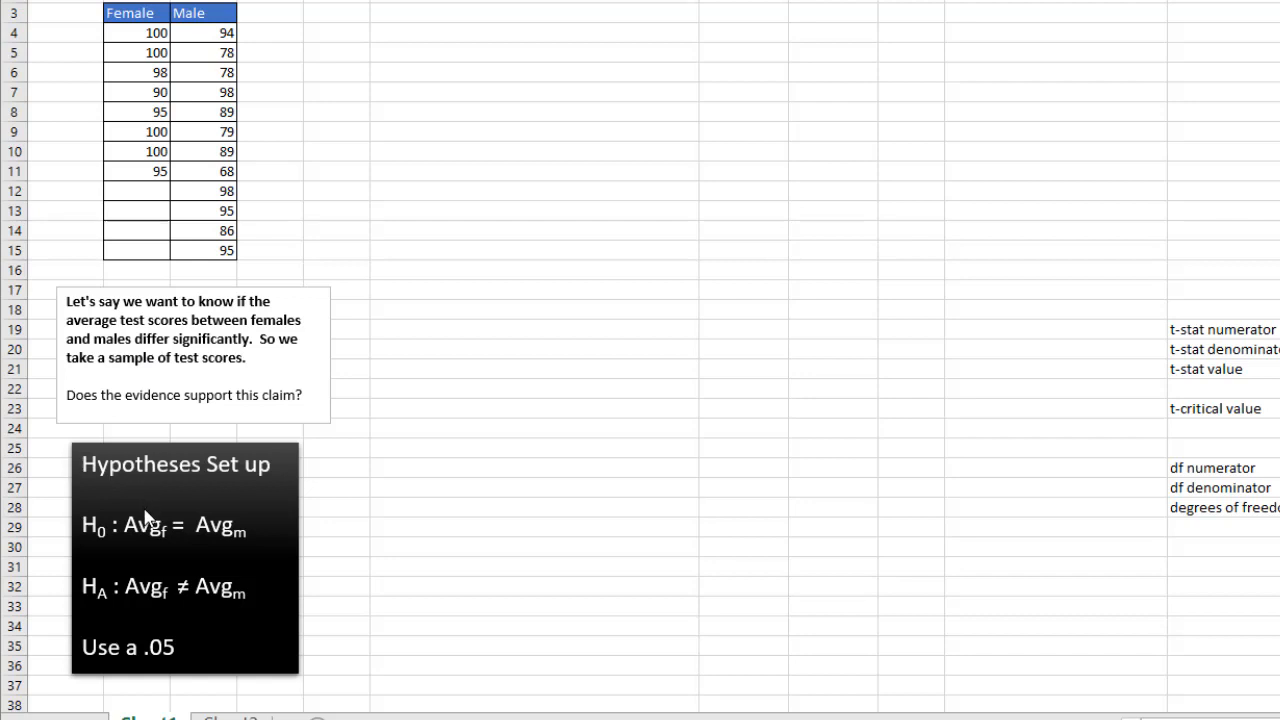
pyautogui.moveTo(108, 543)
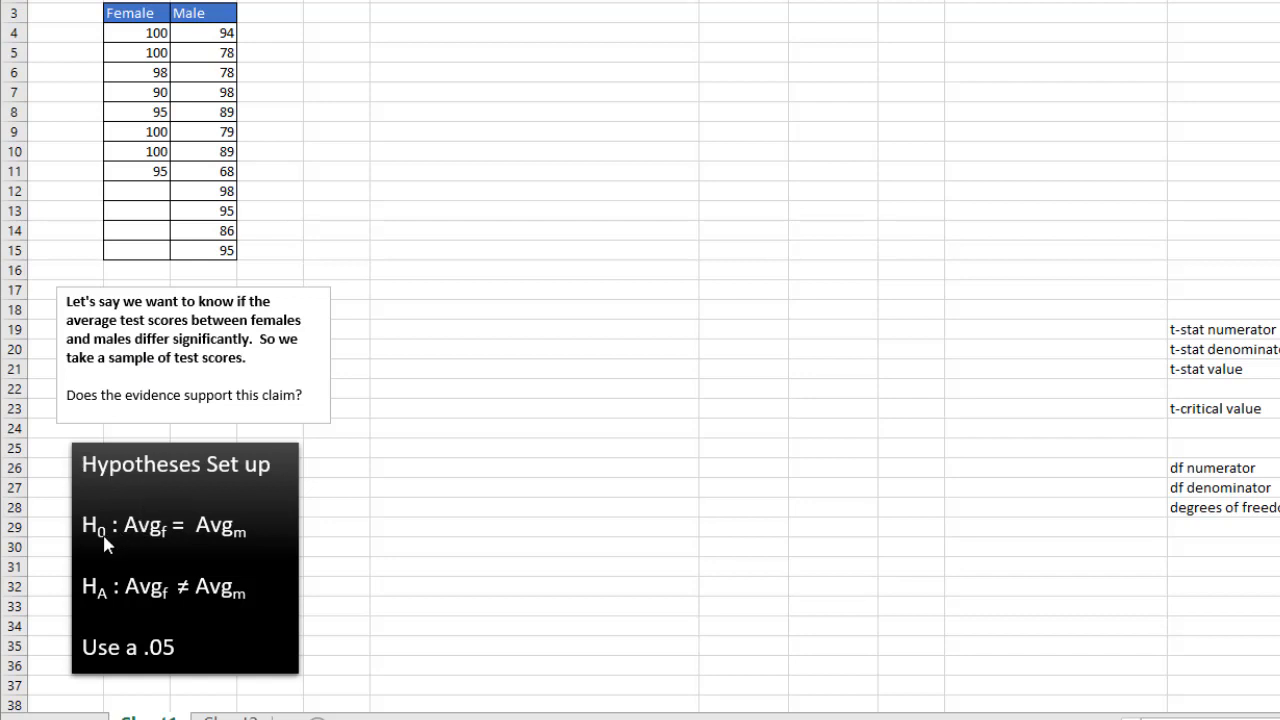
pyautogui.moveTo(152, 543)
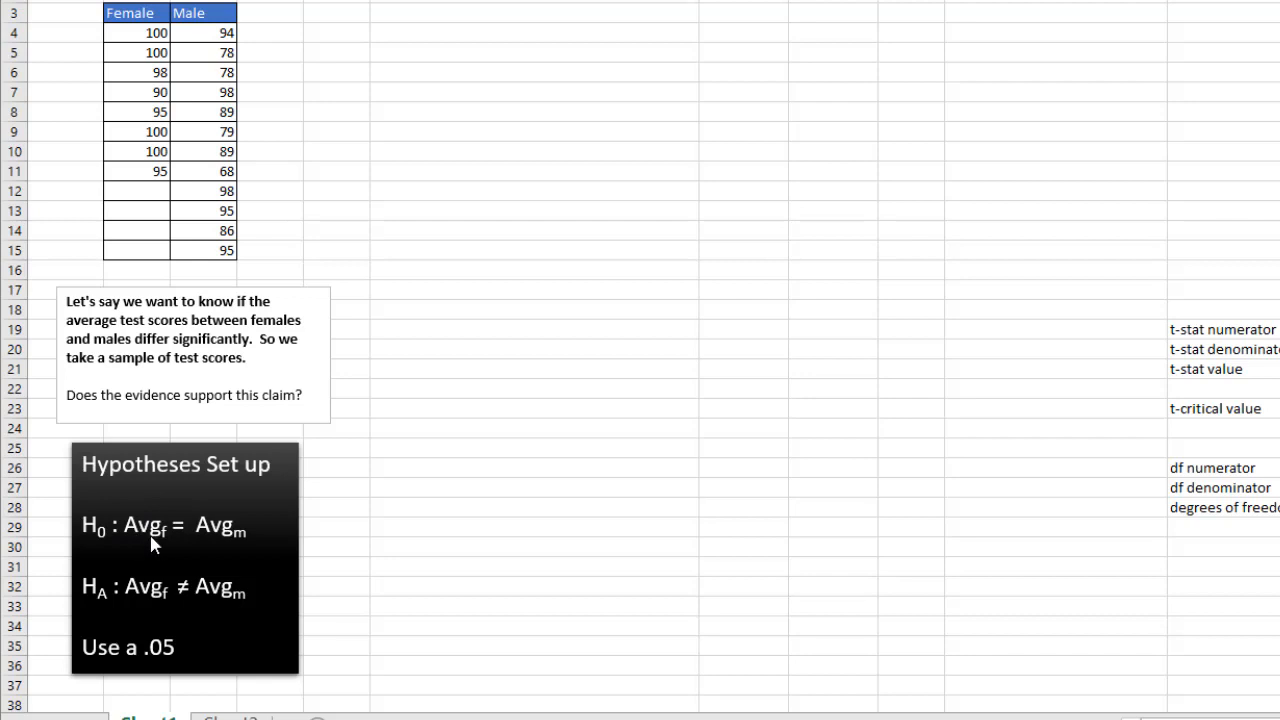
pyautogui.moveTo(200, 543)
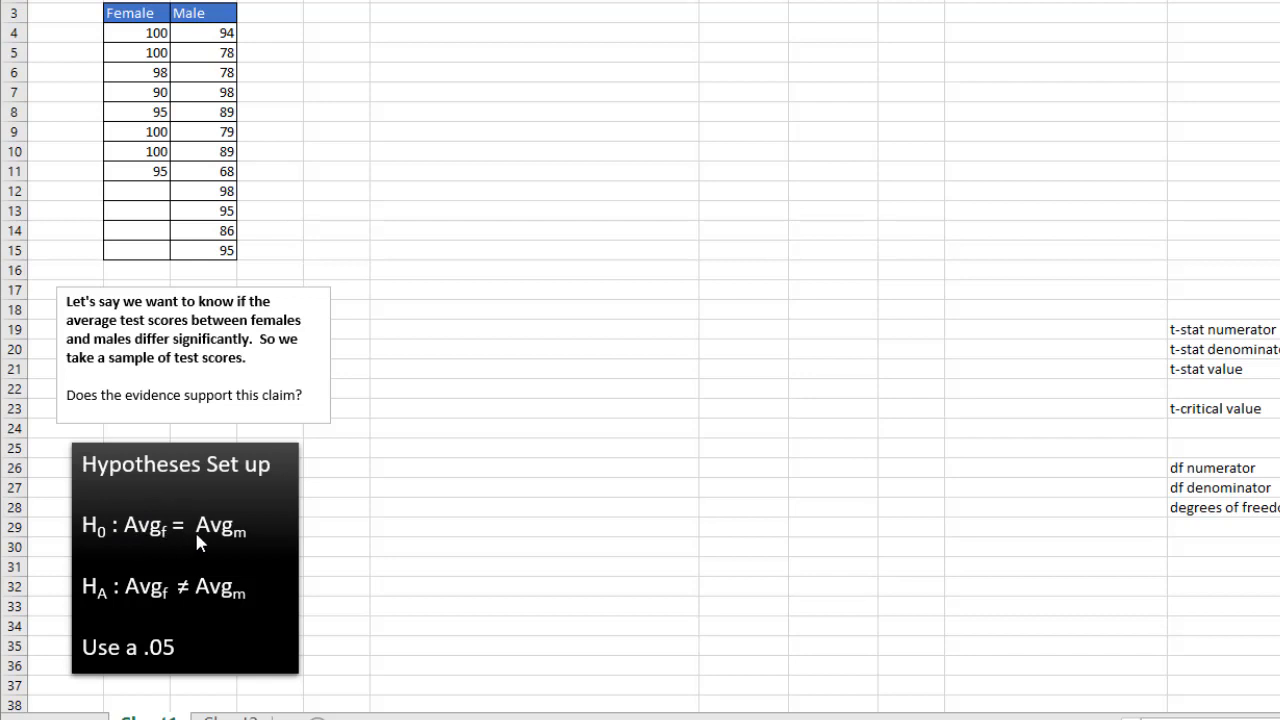
pyautogui.moveTo(138, 595)
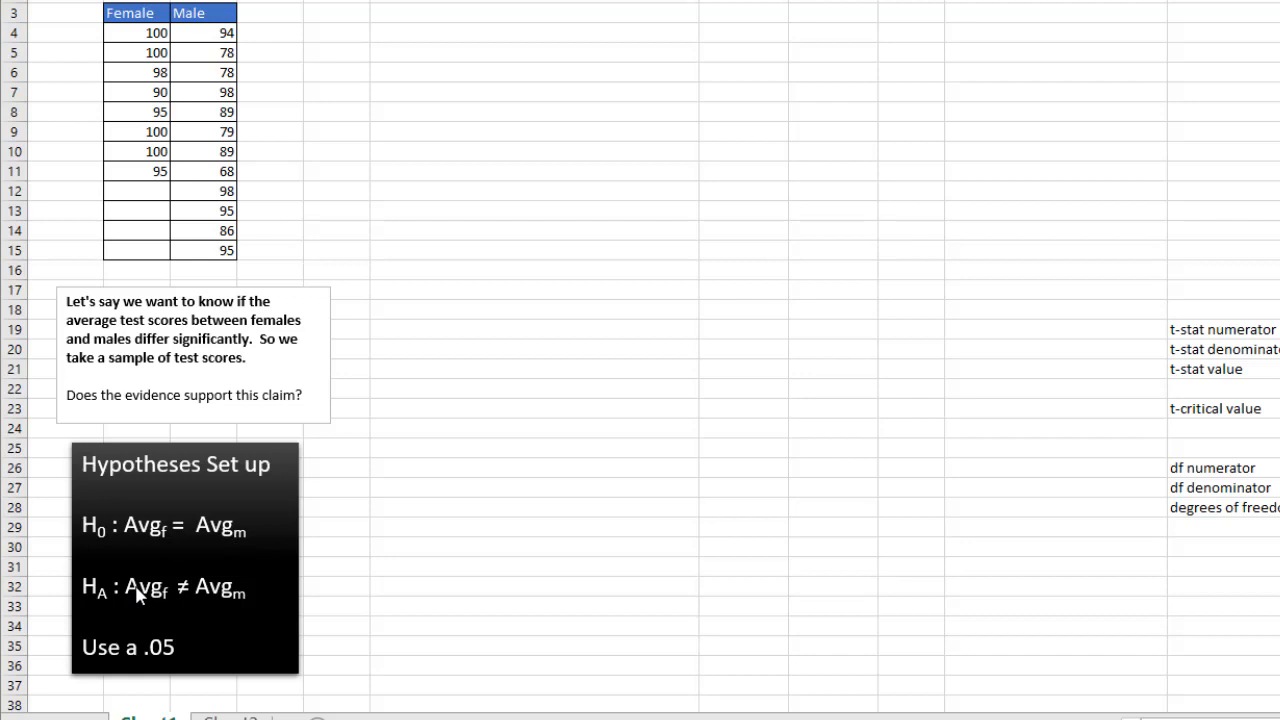
pyautogui.moveTo(157, 607)
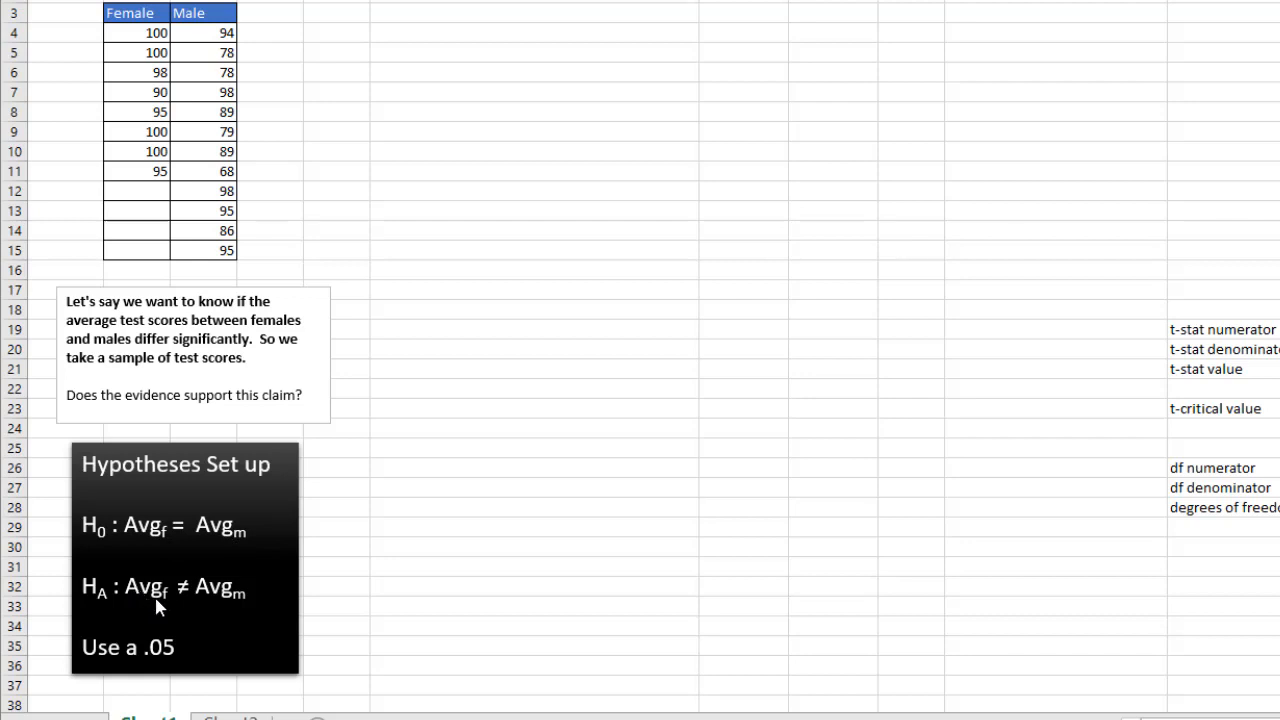
pyautogui.moveTo(168, 388)
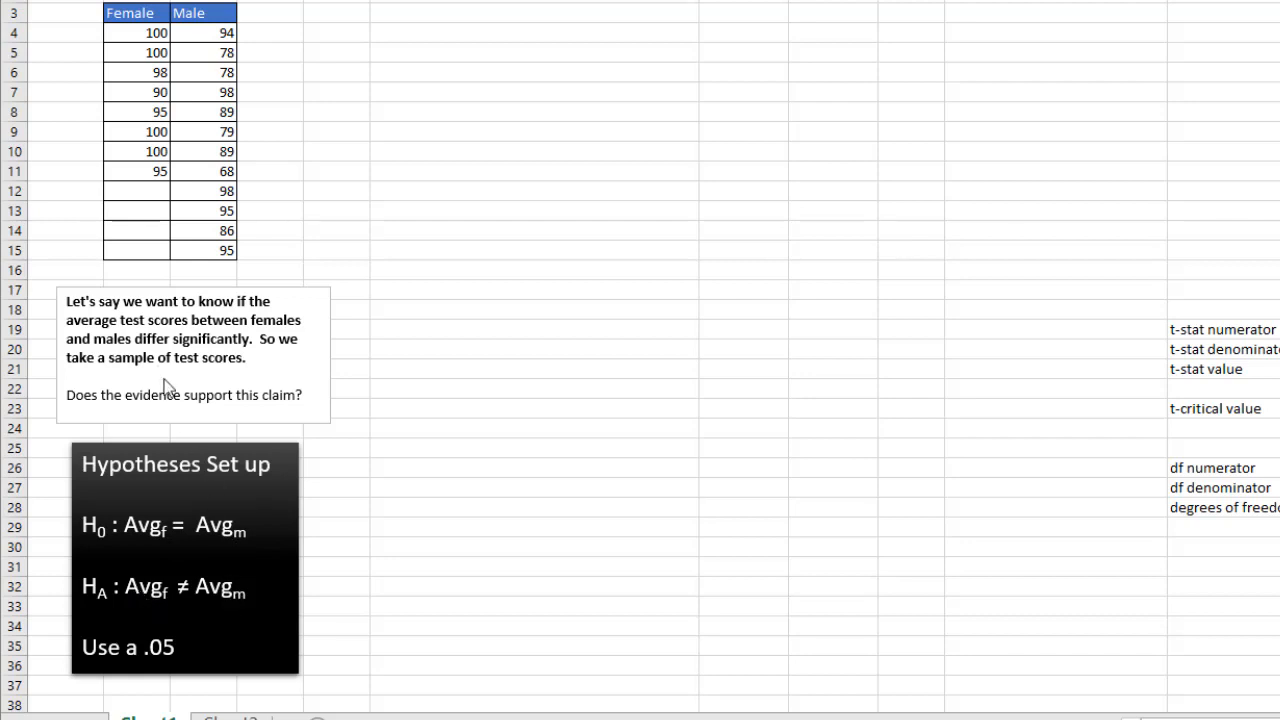
pyautogui.moveTo(190, 608)
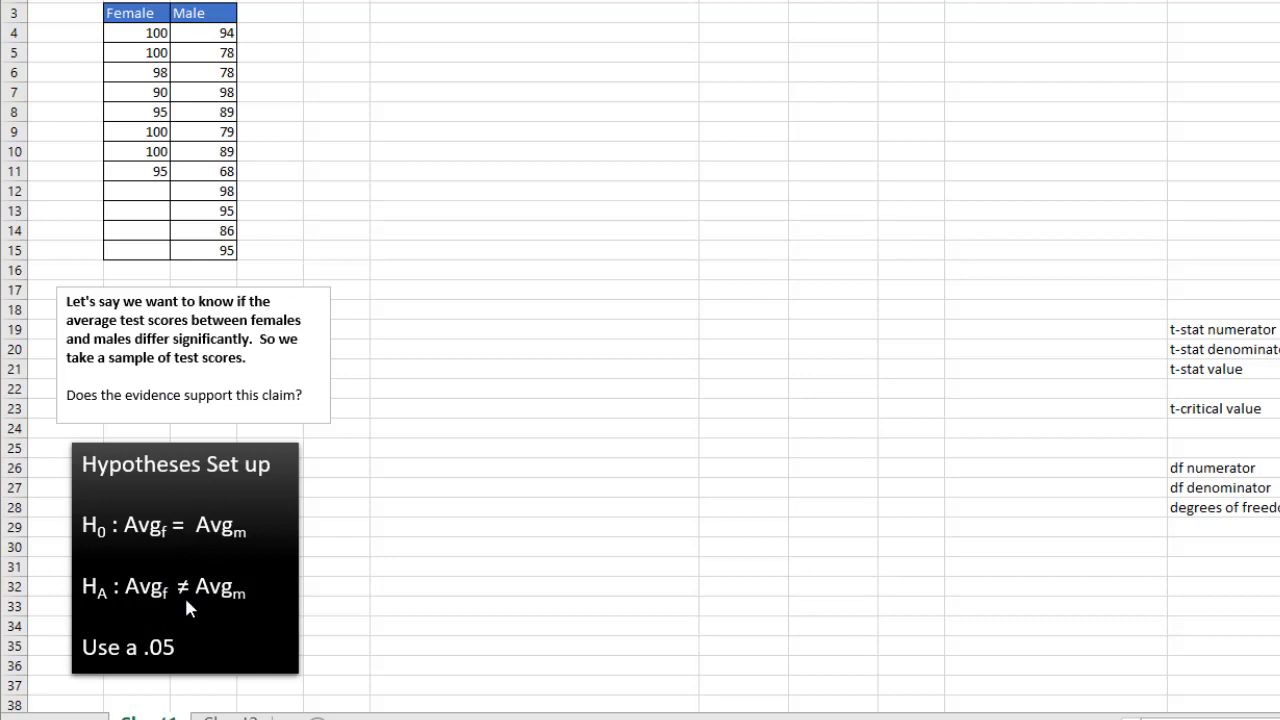
pyautogui.moveTo(185, 647)
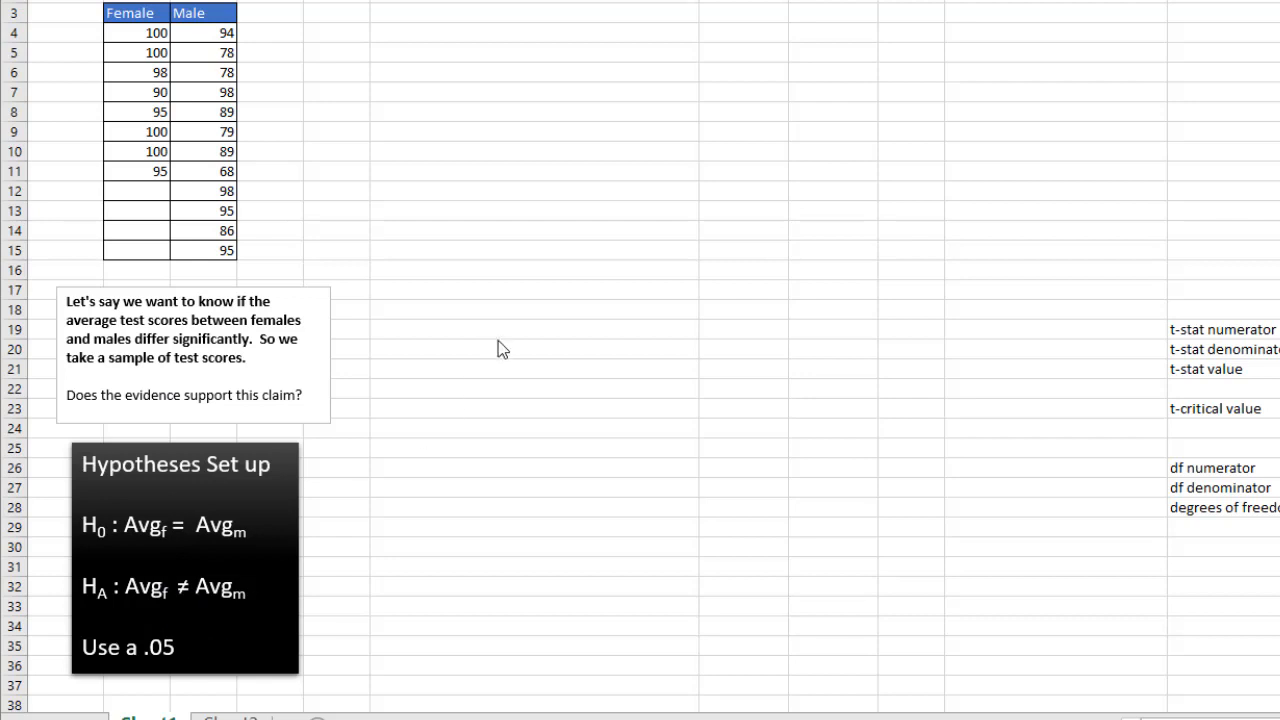
pyautogui.moveTo(501, 310)
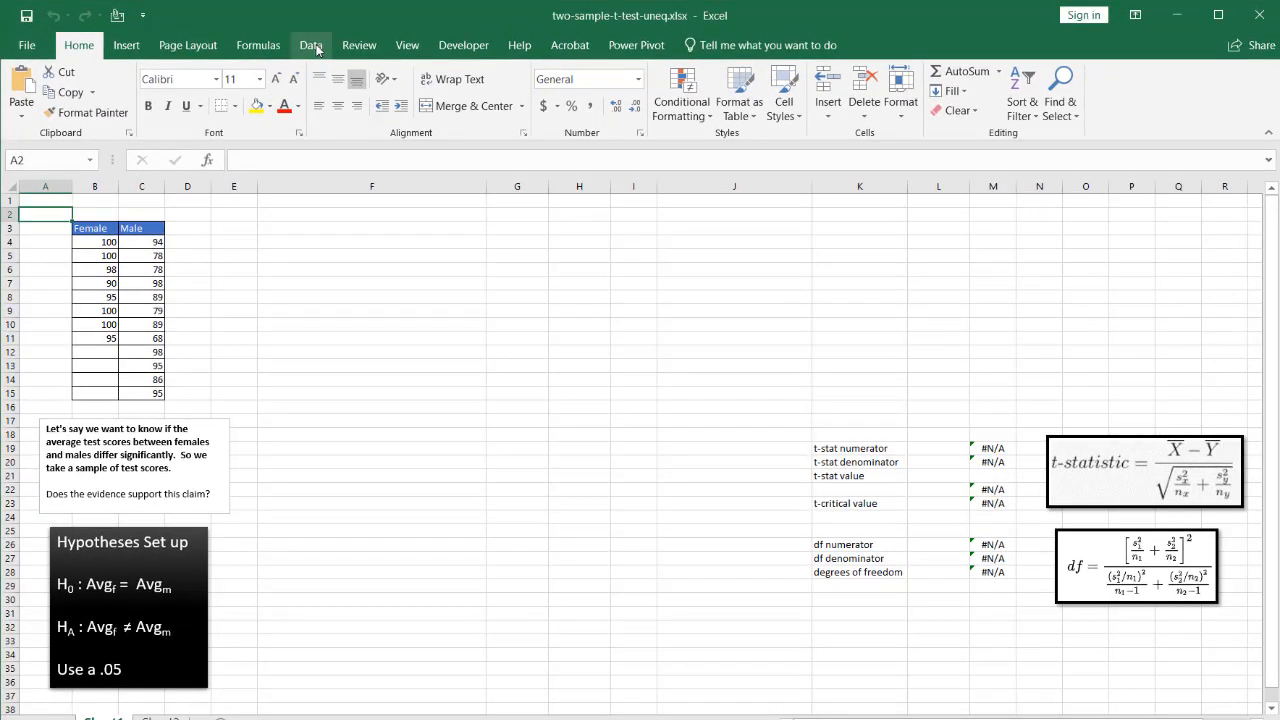
pyautogui.click(311, 45)
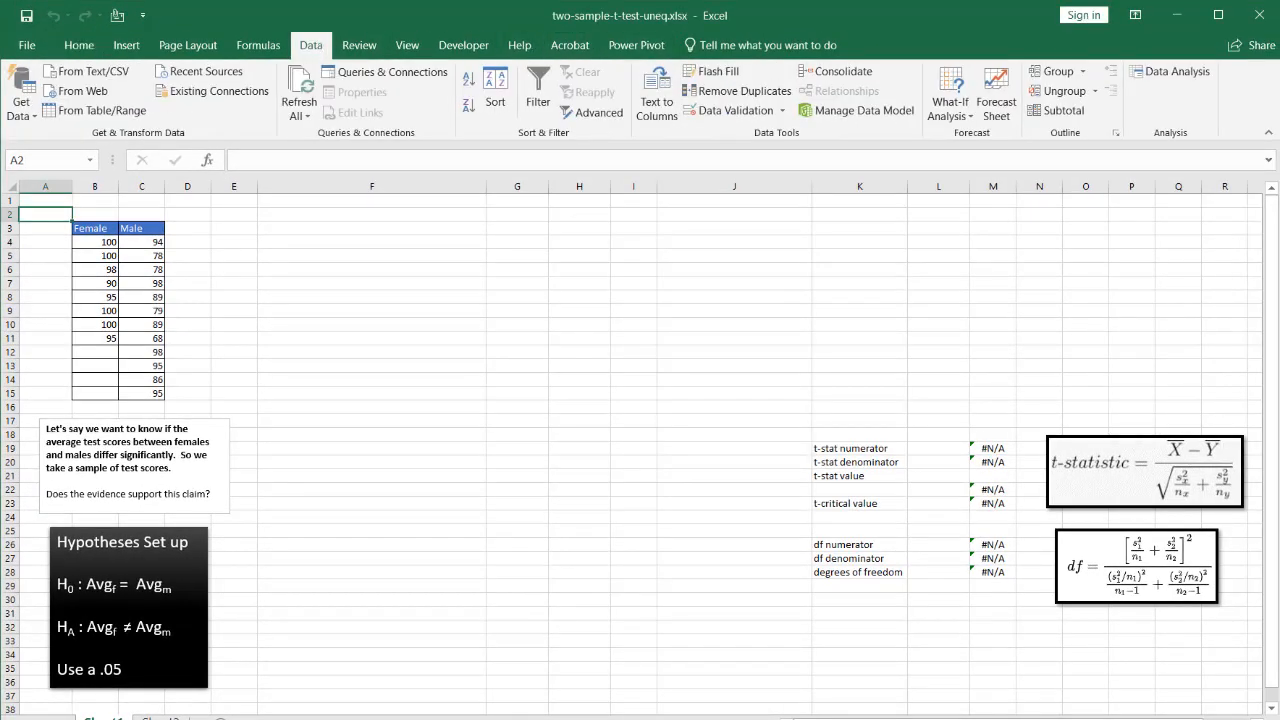
pyautogui.moveTo(1170, 71)
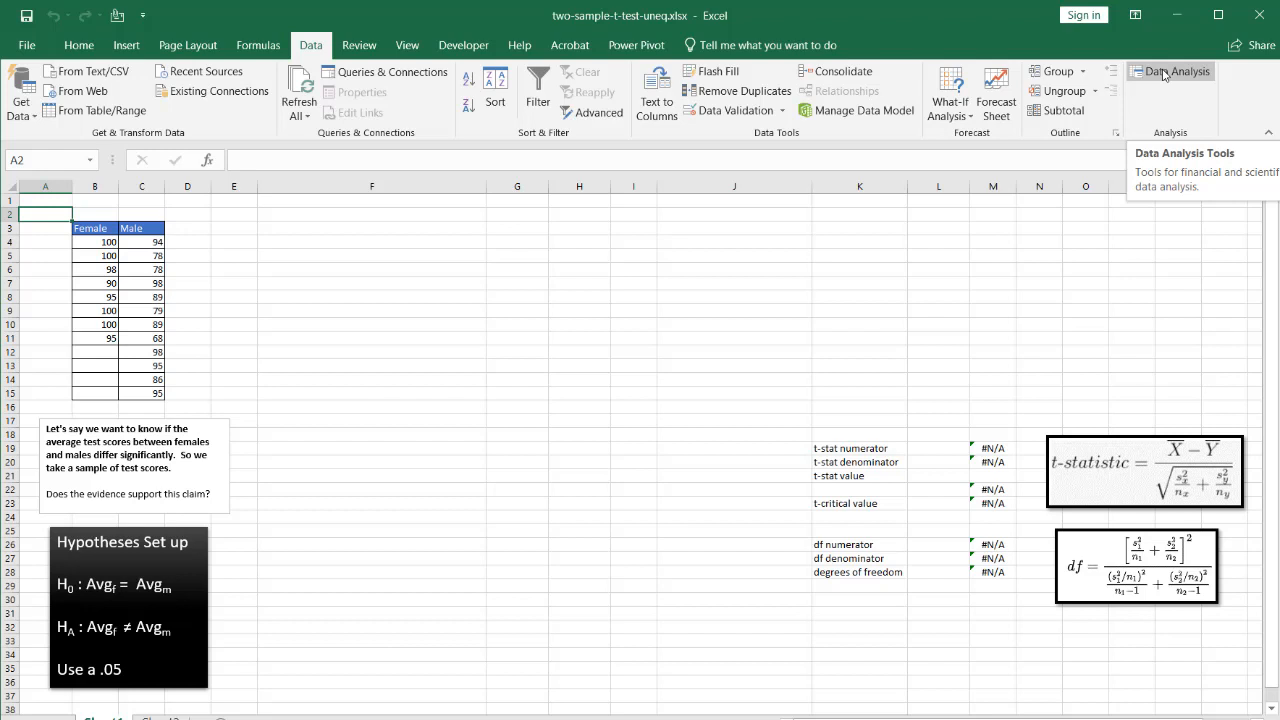
pyautogui.click(1170, 71)
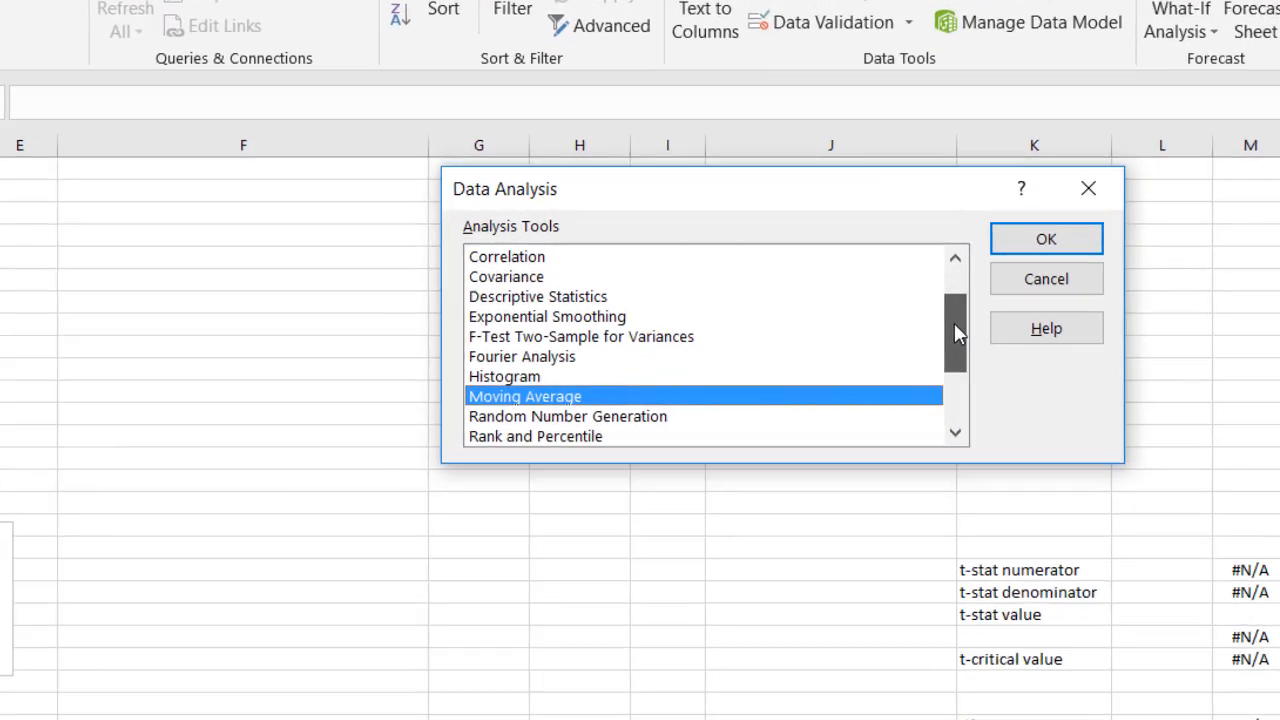
pyautogui.scroll(-3)
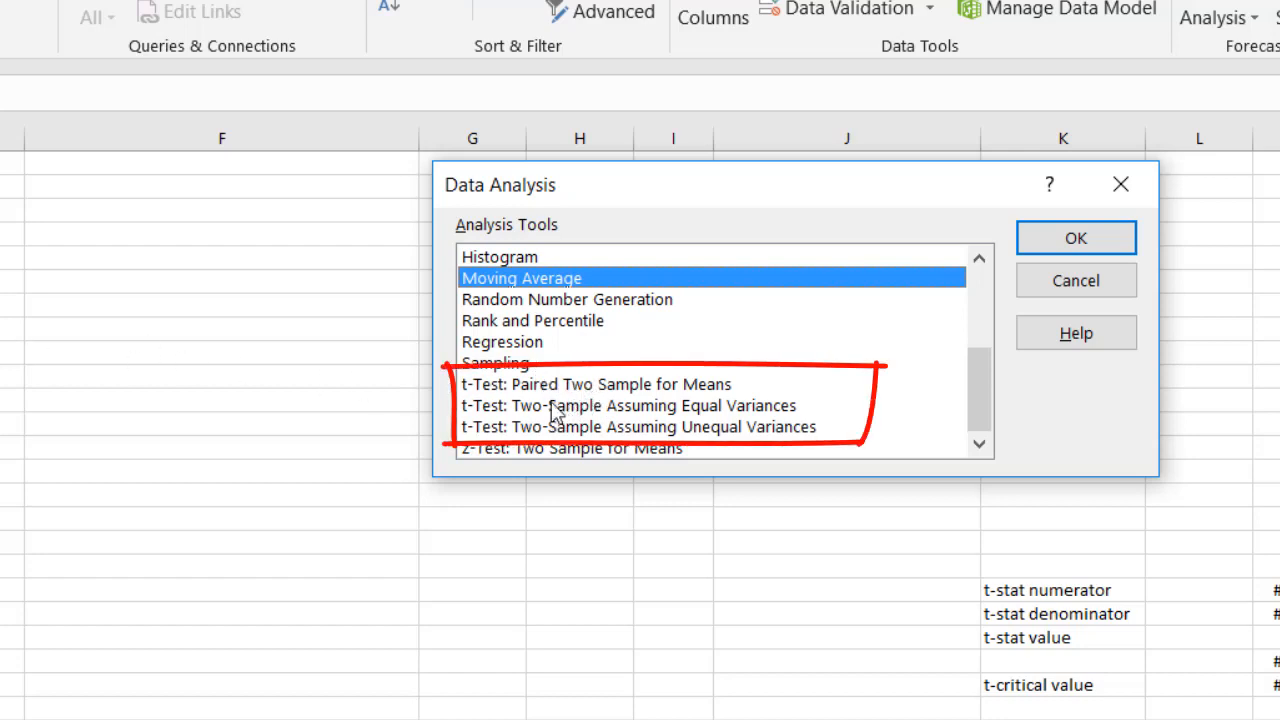
pyautogui.click(628, 405)
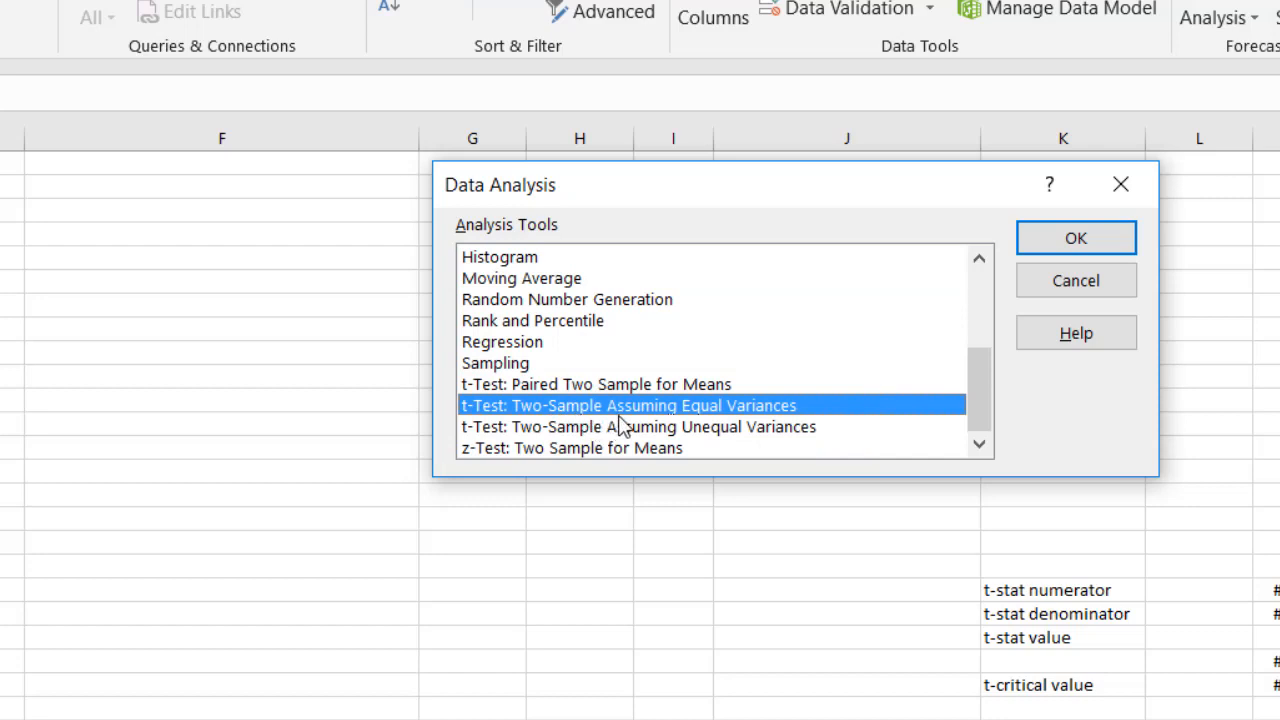
pyautogui.click(637, 426)
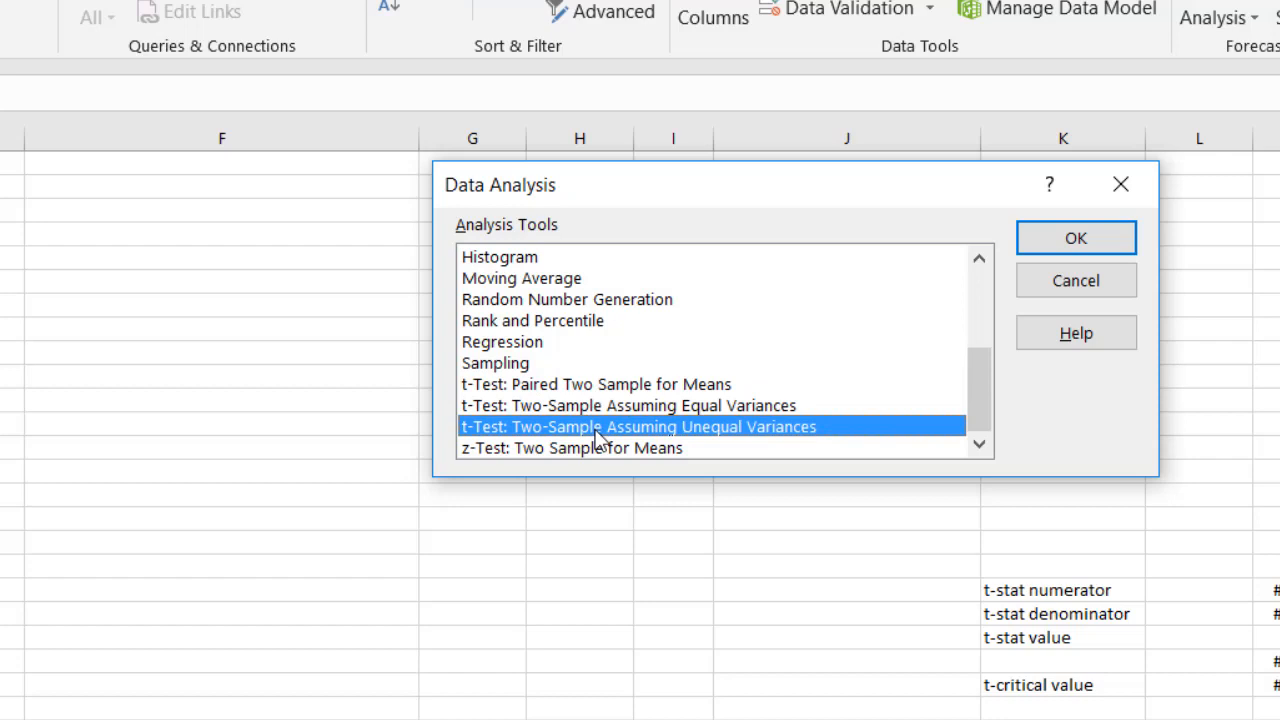
pyautogui.click(628, 405)
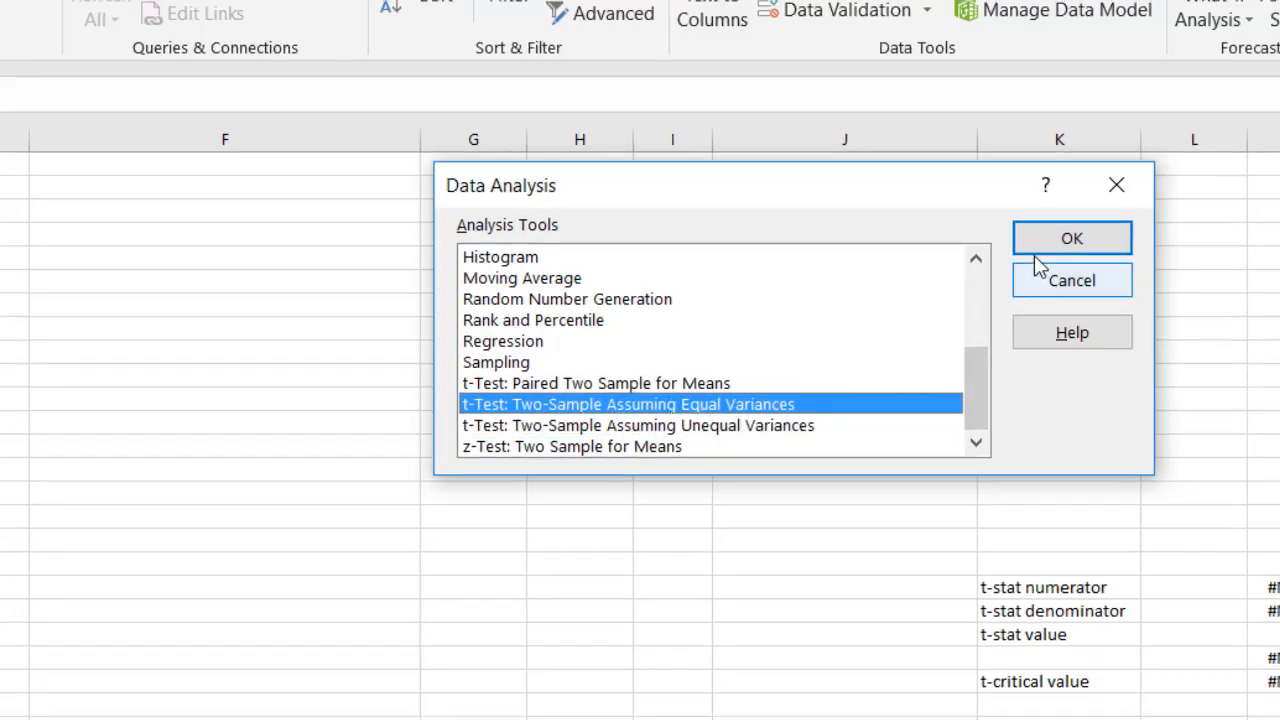
# - Run the equal-variances t-test on $B$3:$B$11 and $C$3:$C$15 with labels, output at $F$3
pyautogui.click(1071, 238)
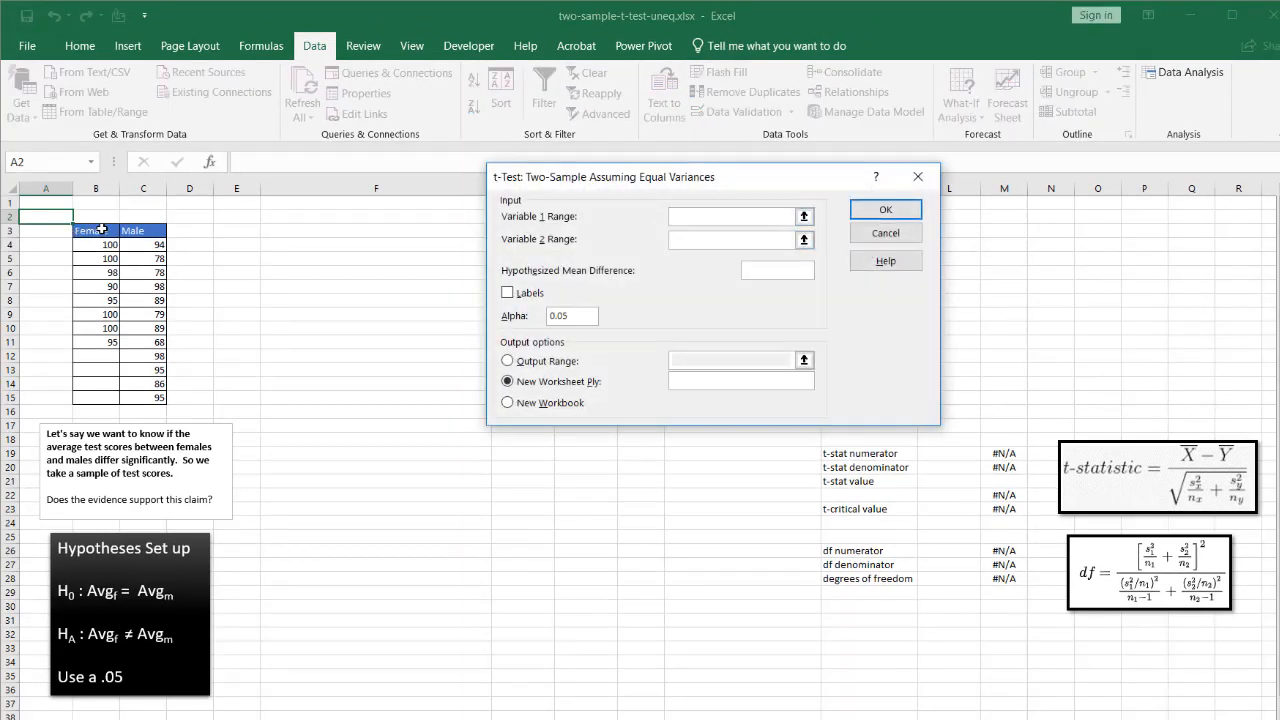
pyautogui.moveTo(95, 230); pyautogui.dragTo(95, 342)
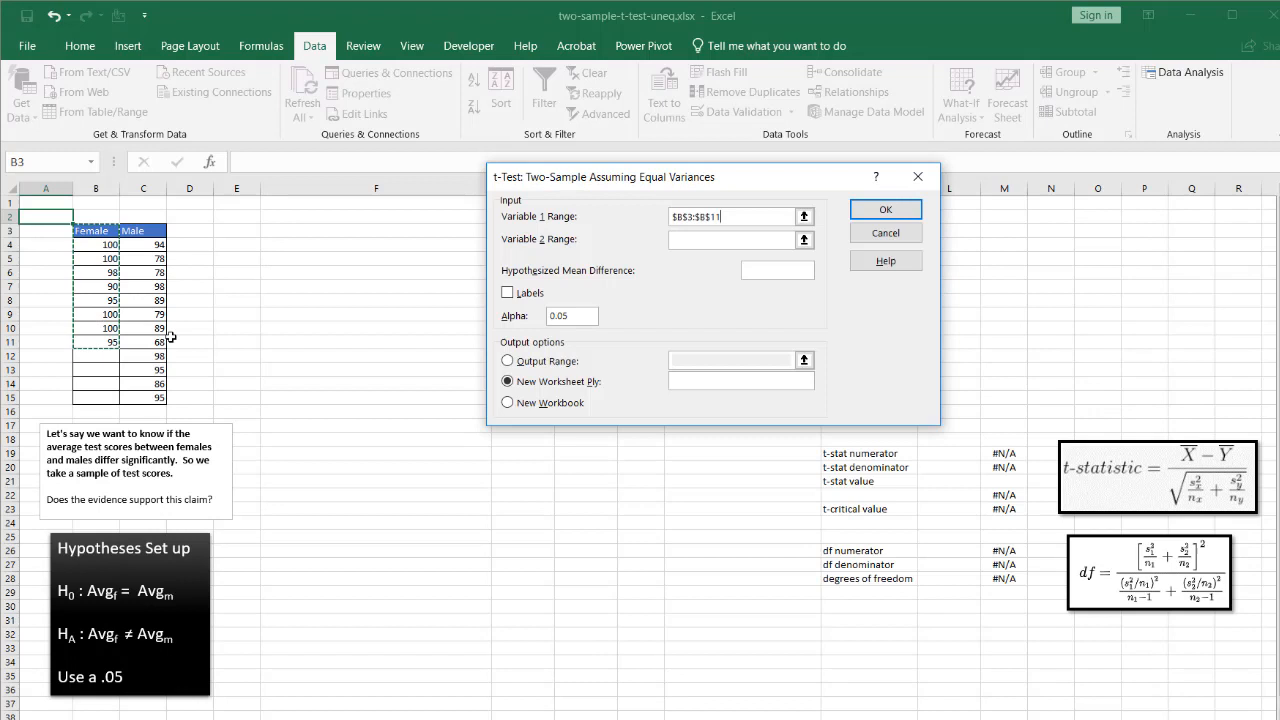
pyautogui.click(730, 239)
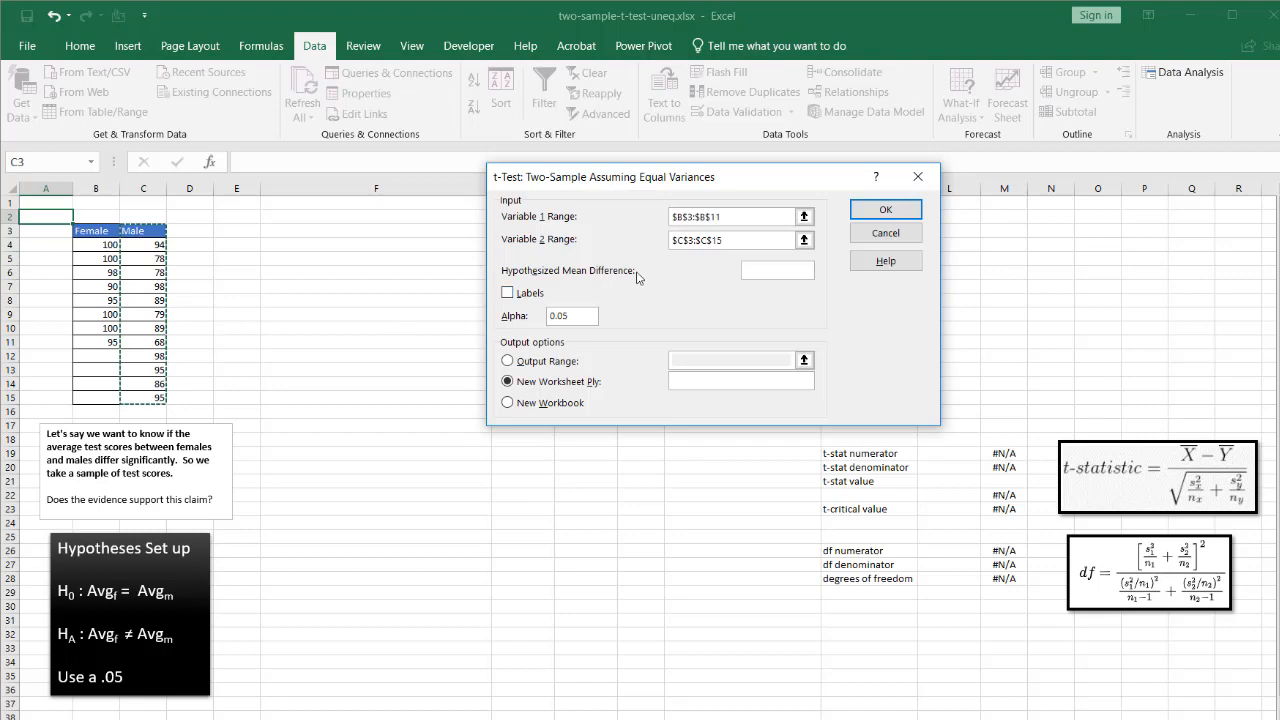
pyautogui.click(507, 292)
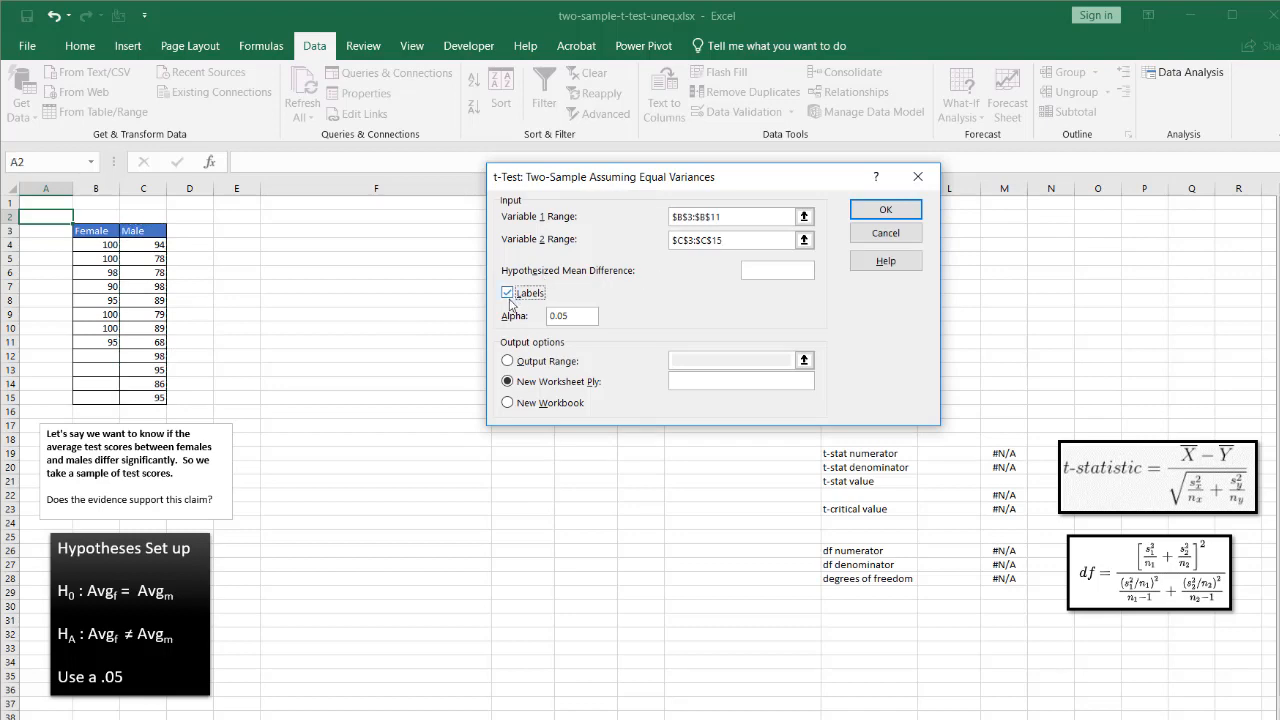
pyautogui.click(507, 361)
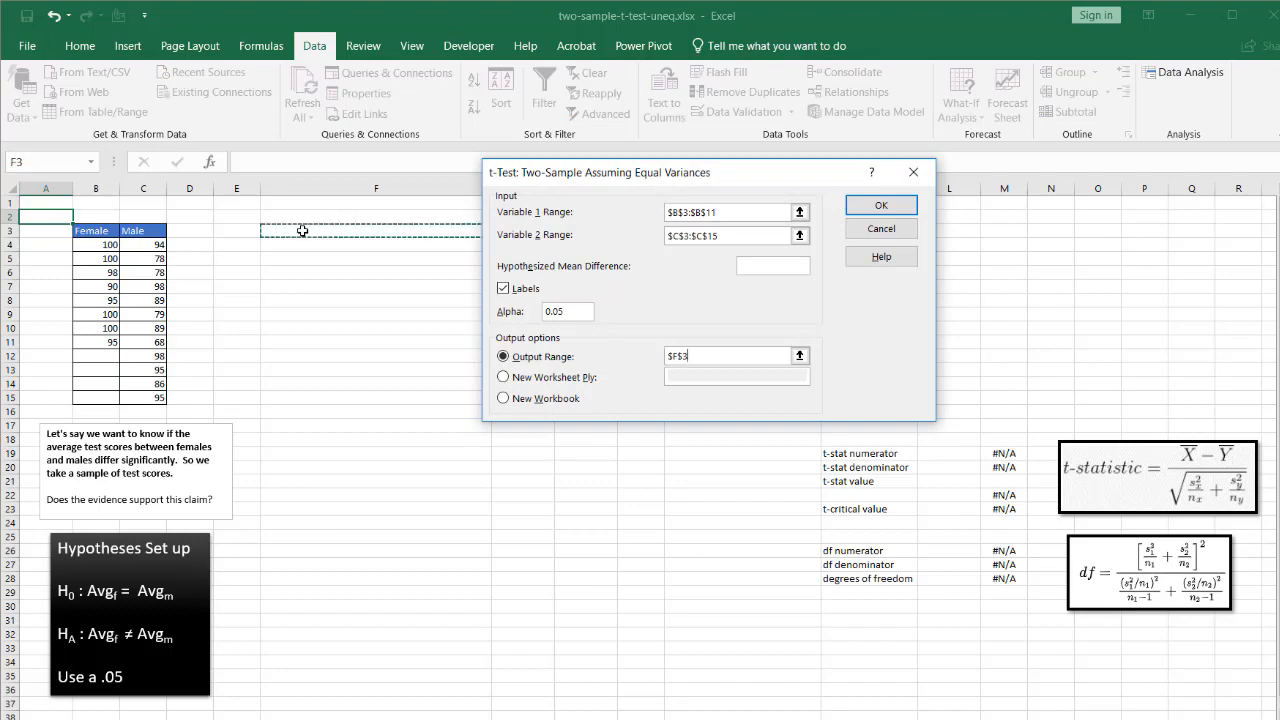
pyautogui.click(880, 205)
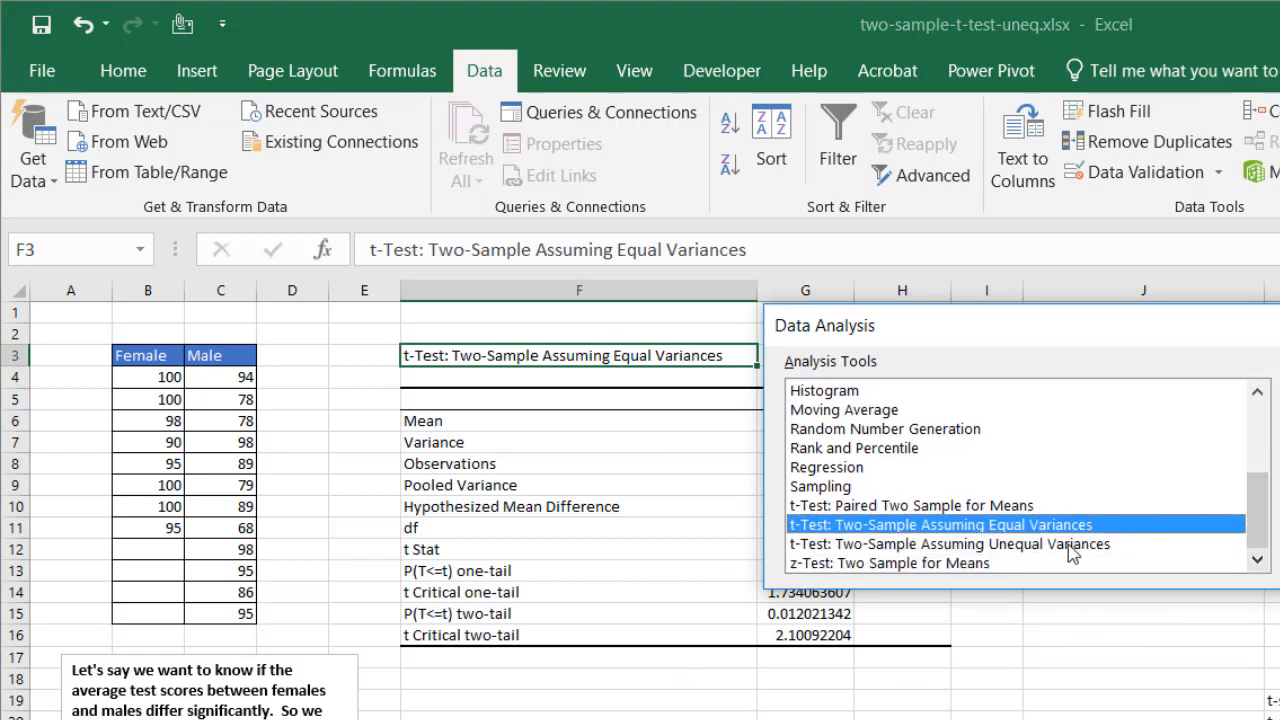
# - Run the unequal-variances t-test on B3:B11 and C3:C15 with labels, output at F21
pyautogui.click(948, 543)
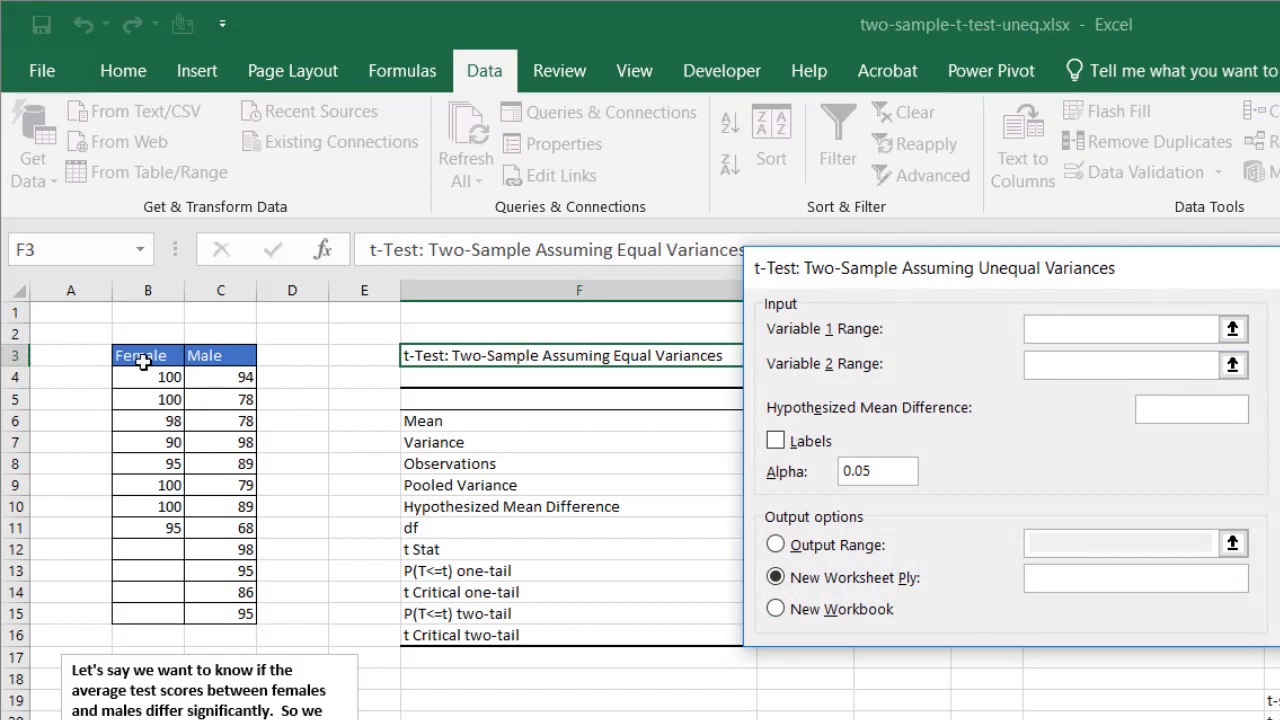
pyautogui.moveTo(148, 355); pyautogui.dragTo(148, 528)
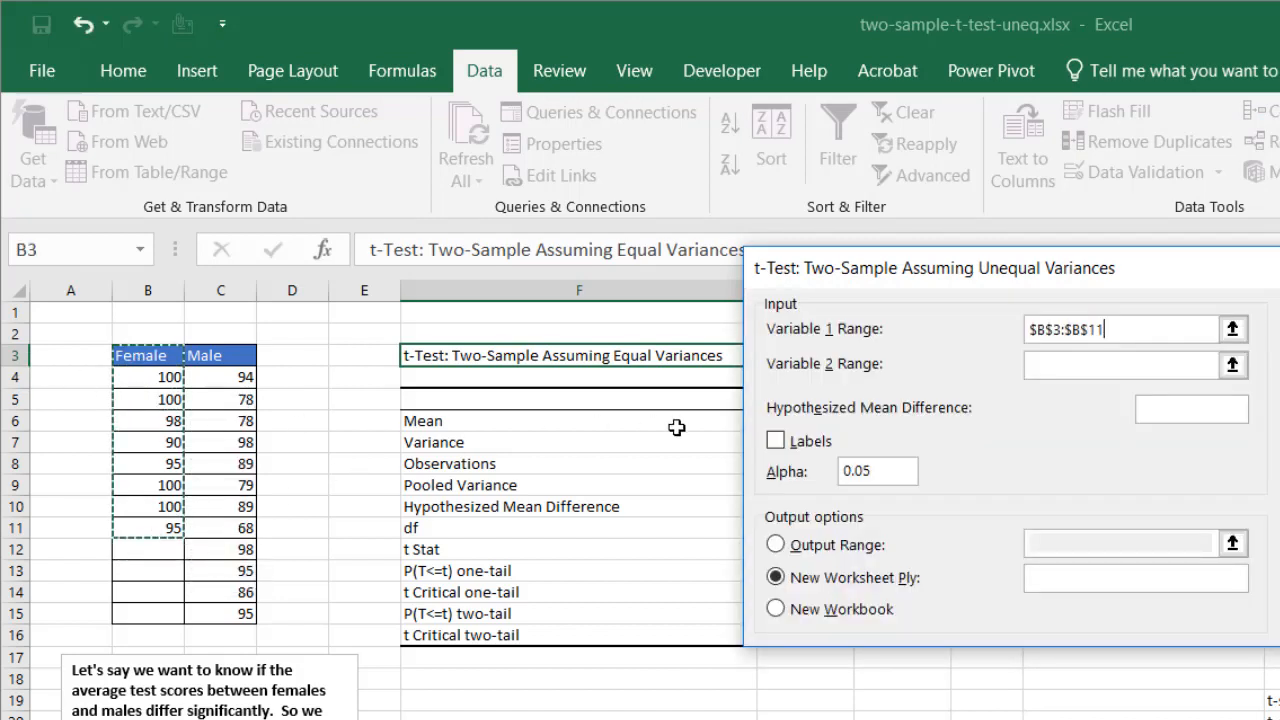
pyautogui.click(1118, 364)
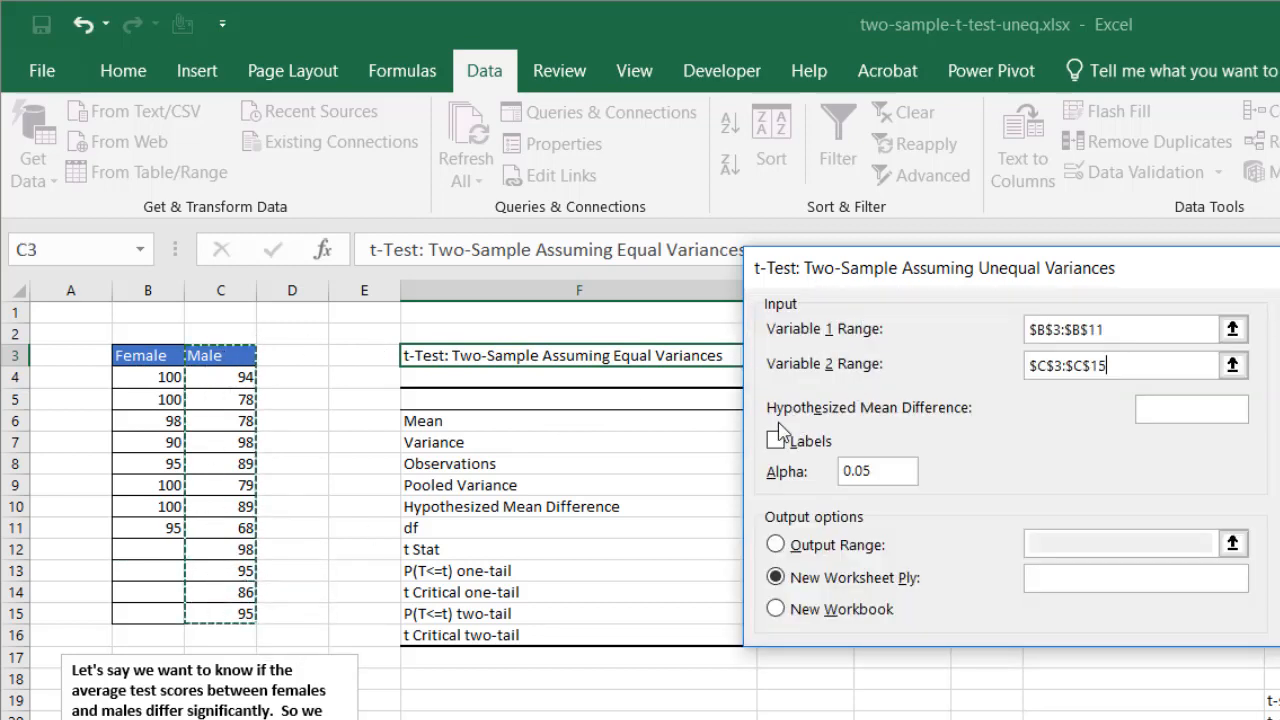
pyautogui.click(775, 440)
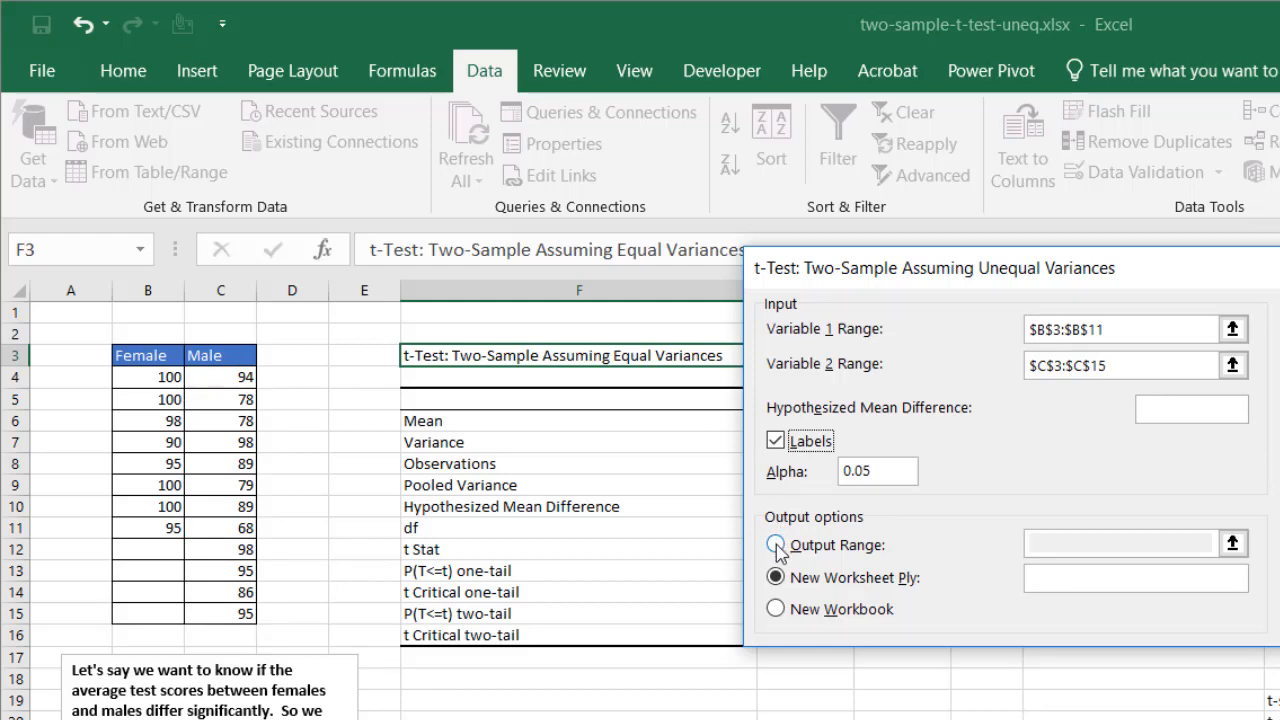
pyautogui.click(775, 538)
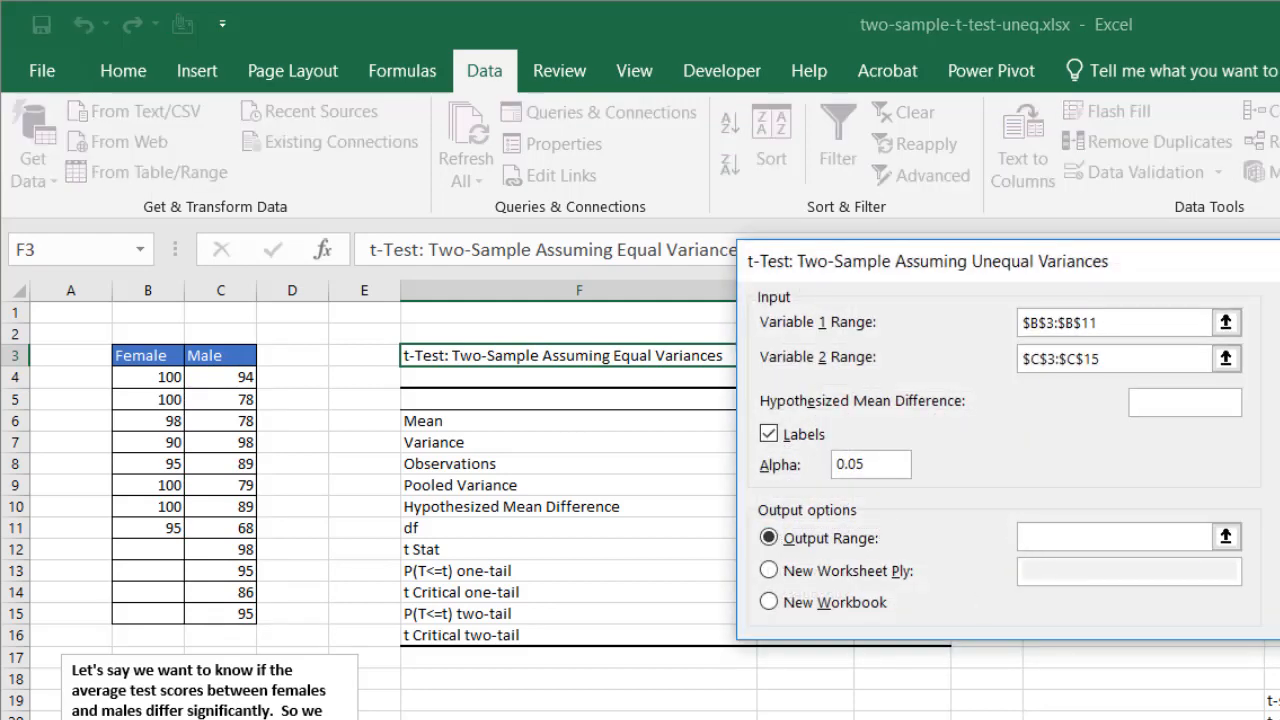
pyautogui.click(1120, 537)
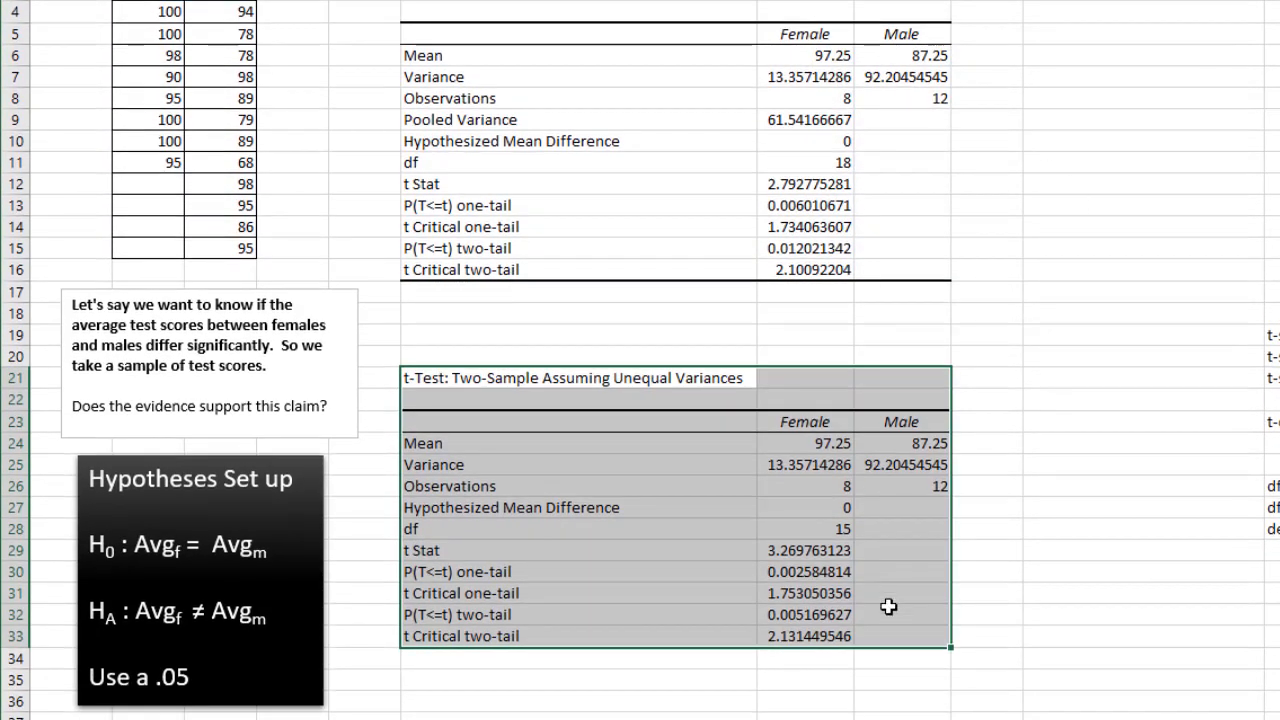
# - Move Picture 3, the Formula for the F Test image, to the sheet's top right
pyautogui.click(805, 443)
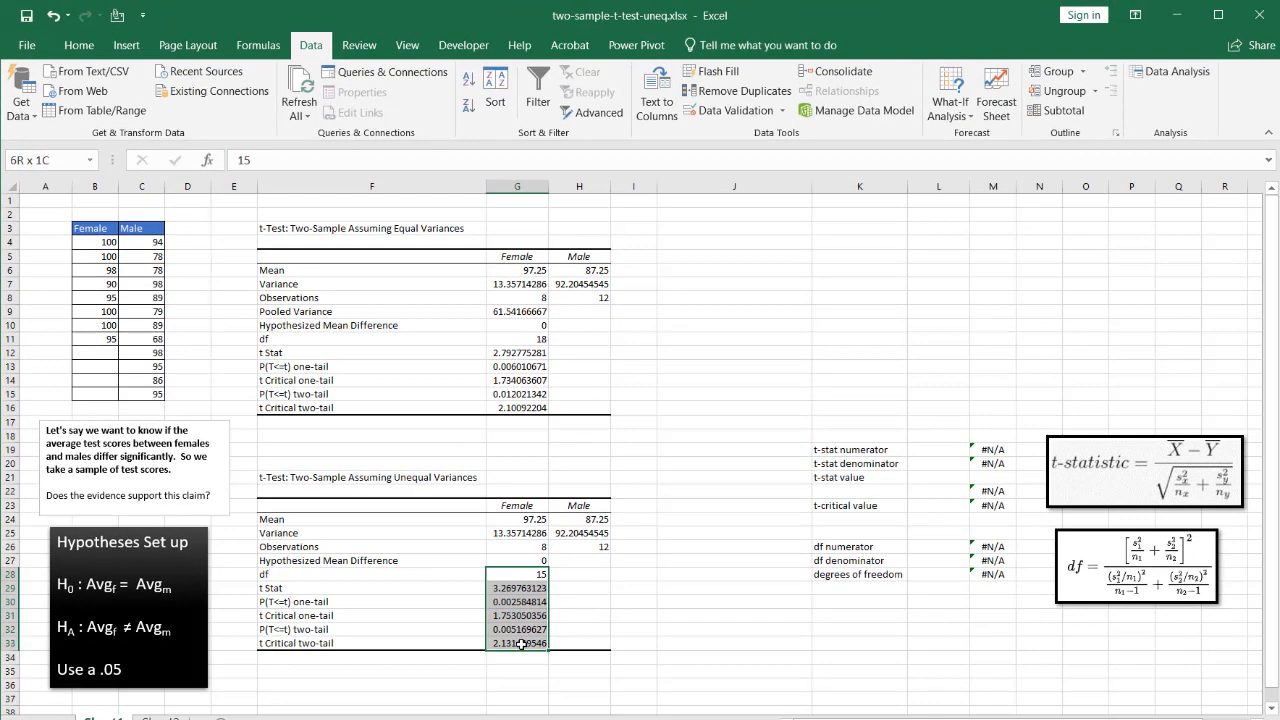
pyautogui.click(497, 564)
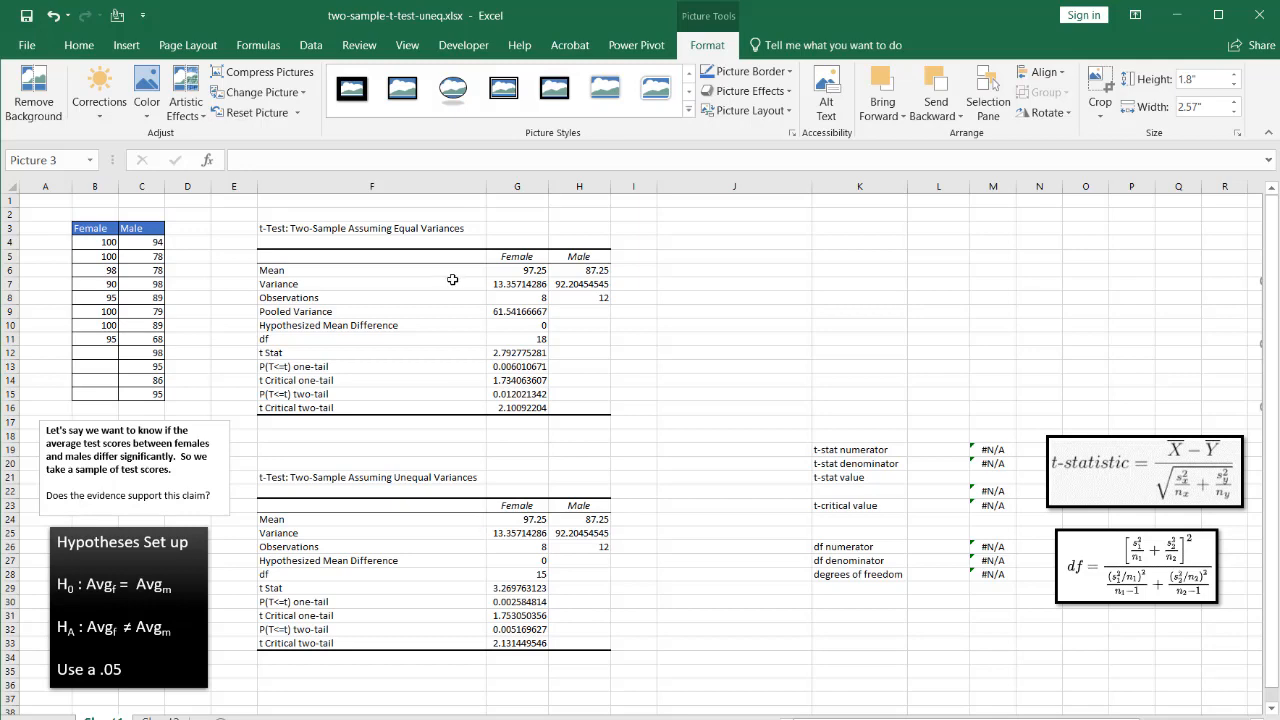
pyautogui.click(371, 228)
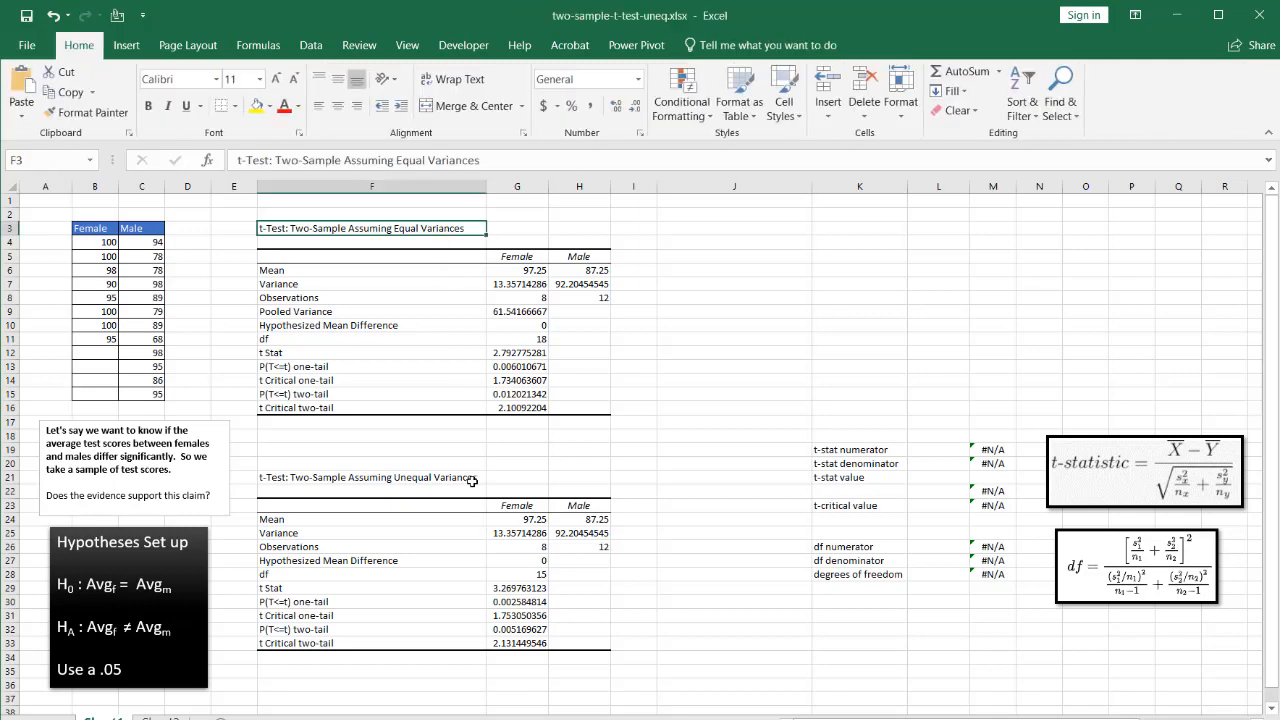
pyautogui.click(371, 477)
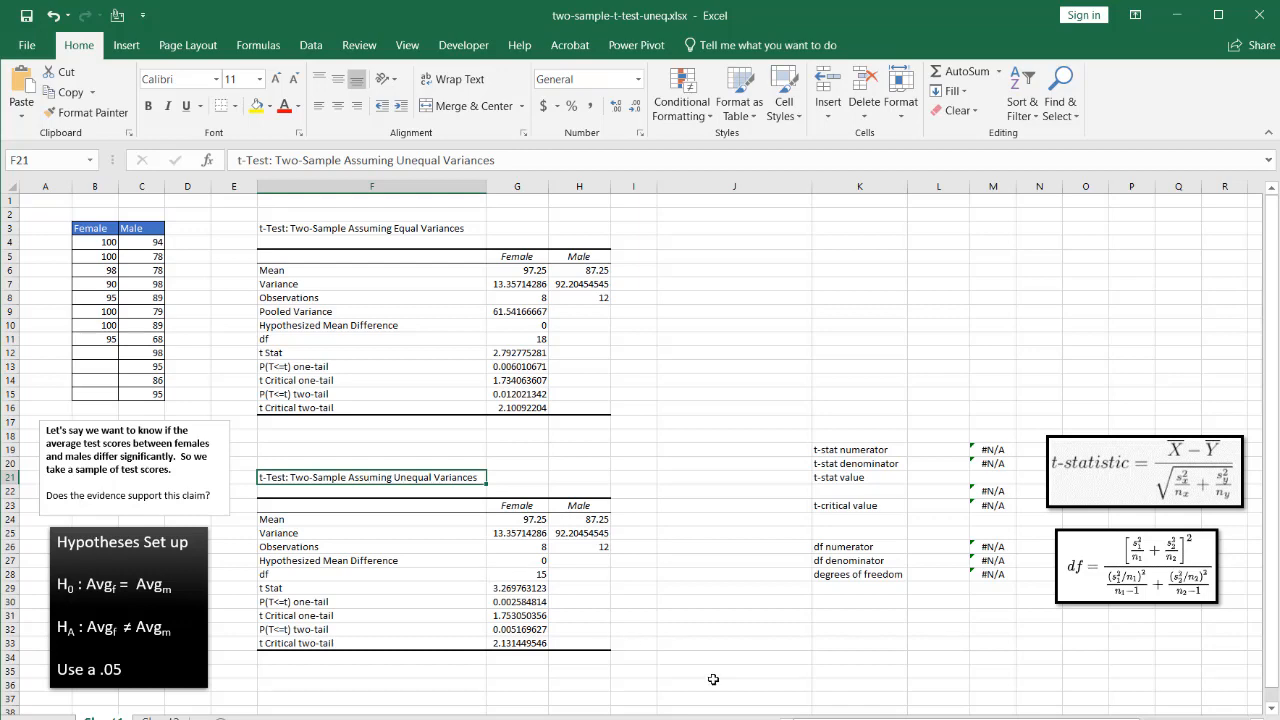
pyautogui.hscroll(3)
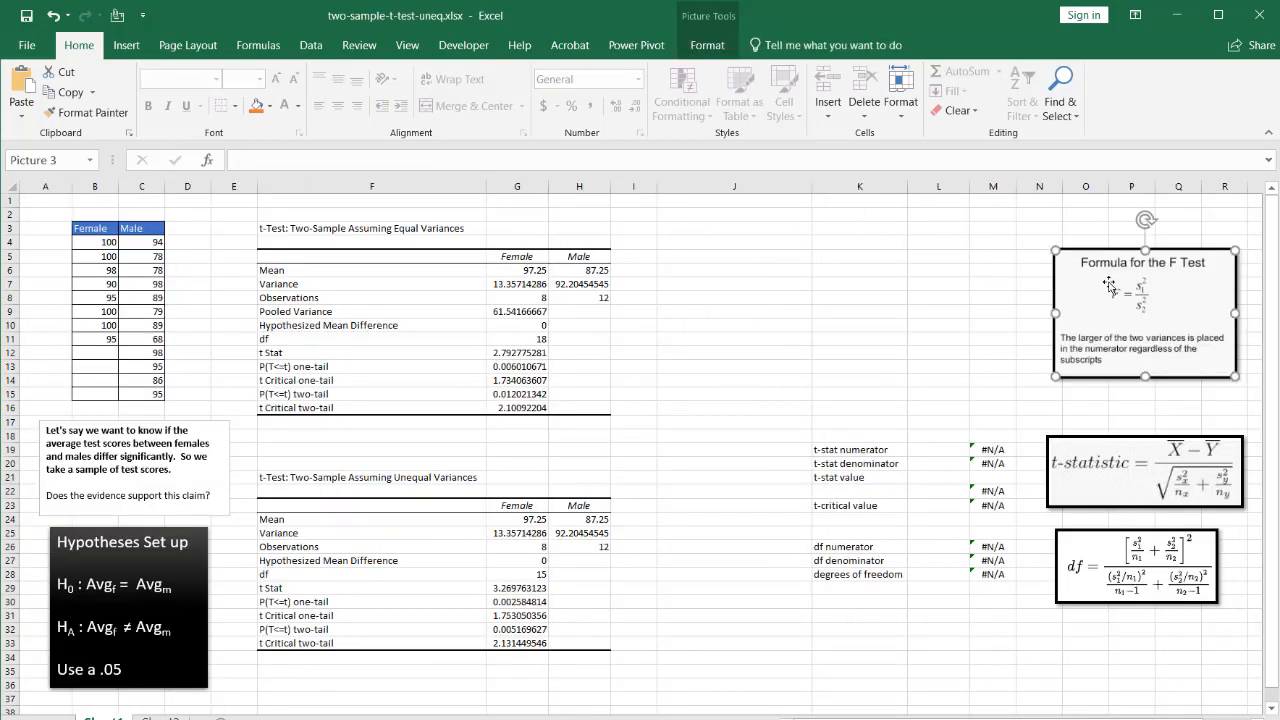
pyautogui.moveTo(1150, 330)
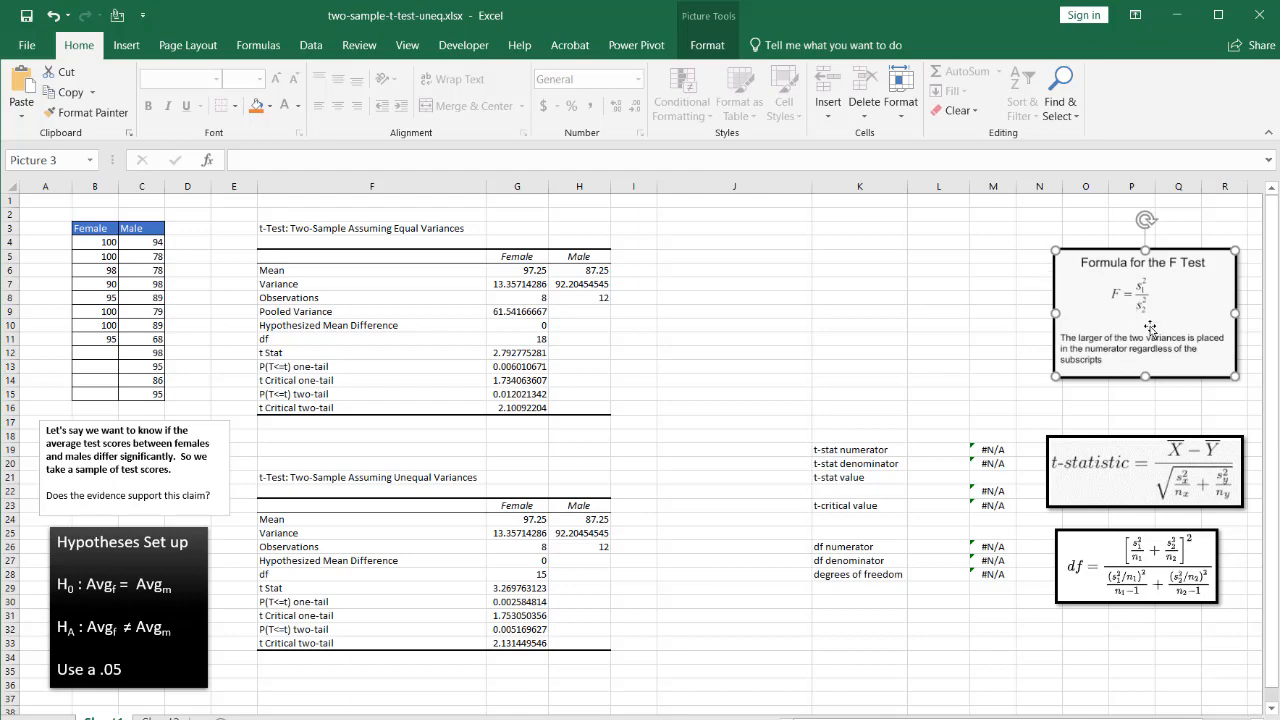
pyautogui.moveTo(719, 306)
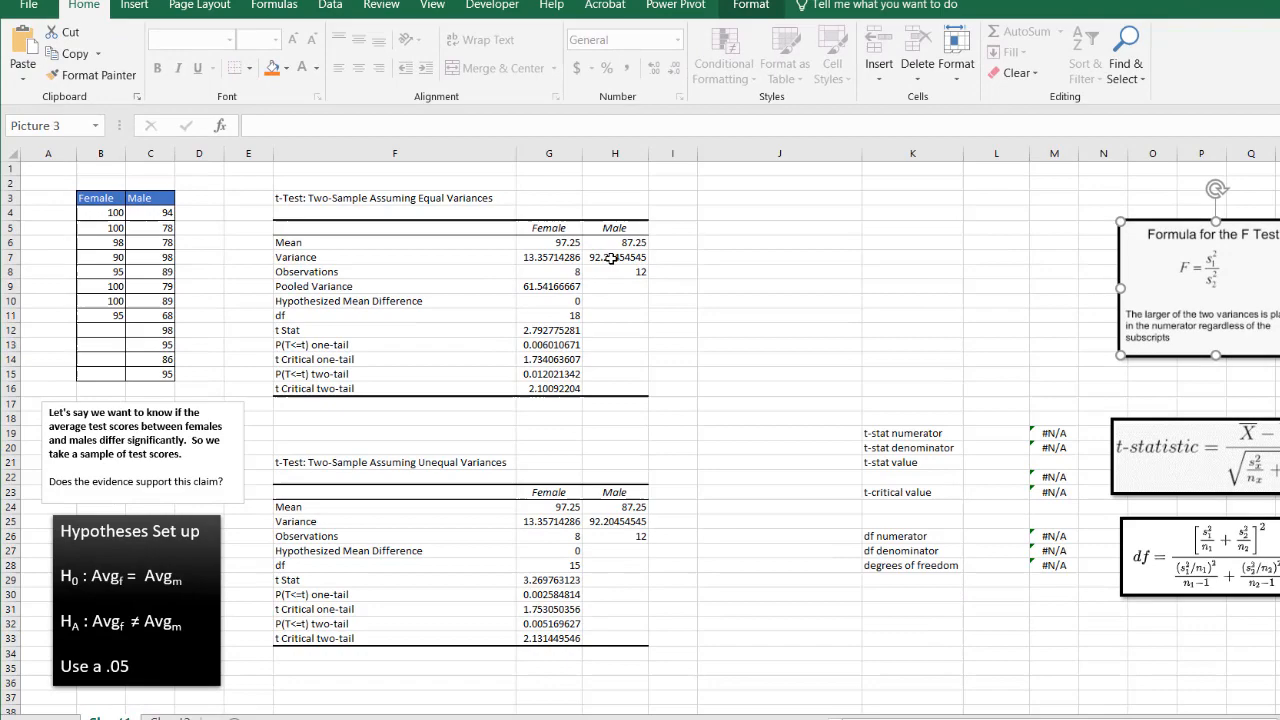
pyautogui.scroll(-3)
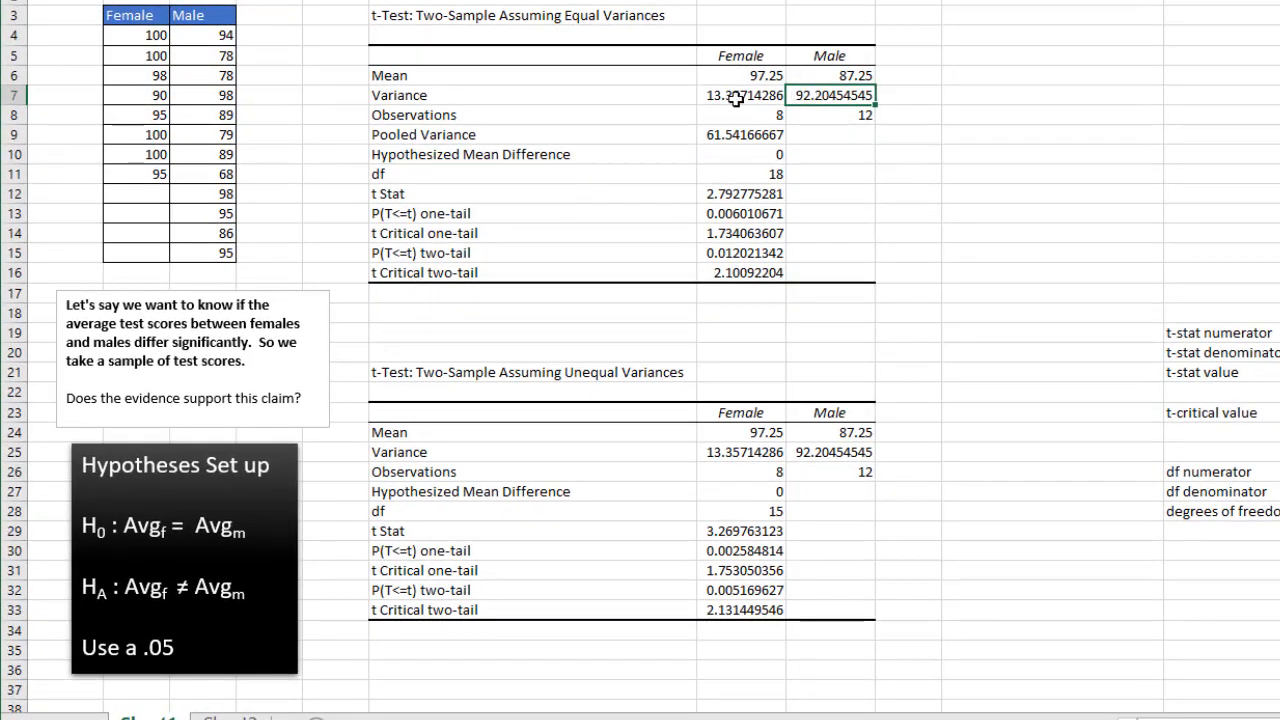
pyautogui.click(741, 95)
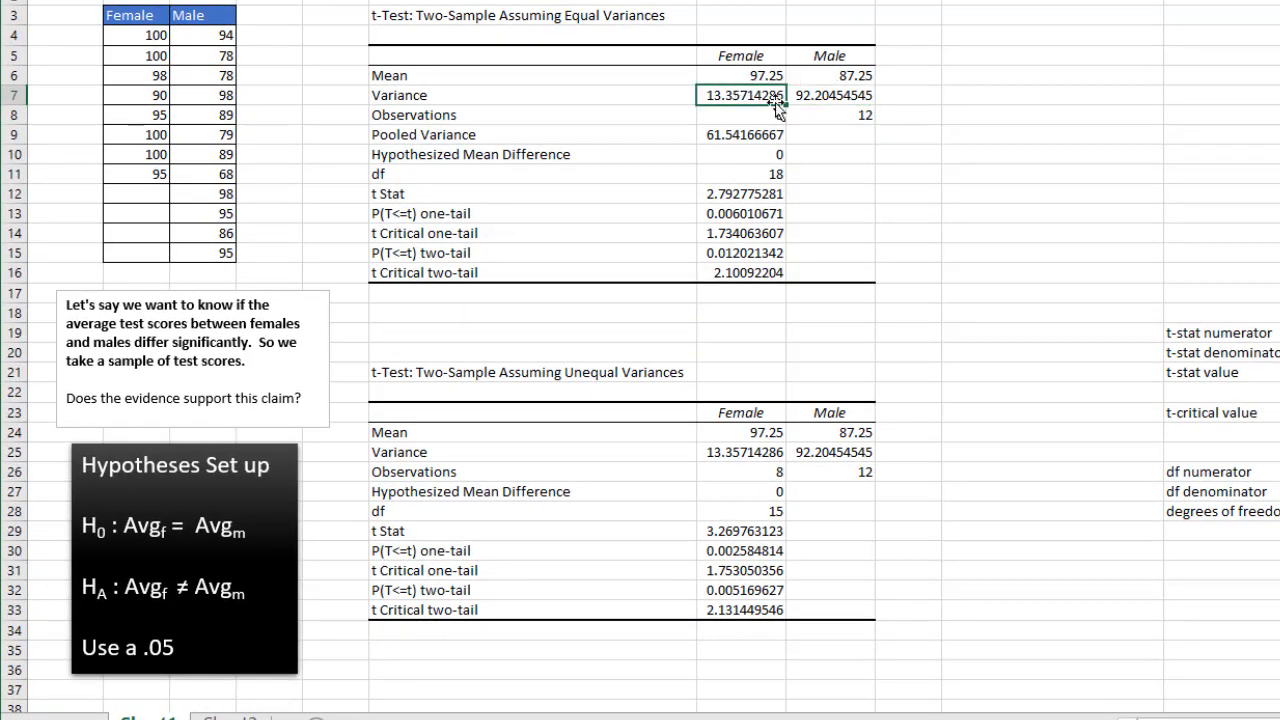
pyautogui.moveTo(880, 100)
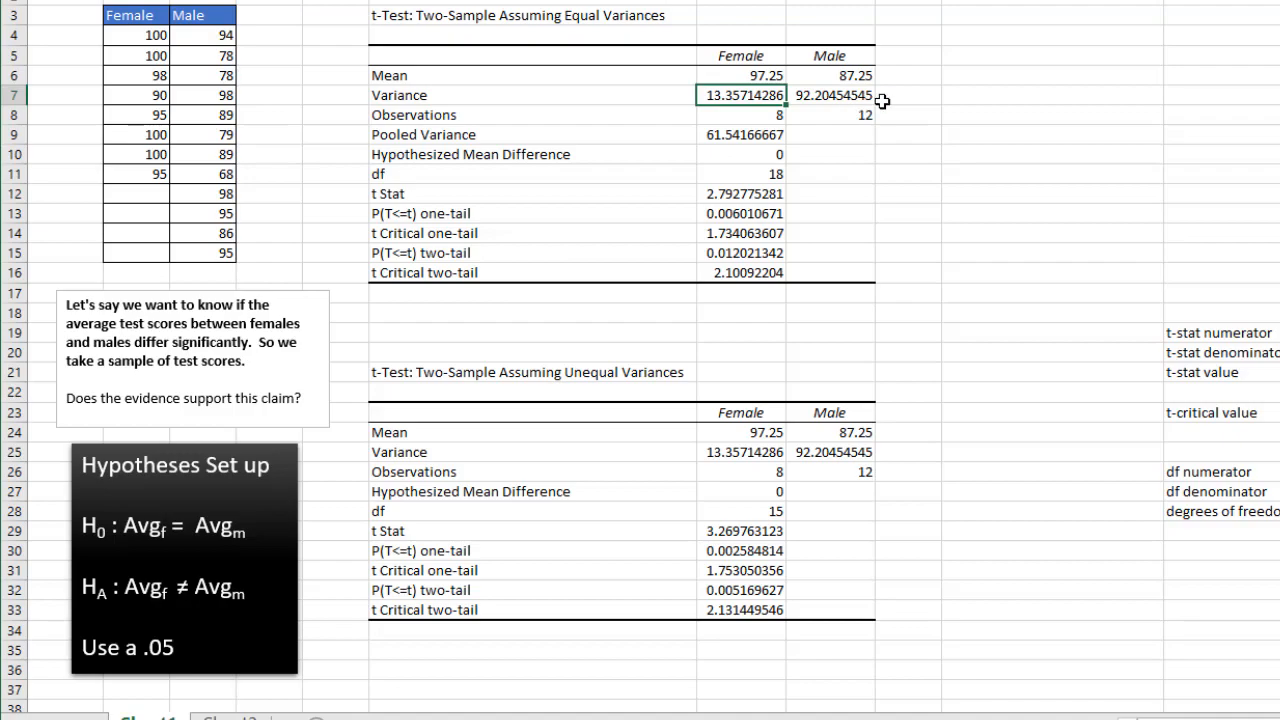
pyautogui.moveTo(826, 107)
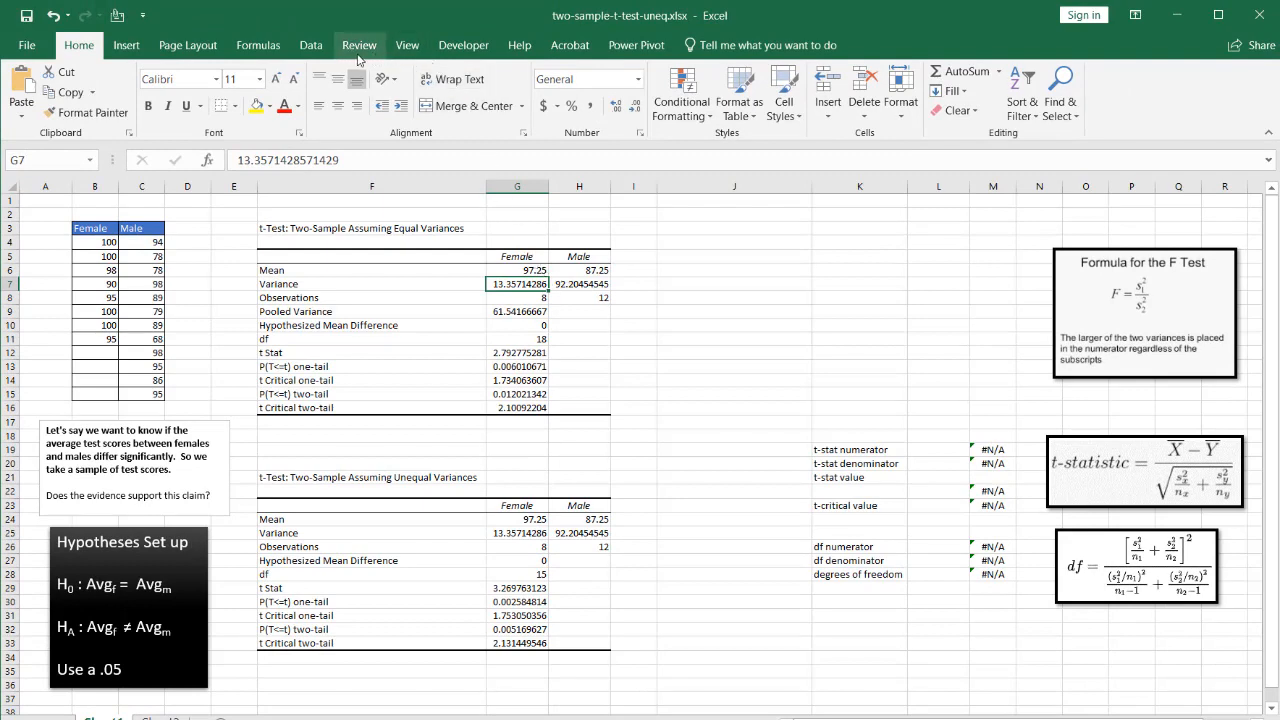
# - Run F-Test Two-Sample for Variances with Male C3:C15 first and Female B3:B11 second, output at J3
pyautogui.click(311, 44)
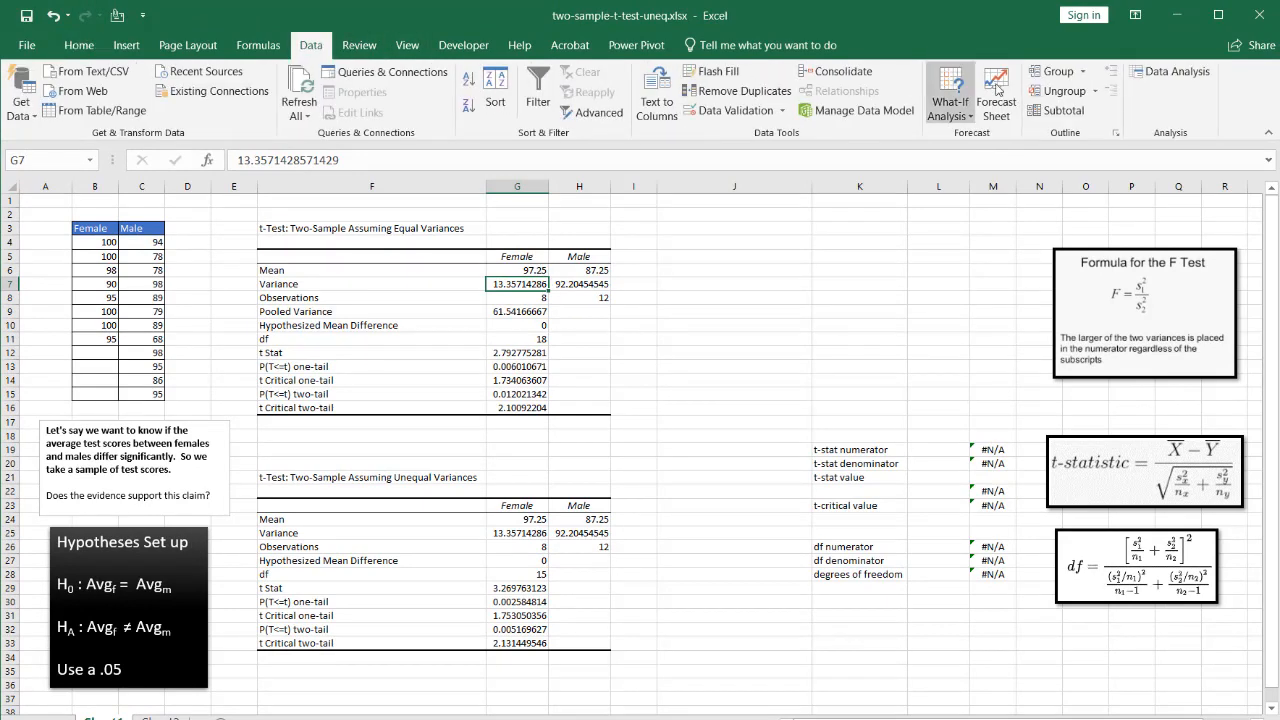
pyautogui.click(1170, 71)
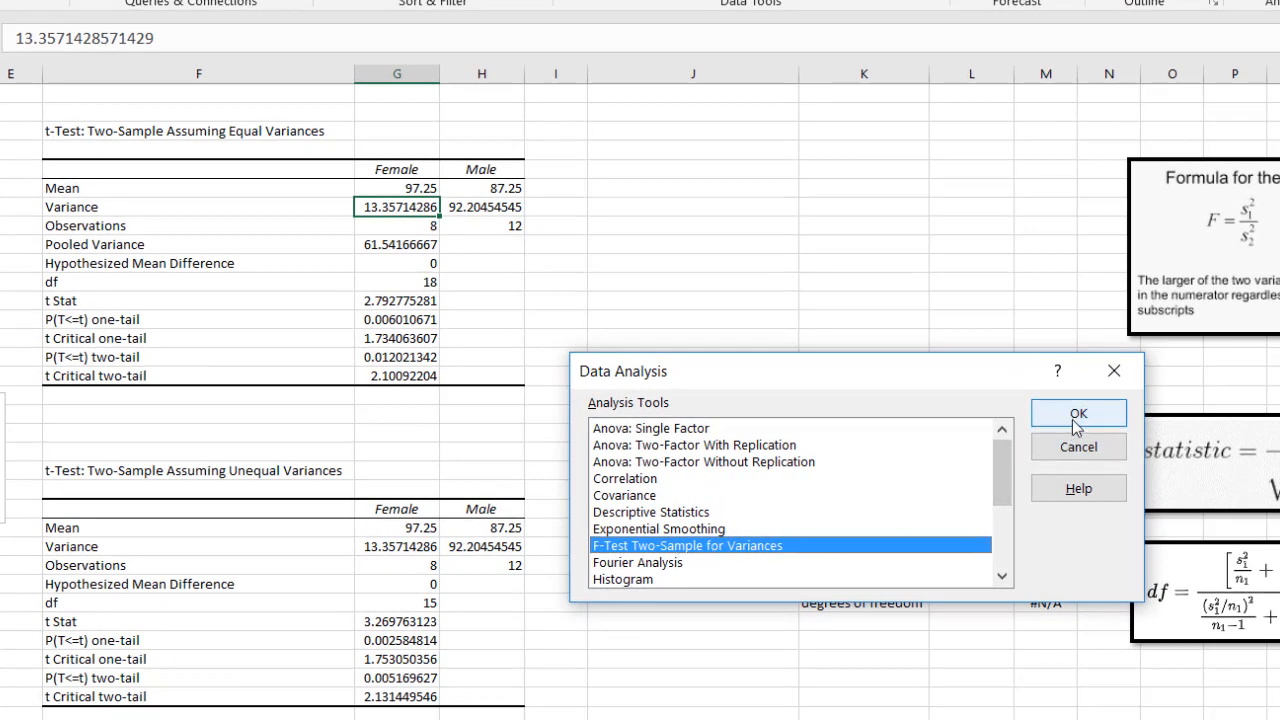
pyautogui.click(1078, 413)
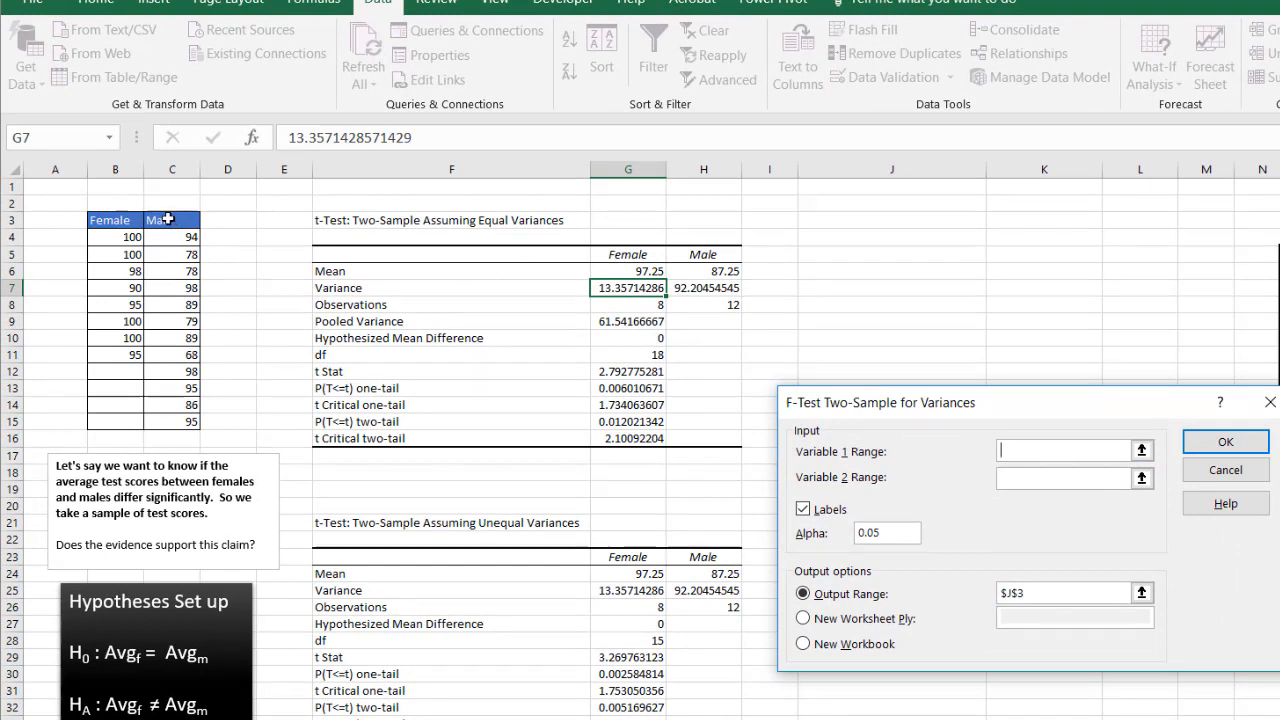
pyautogui.moveTo(171, 220); pyautogui.dragTo(171, 421)
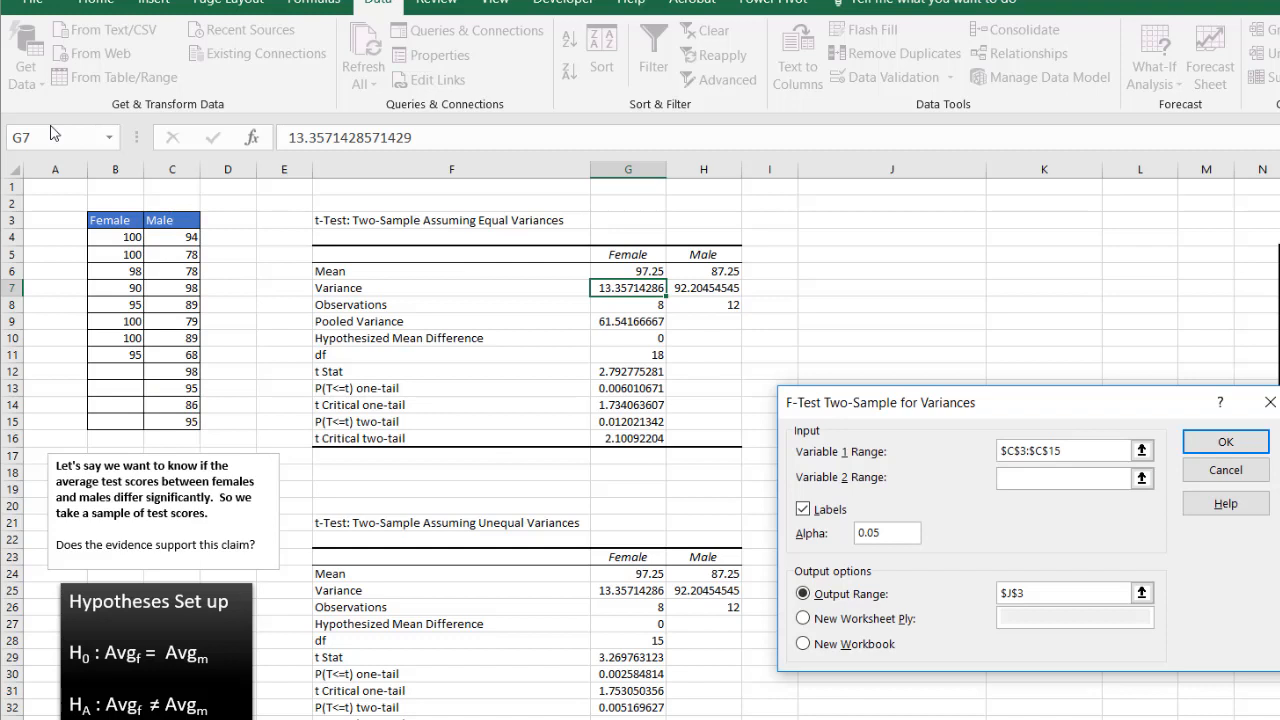
pyautogui.moveTo(115, 219); pyautogui.dragTo(115, 354)
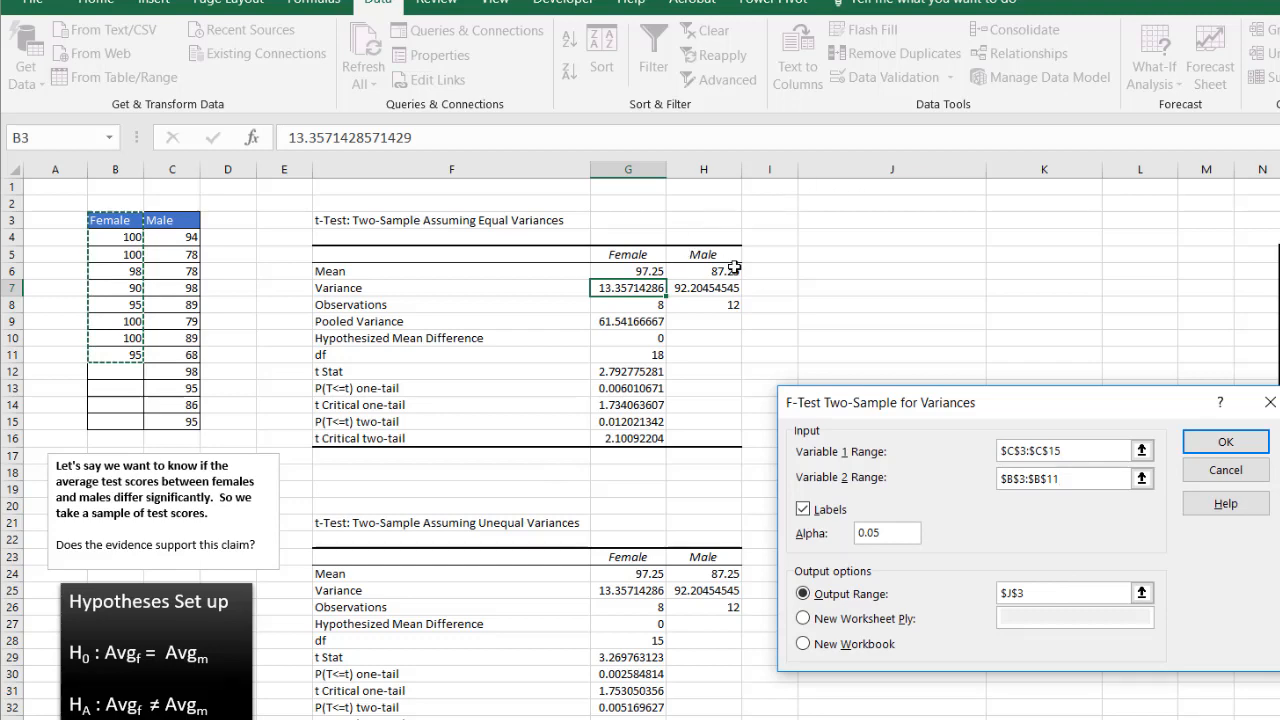
pyautogui.click(1225, 442)
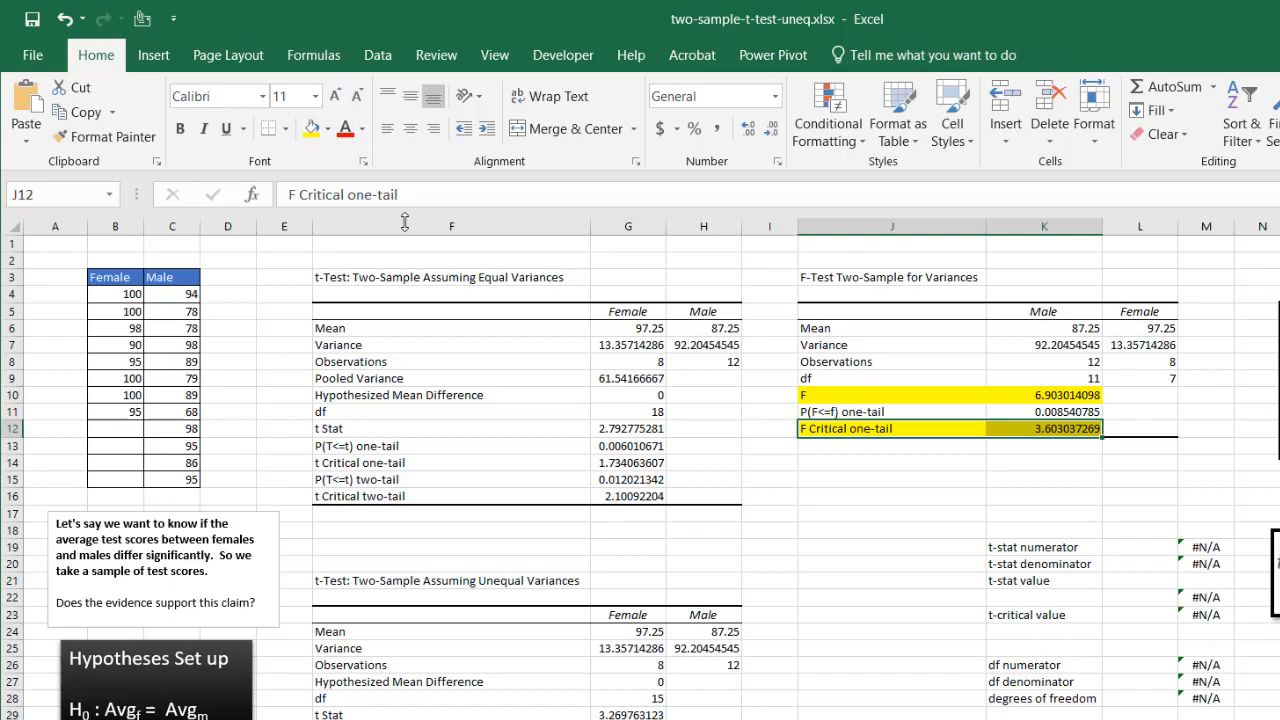
# - Fill the unequal-variances t Stat (3.270) and two-tail t Critical (2.131) rows yellow
pyautogui.click(1044, 394)
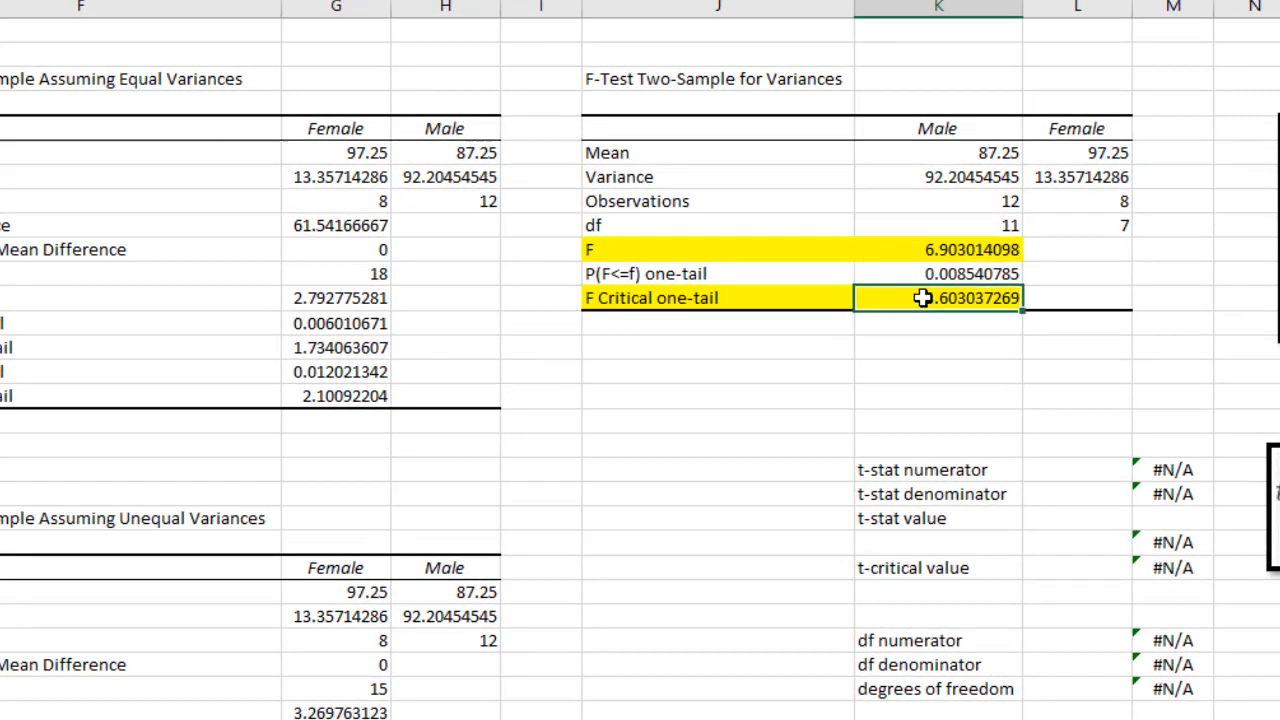
pyautogui.moveTo(898, 225)
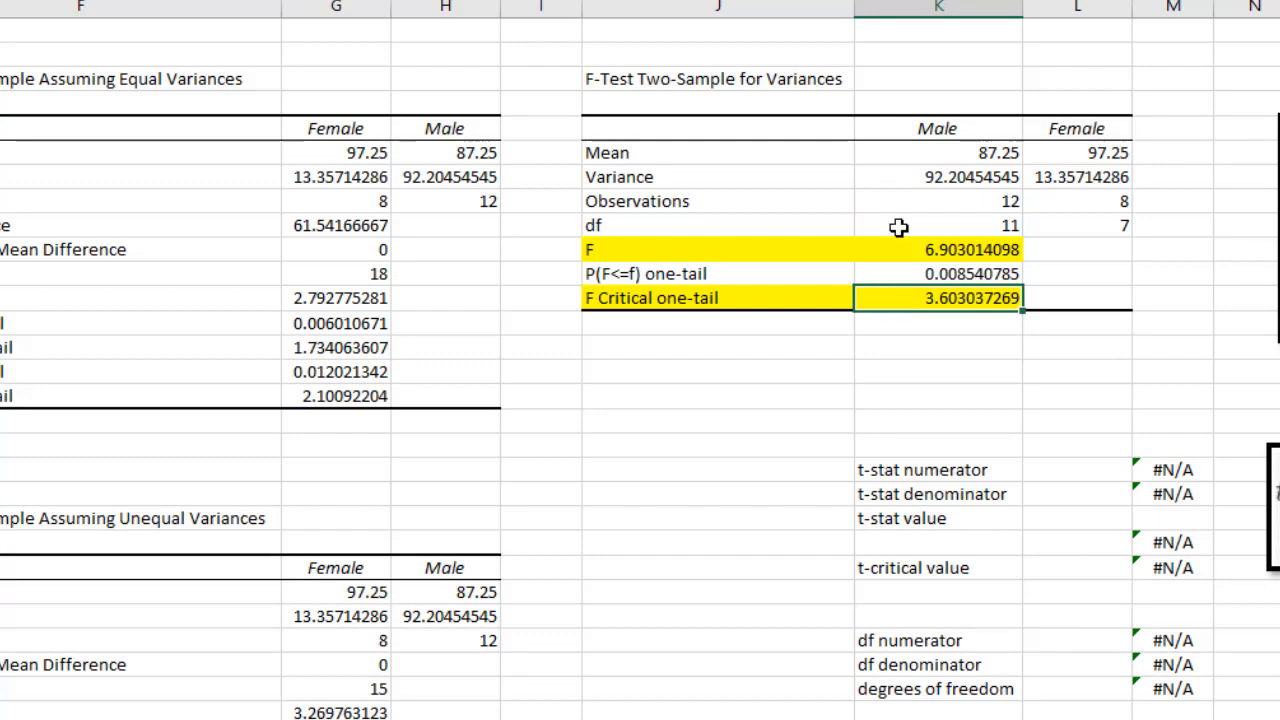
pyautogui.moveTo(645, 450)
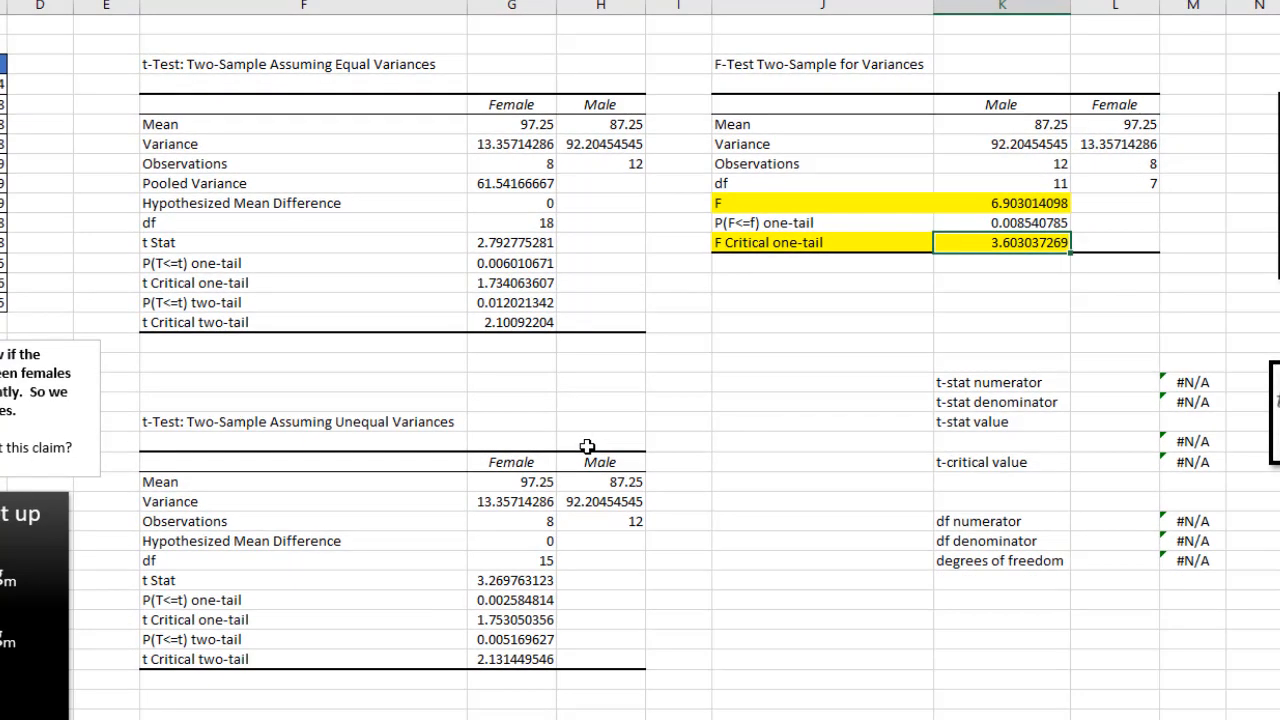
pyautogui.moveTo(473, 540)
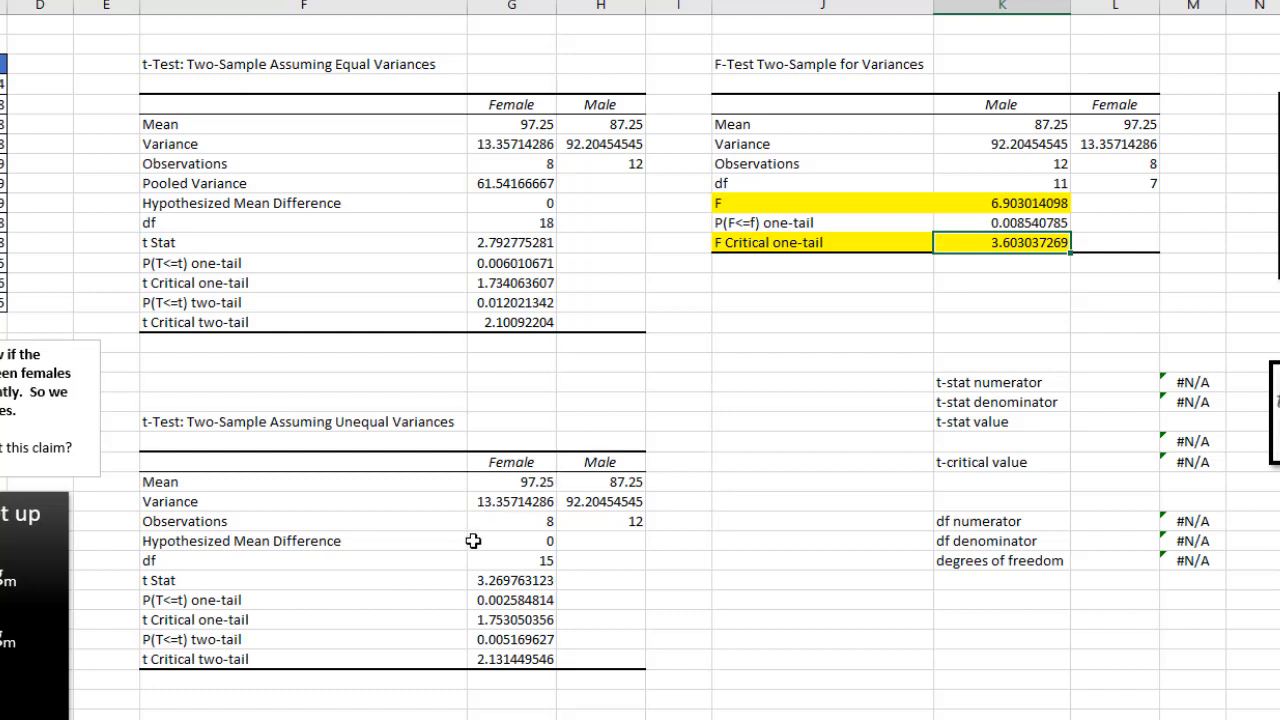
pyautogui.moveTo(516, 580)
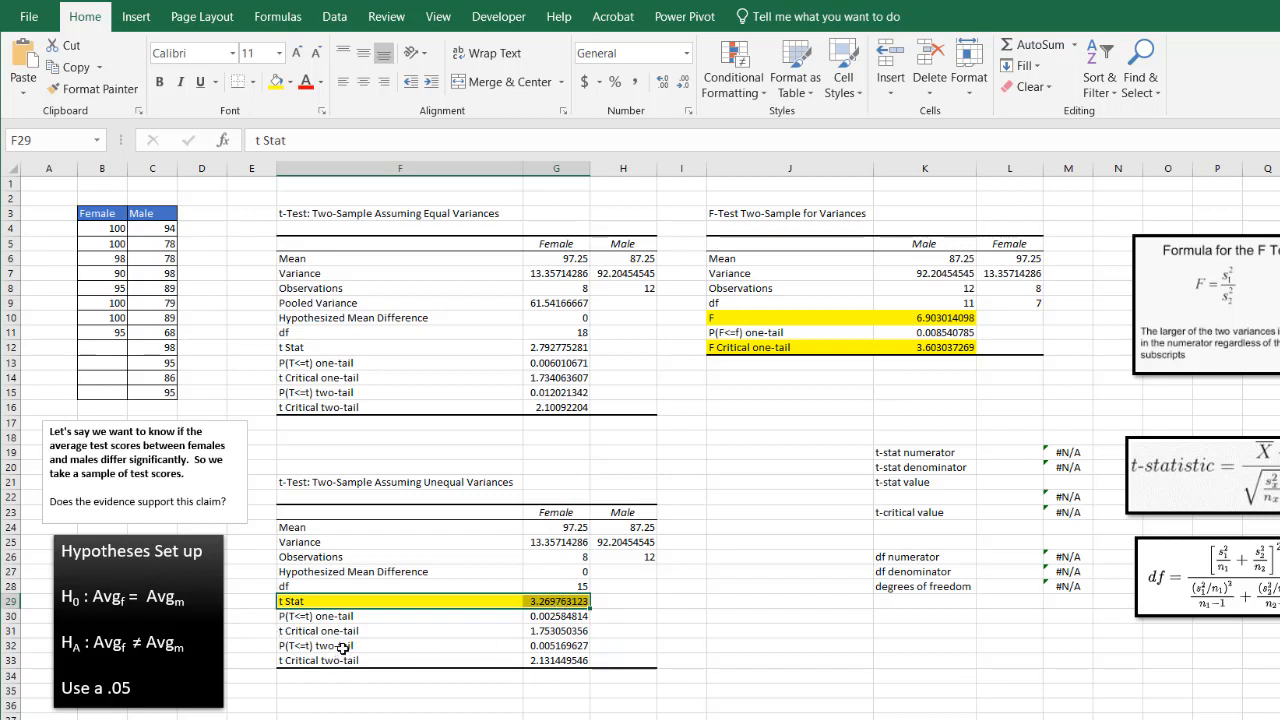
pyautogui.click(400, 660)
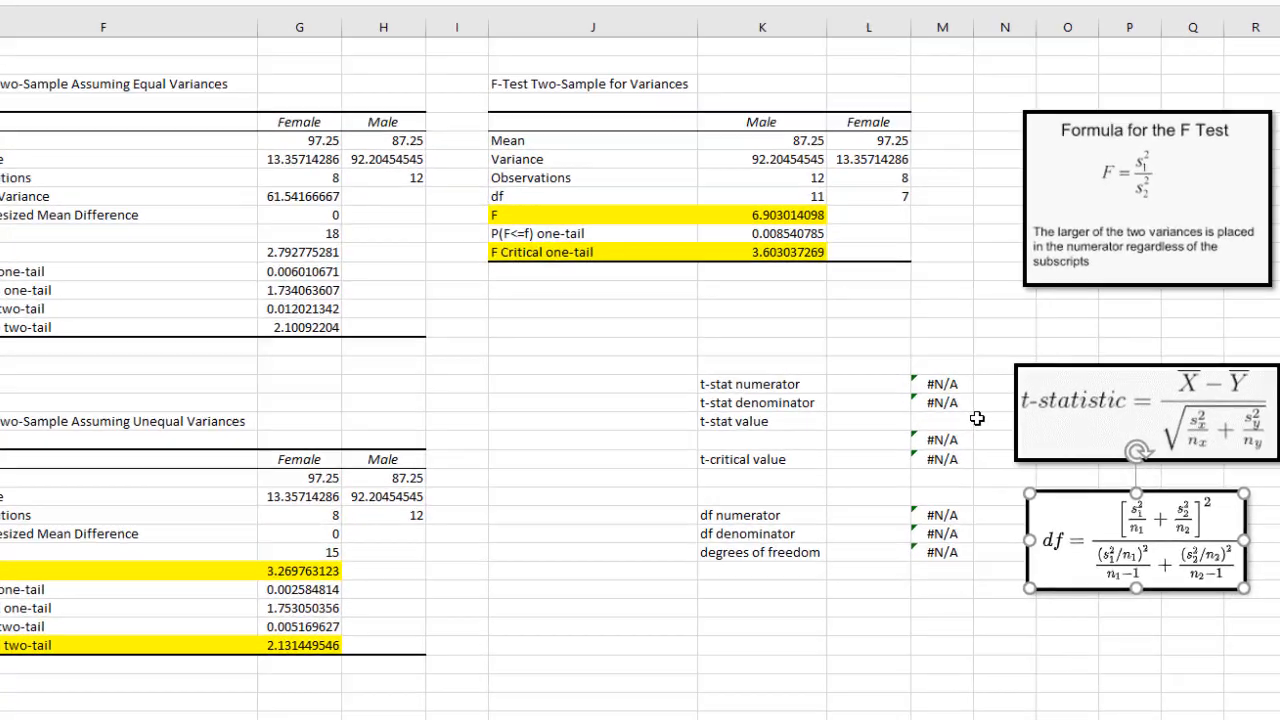
# - Enter the t-stat denominator =SQRT((K7/K8)+(L7/L8)), accepting Excel's suggested correction
pyautogui.scroll(-3)
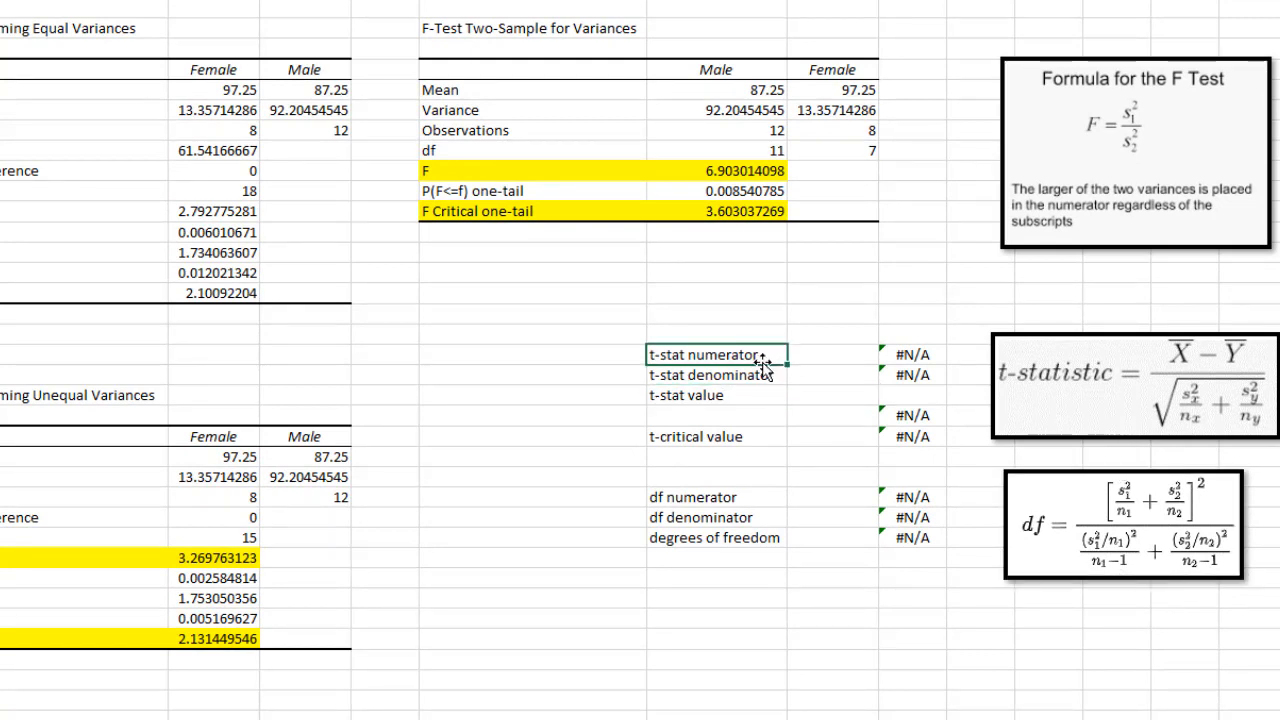
pyautogui.click(716, 374)
pyautogui.write('=G24-H24')
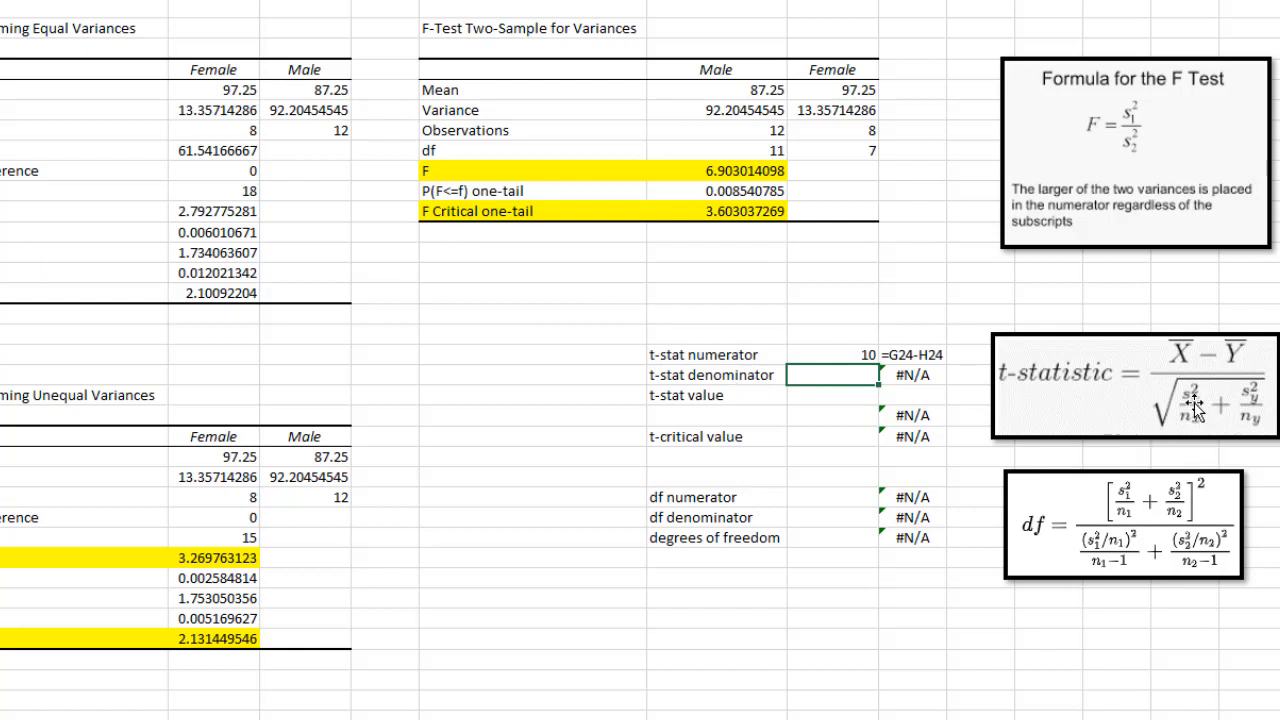
pyautogui.moveTo(1213, 435)
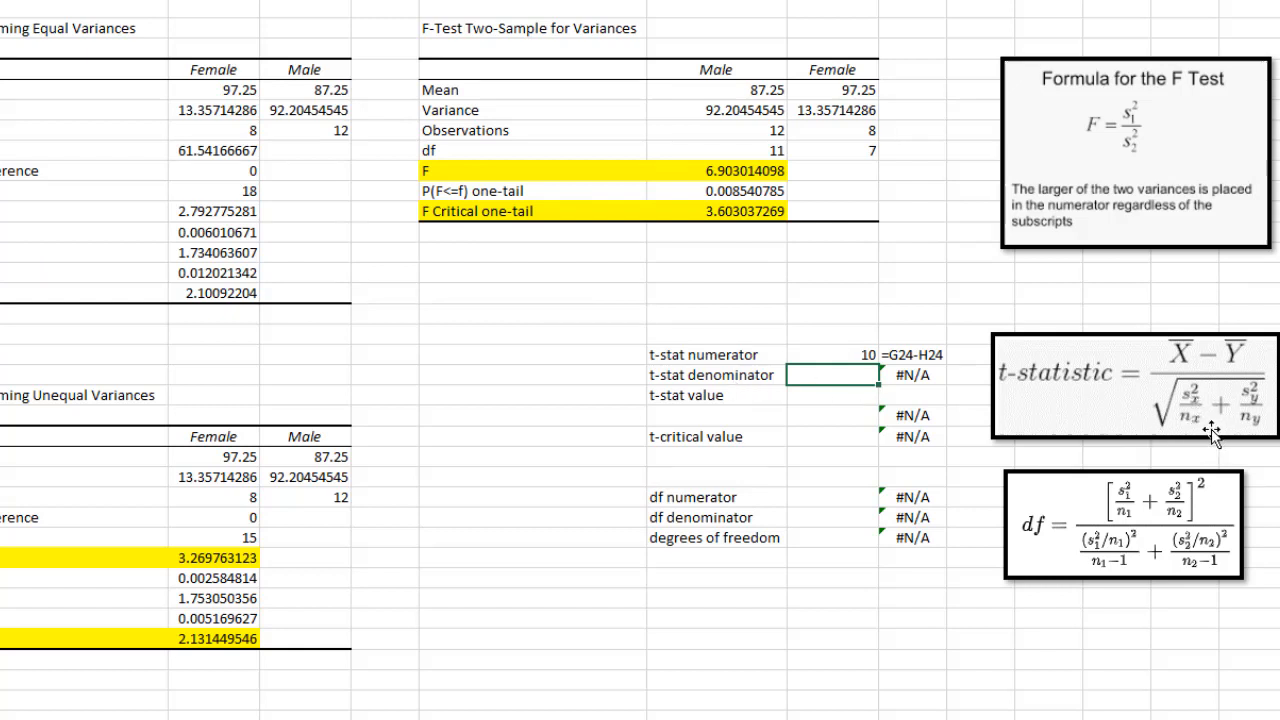
pyautogui.moveTo(1200, 425)
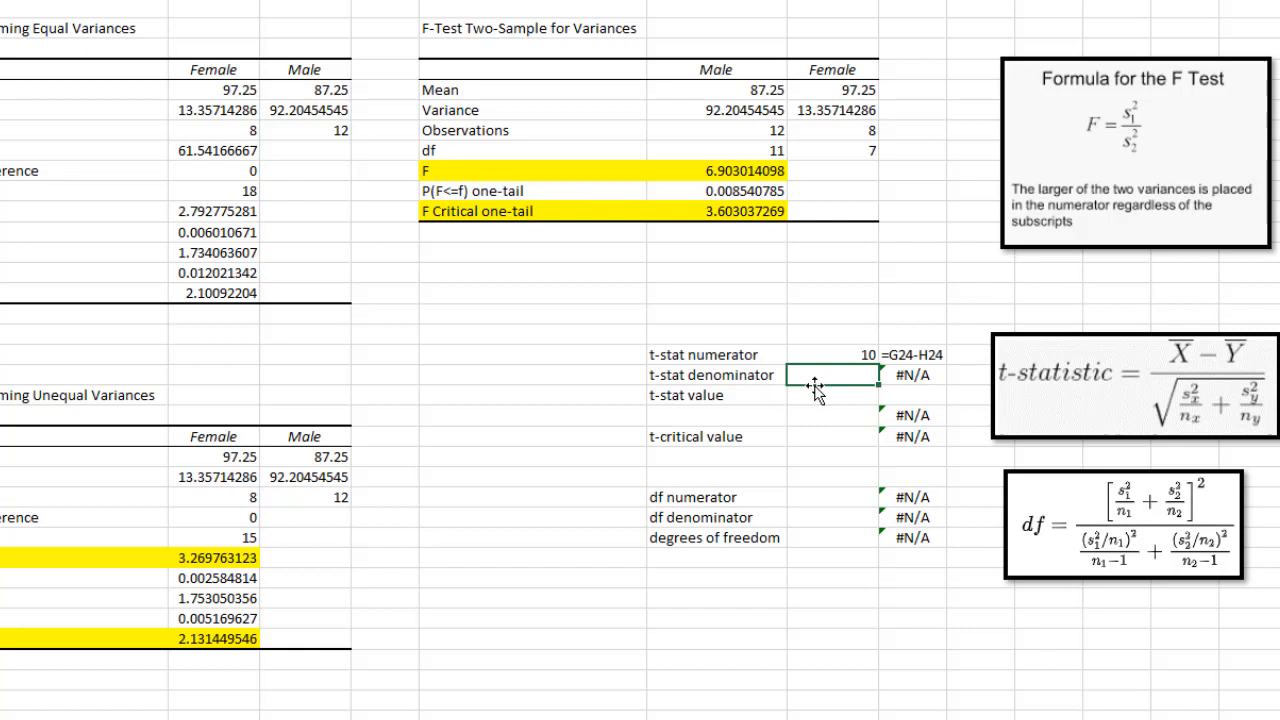
pyautogui.write('=sqrt((')
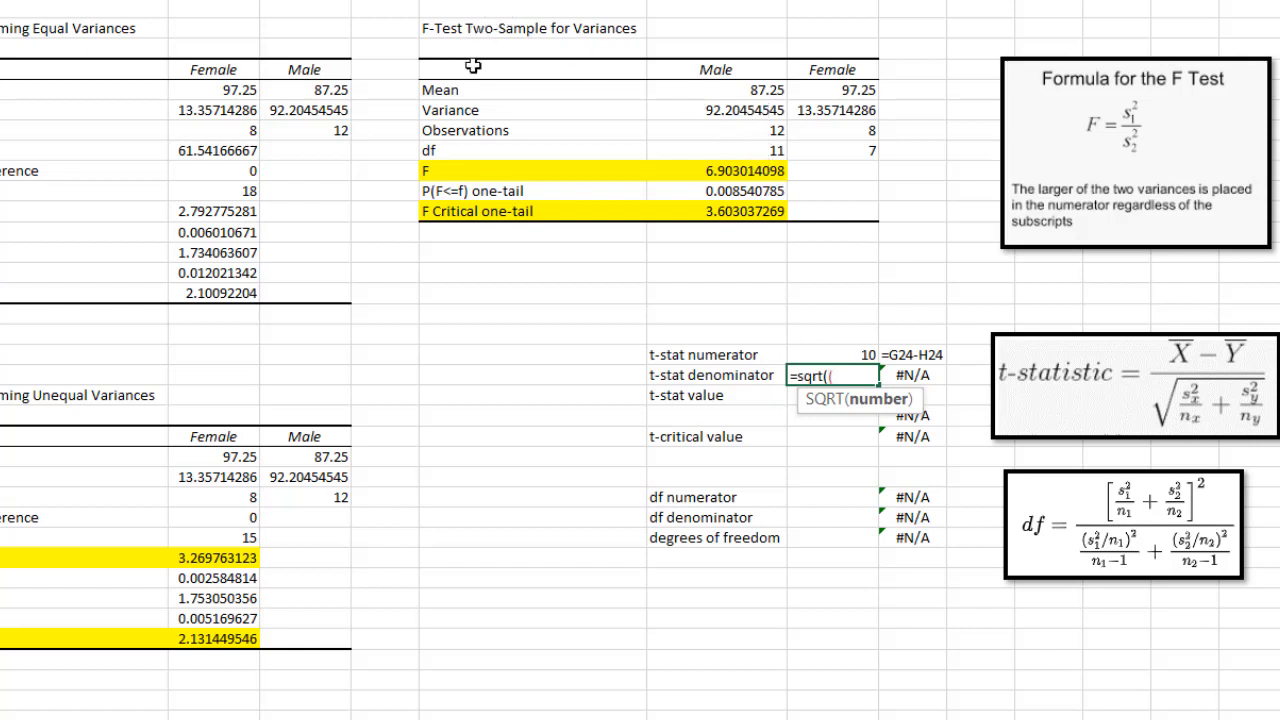
pyautogui.moveTo(738, 117)
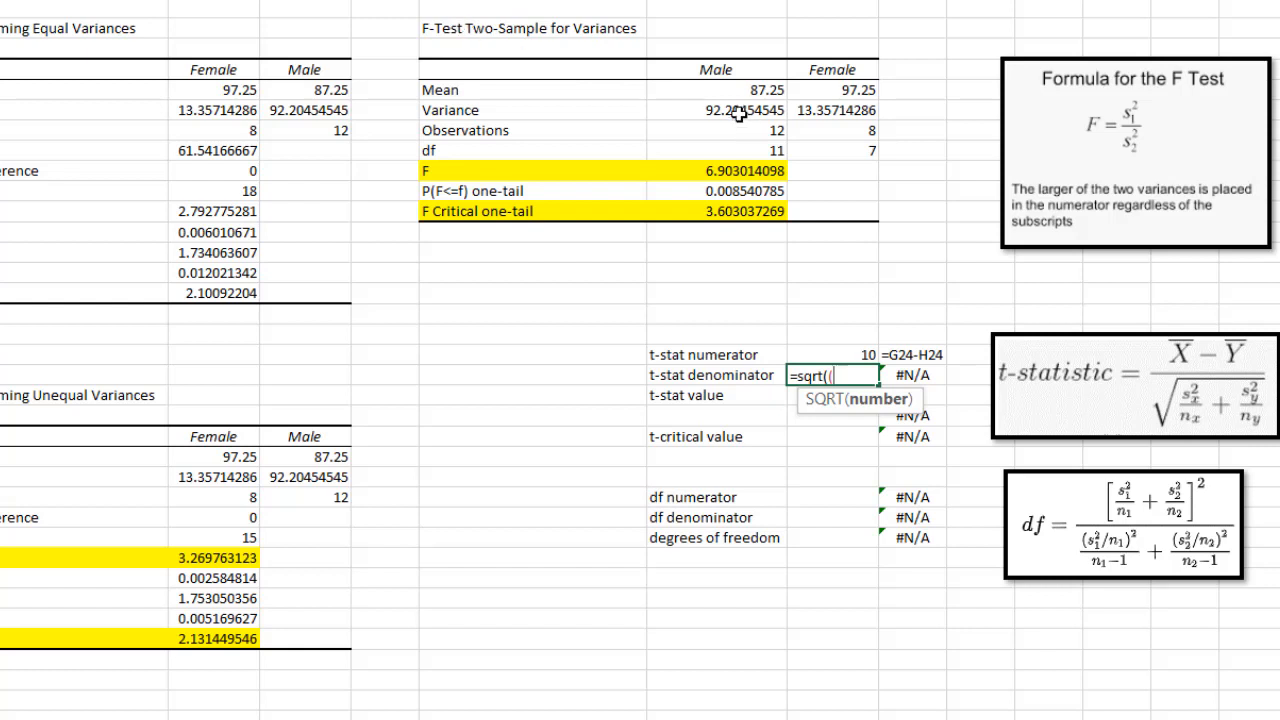
pyautogui.click(715, 110)
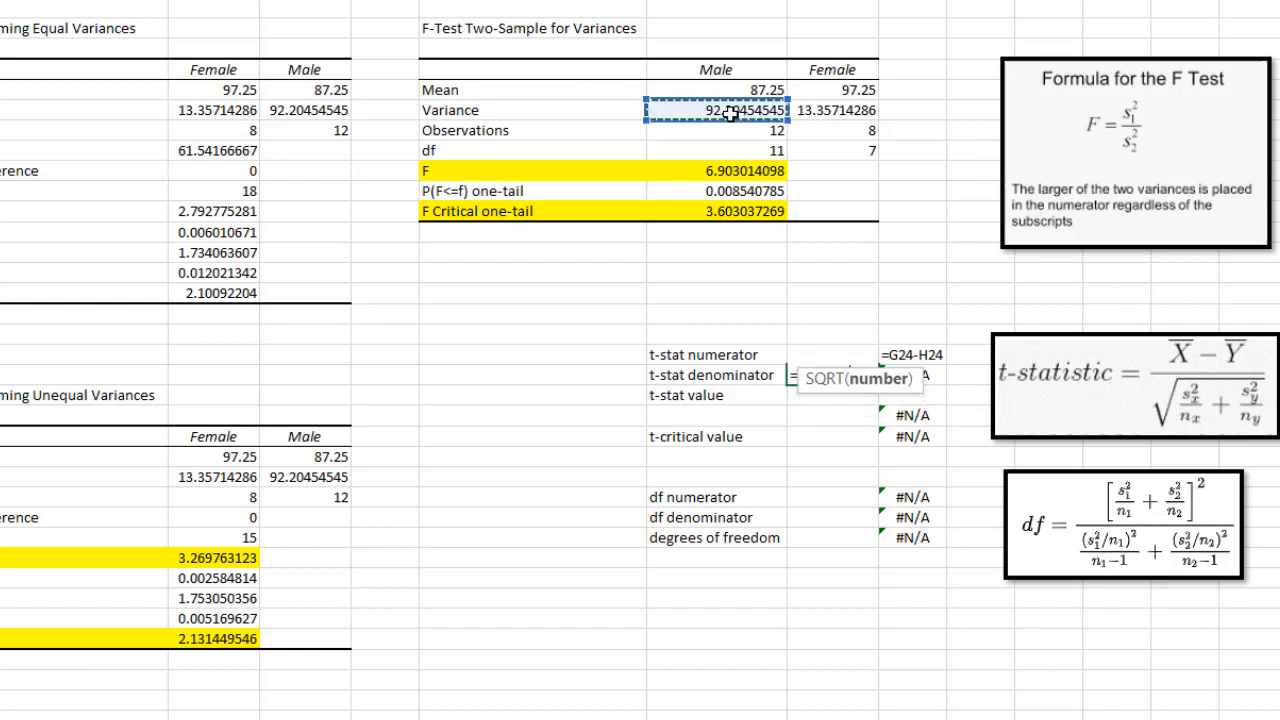
pyautogui.moveTo(1065, 452)
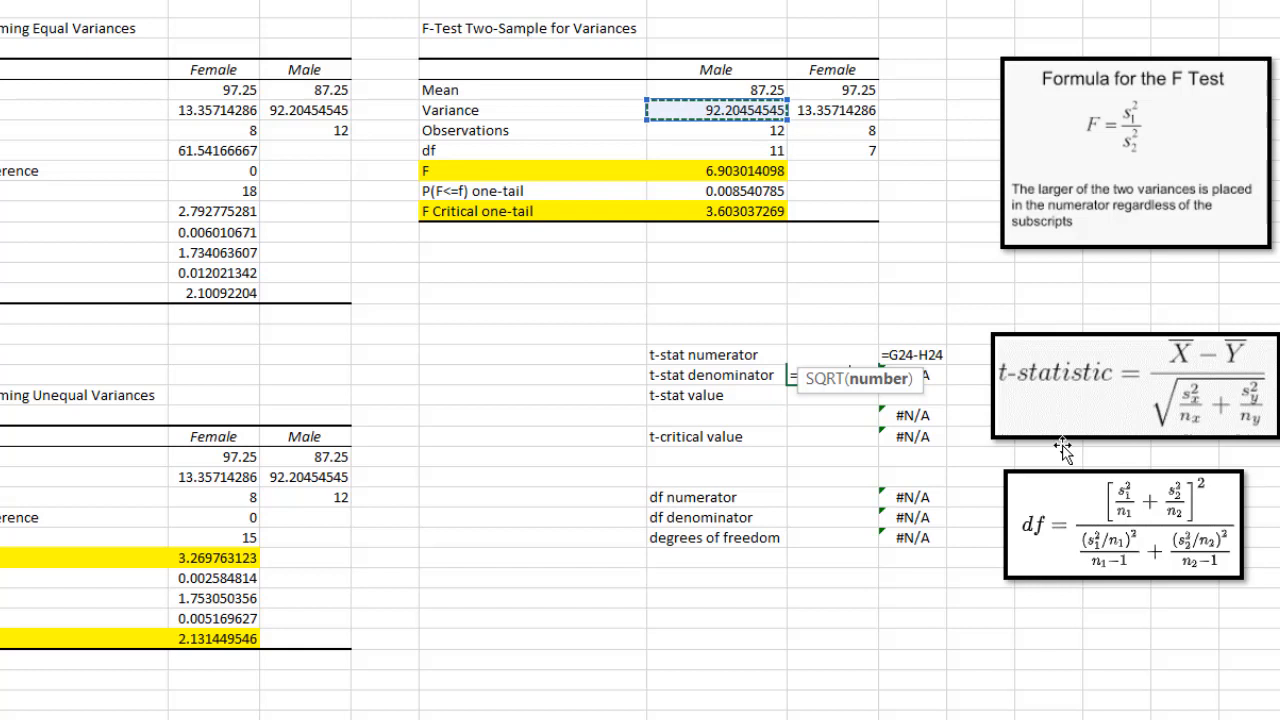
pyautogui.moveTo(838, 393)
pyautogui.write('(')
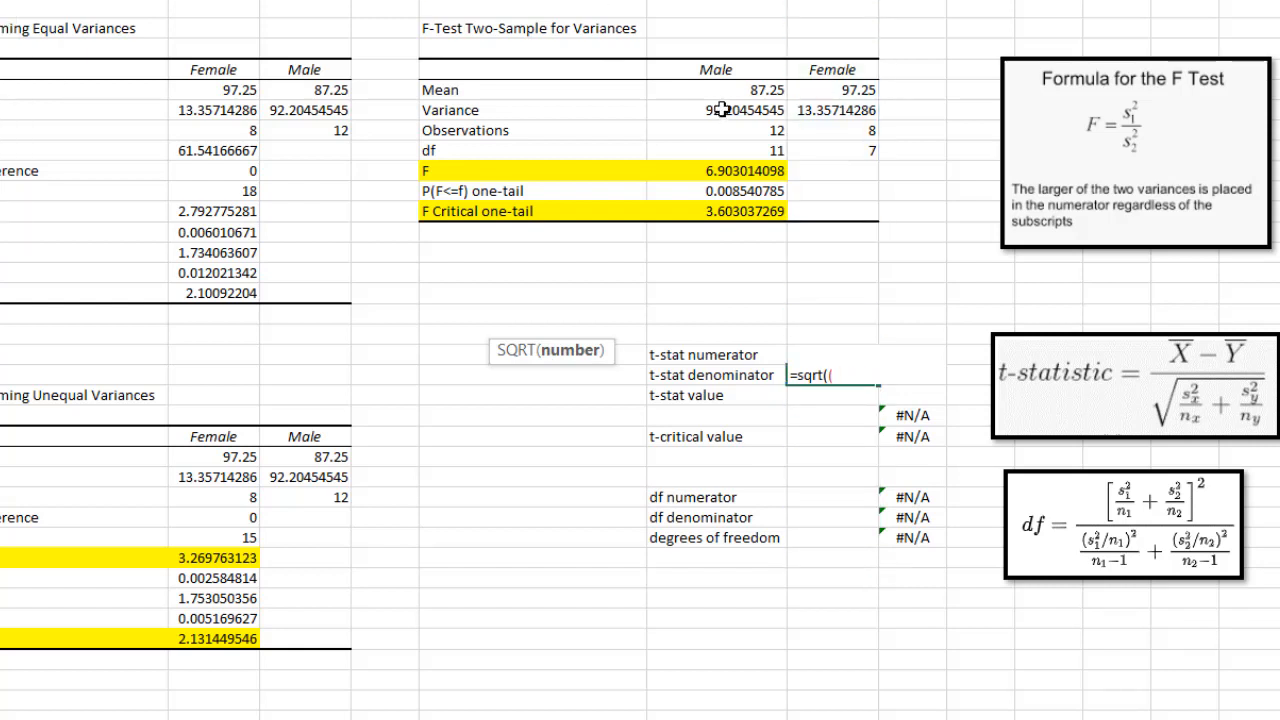
pyautogui.click(715, 110)
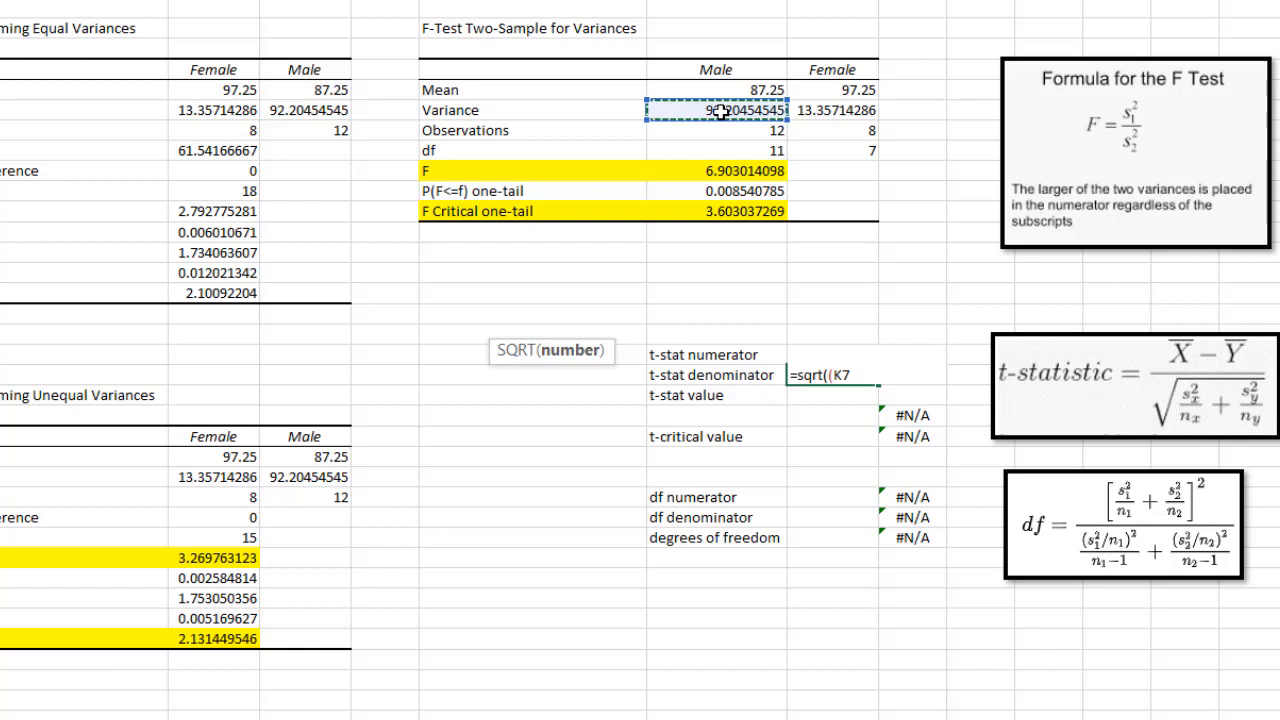
pyautogui.write('/')
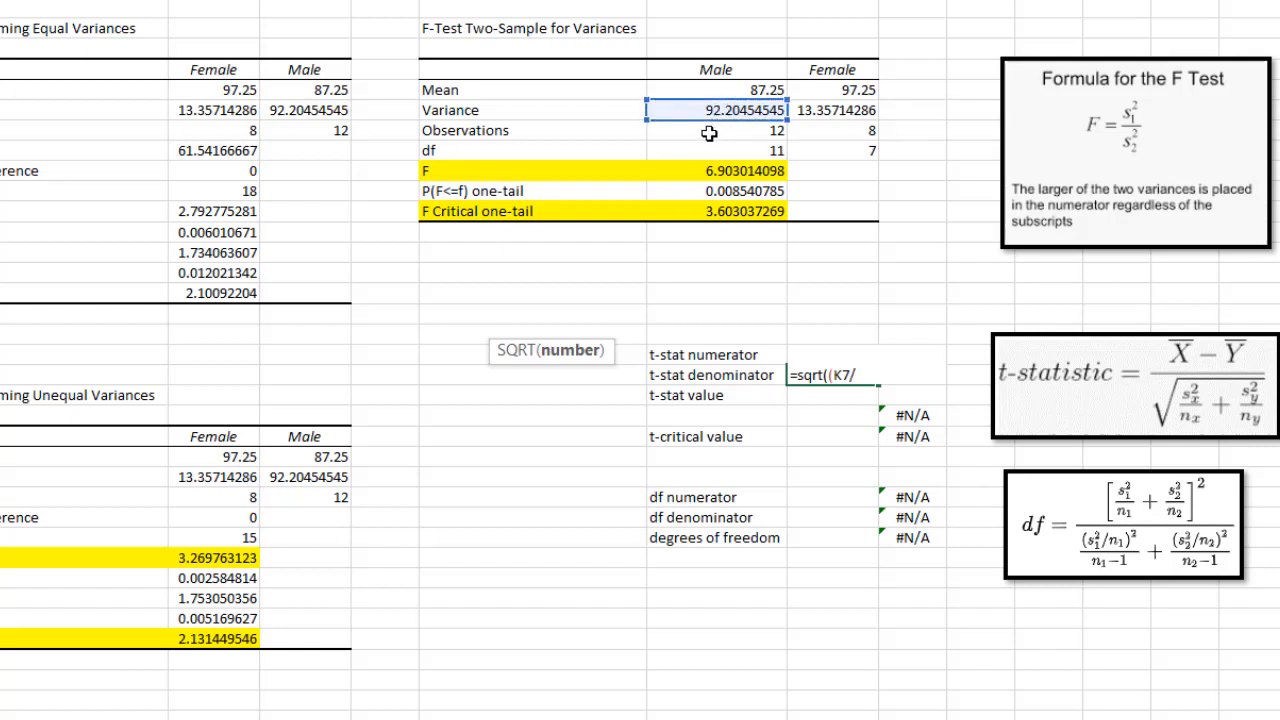
pyautogui.click(712, 130)
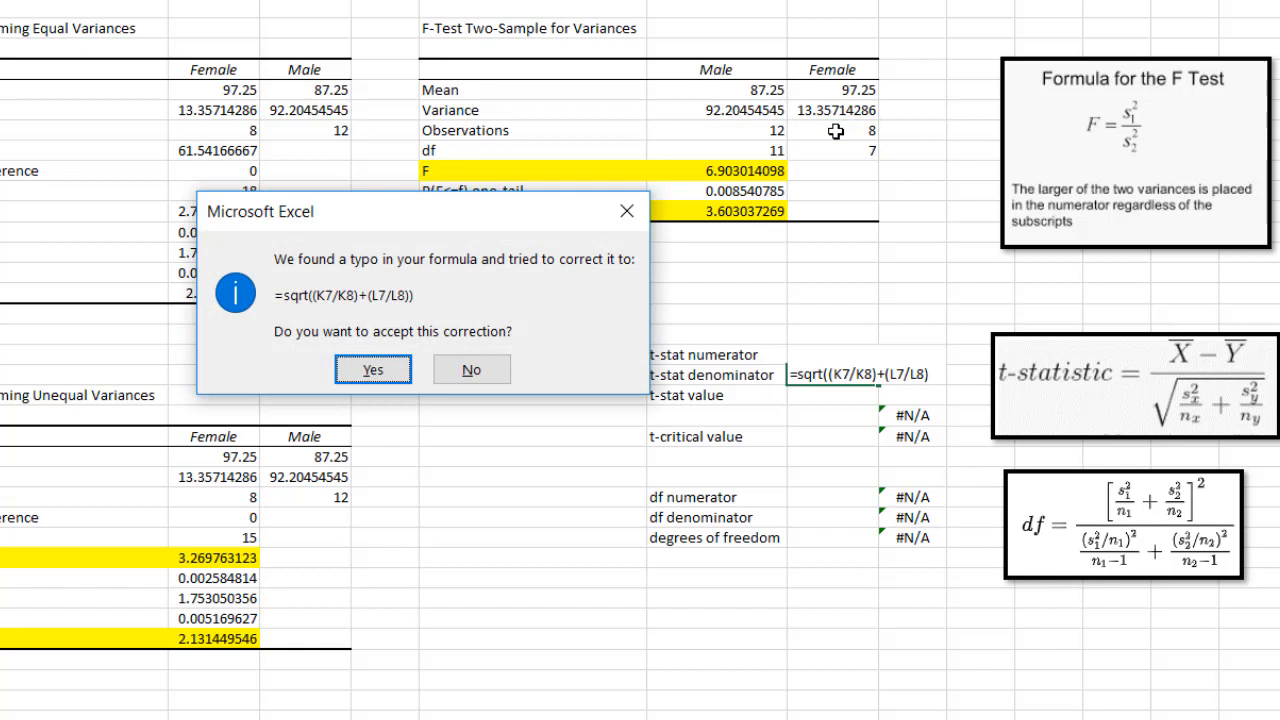
pyautogui.moveTo(310, 316)
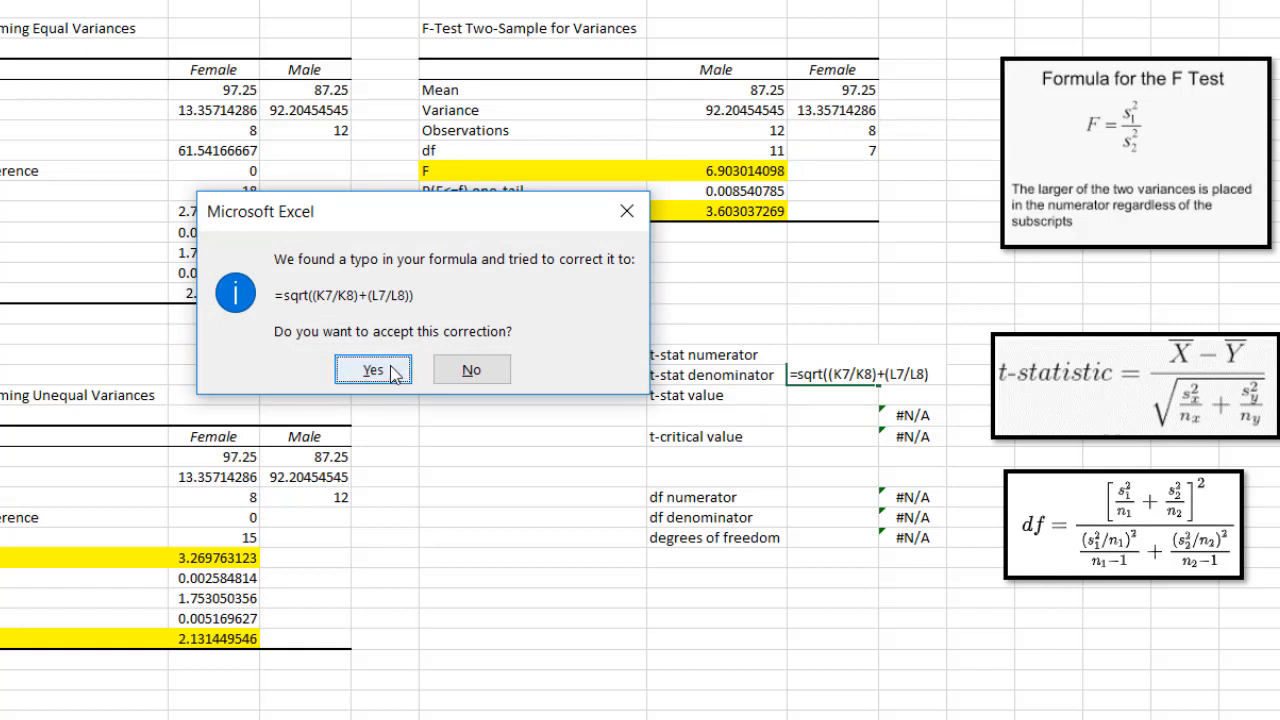
pyautogui.click(372, 369)
pyautogui.write('=L19/')
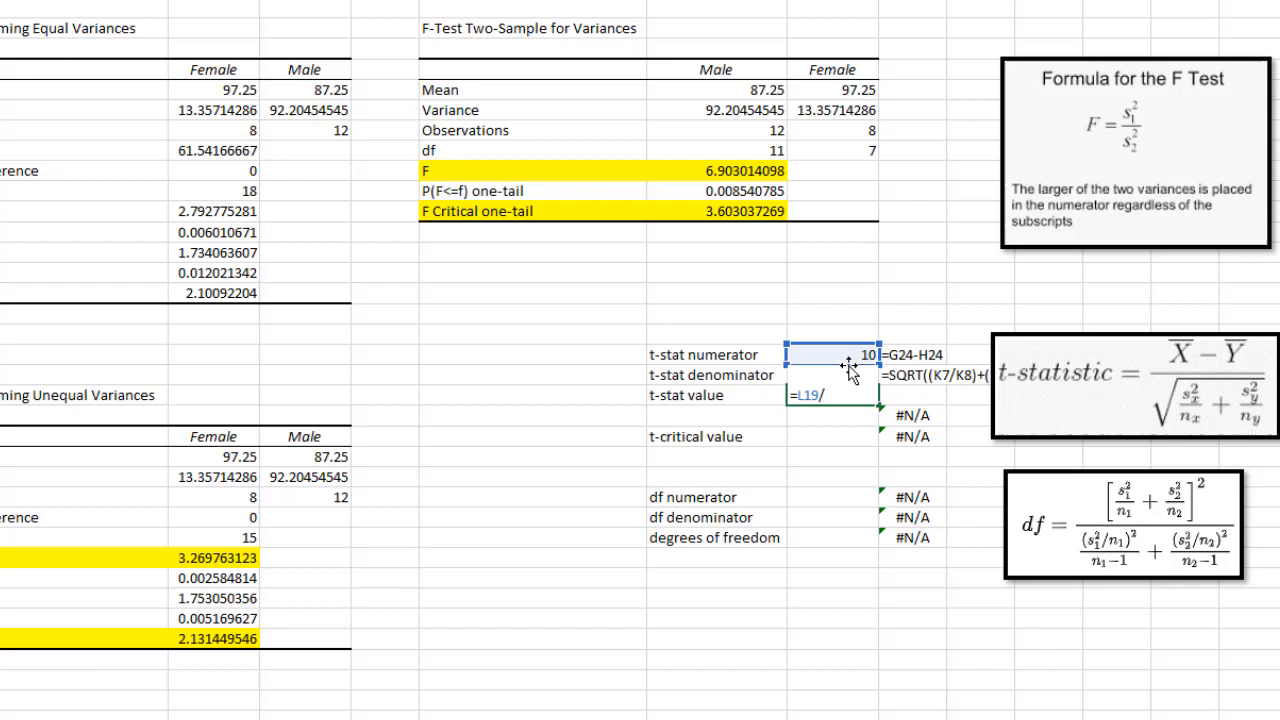
# - Enter =L19/L20 as the t-stat value, matching the ToolPak t Stat of 3.2698
pyautogui.click(830, 370)
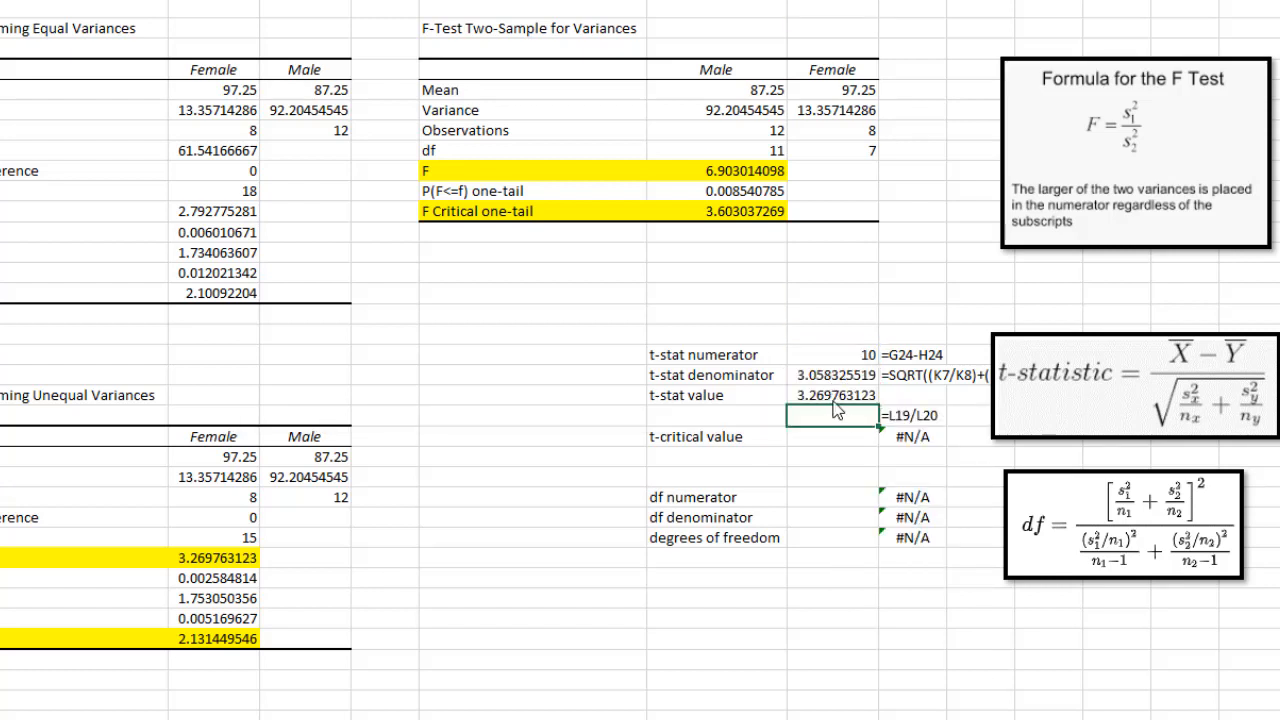
pyautogui.click(833, 395)
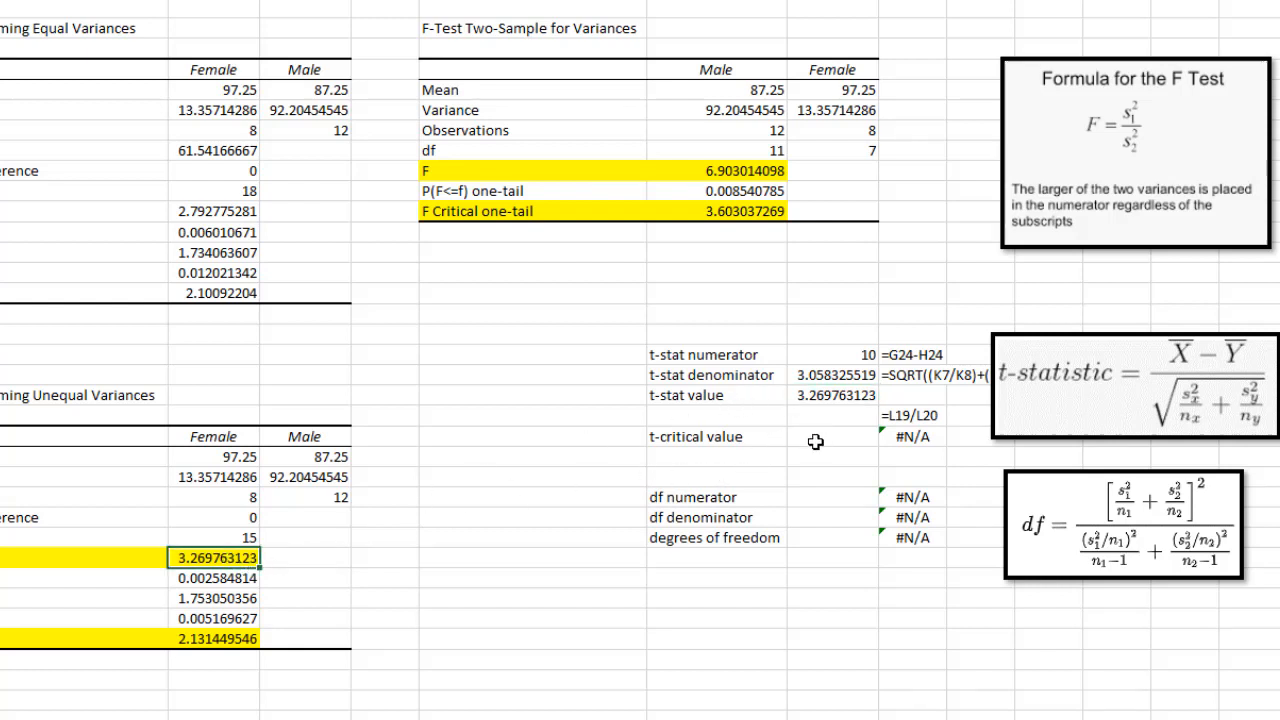
pyautogui.click(832, 437)
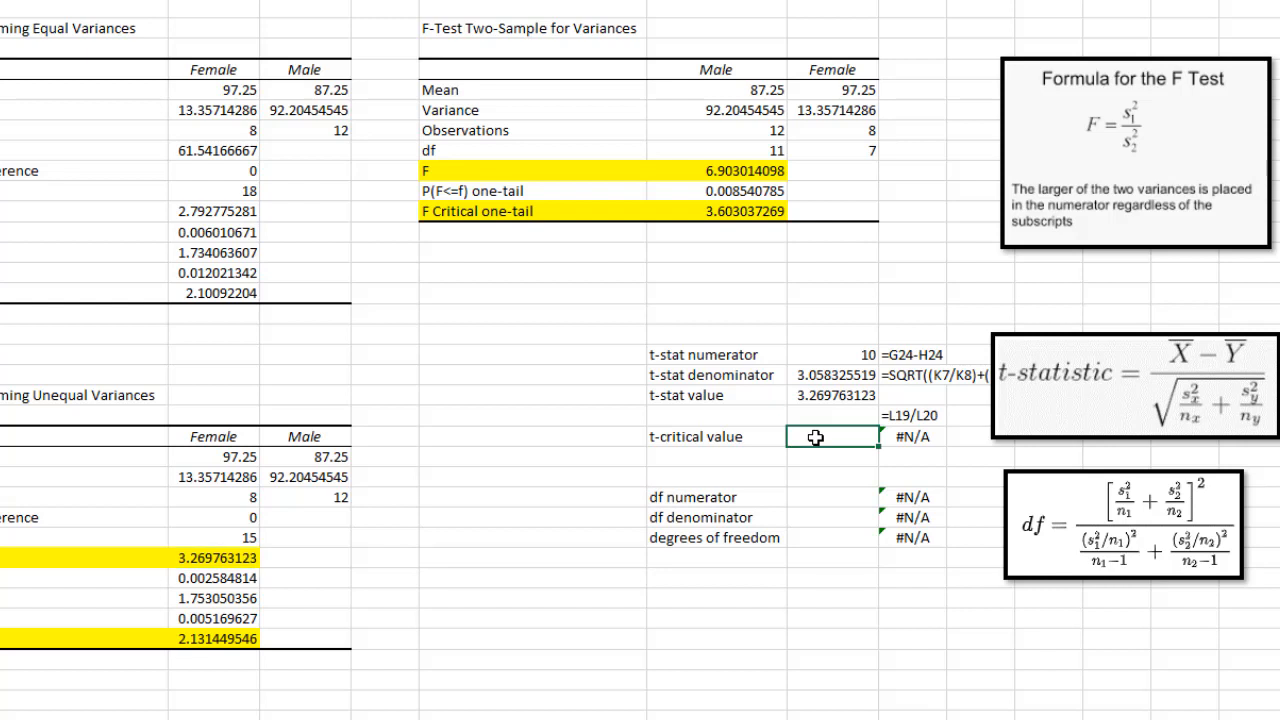
# - Enter =T.INV.2T(.05, degrees-of-freedom cell) as the two-tail t-critical value
pyautogui.write('=t.')
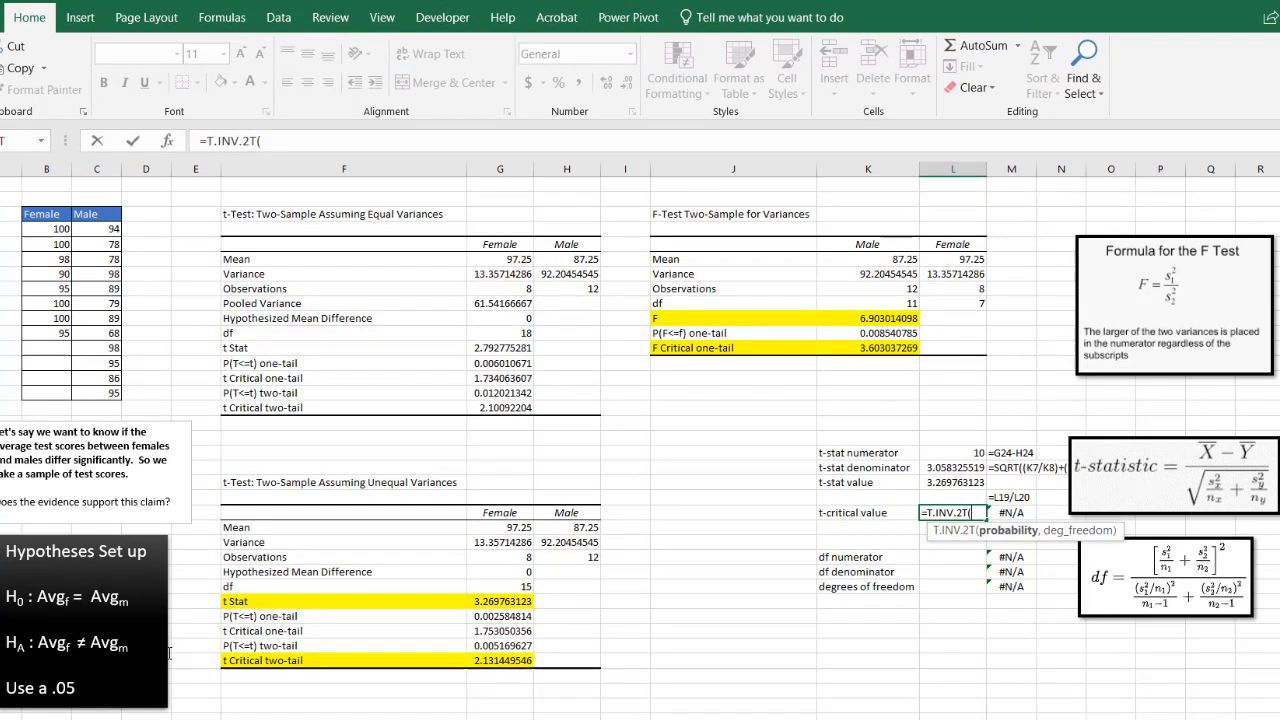
pyautogui.write('.05,')
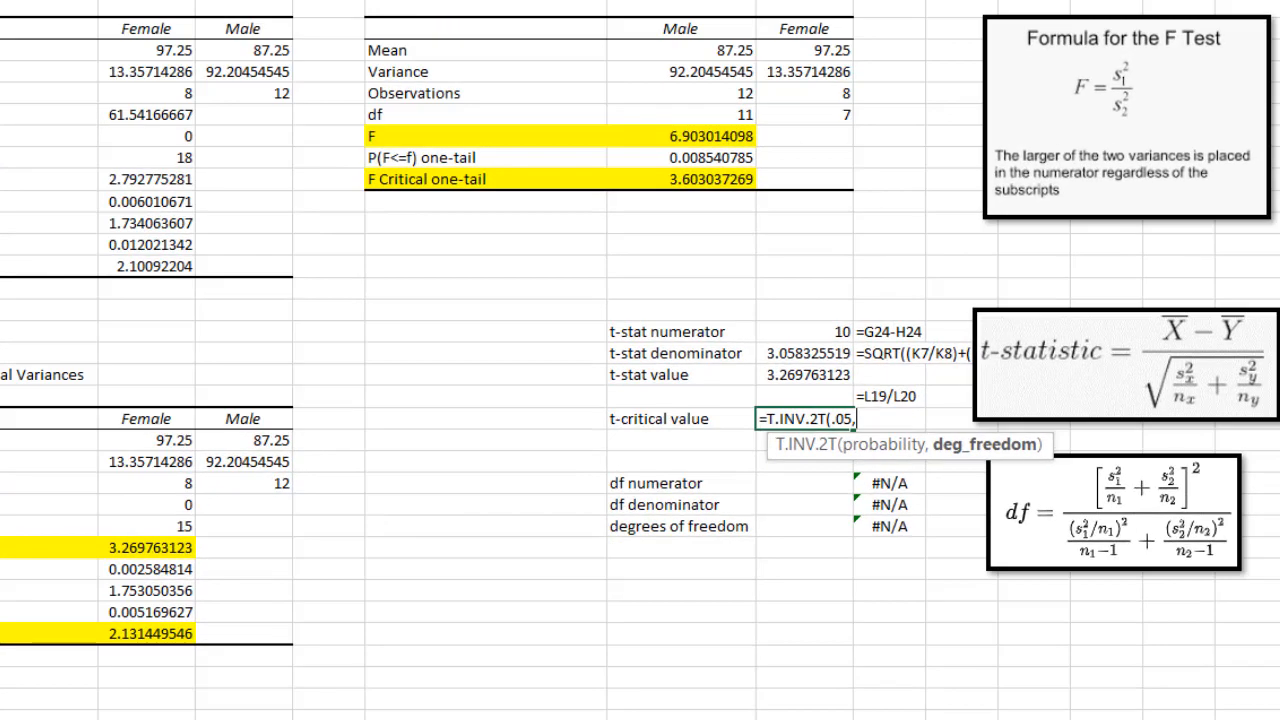
pyautogui.moveTo(308, 706)
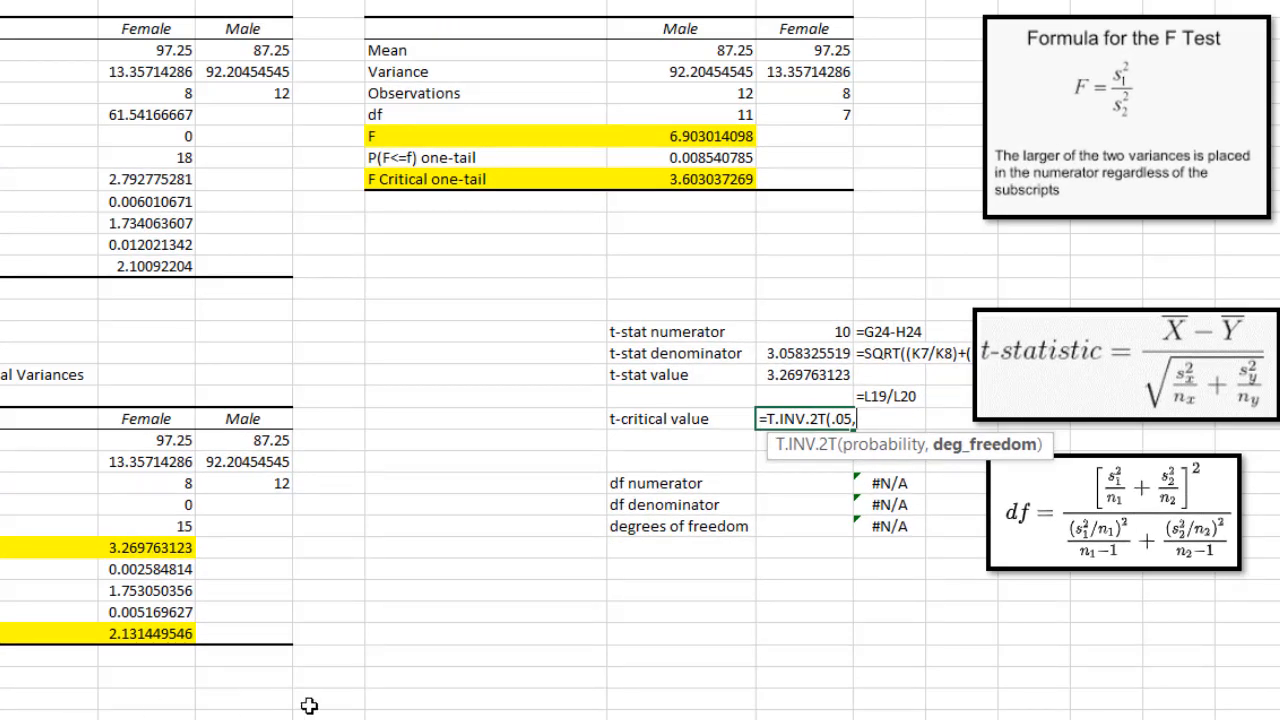
pyautogui.click(805, 526)
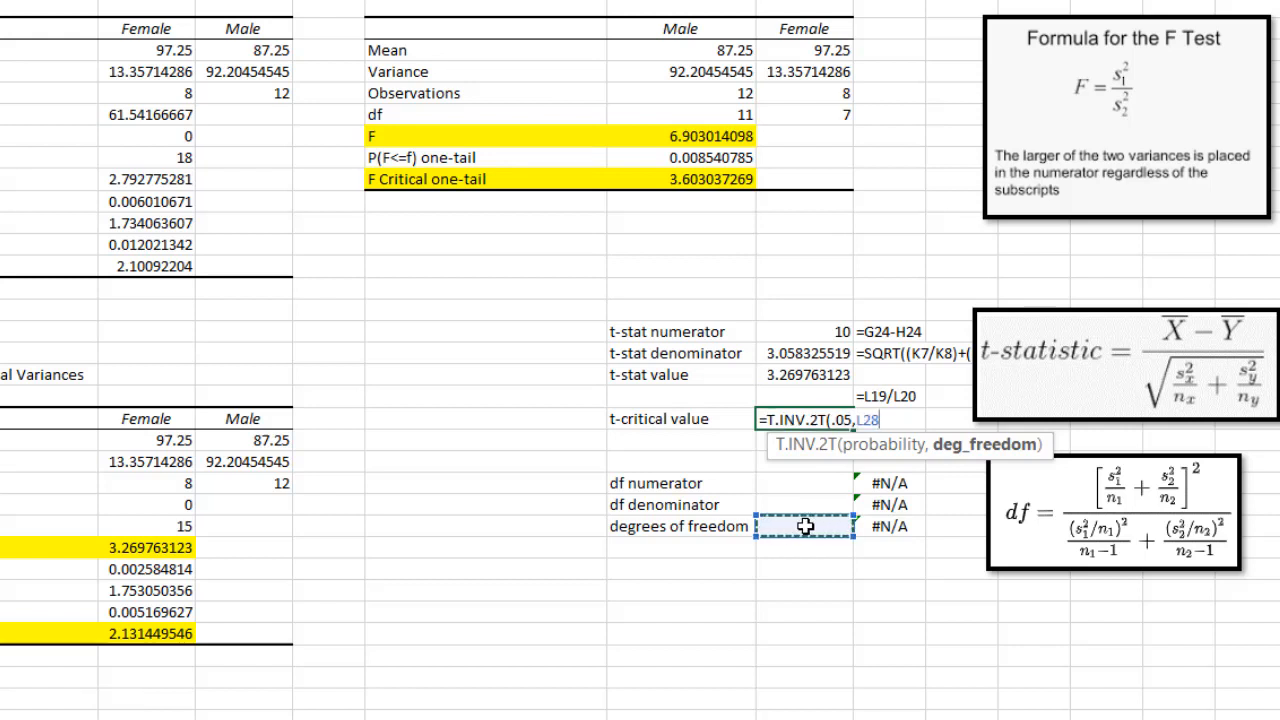
pyautogui.press('Enter')
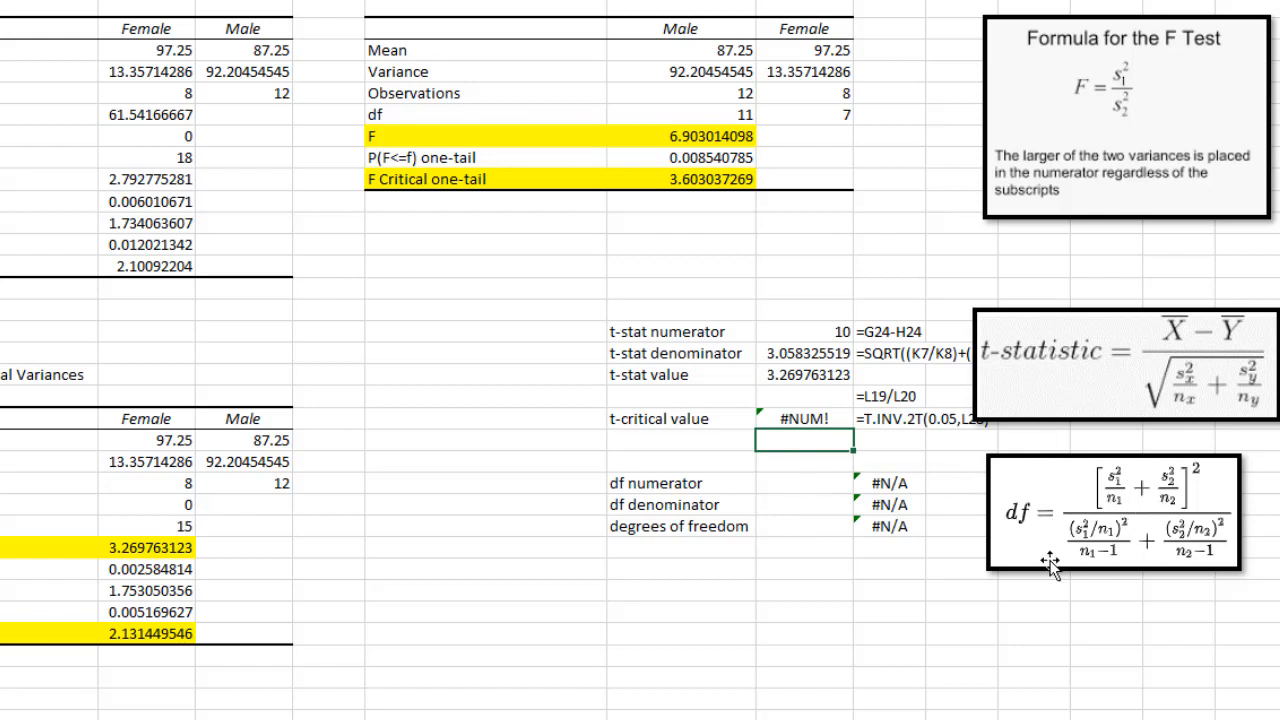
pyautogui.moveTo(1080, 513)
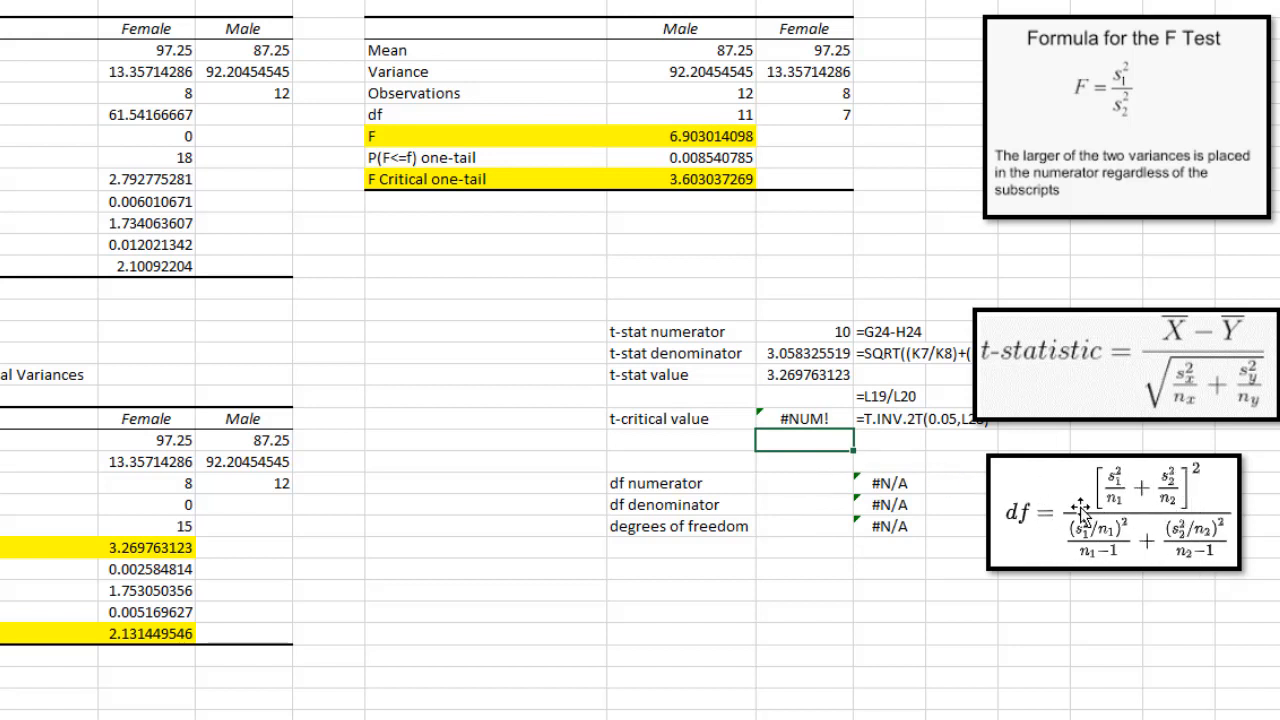
pyautogui.moveTo(958, 493)
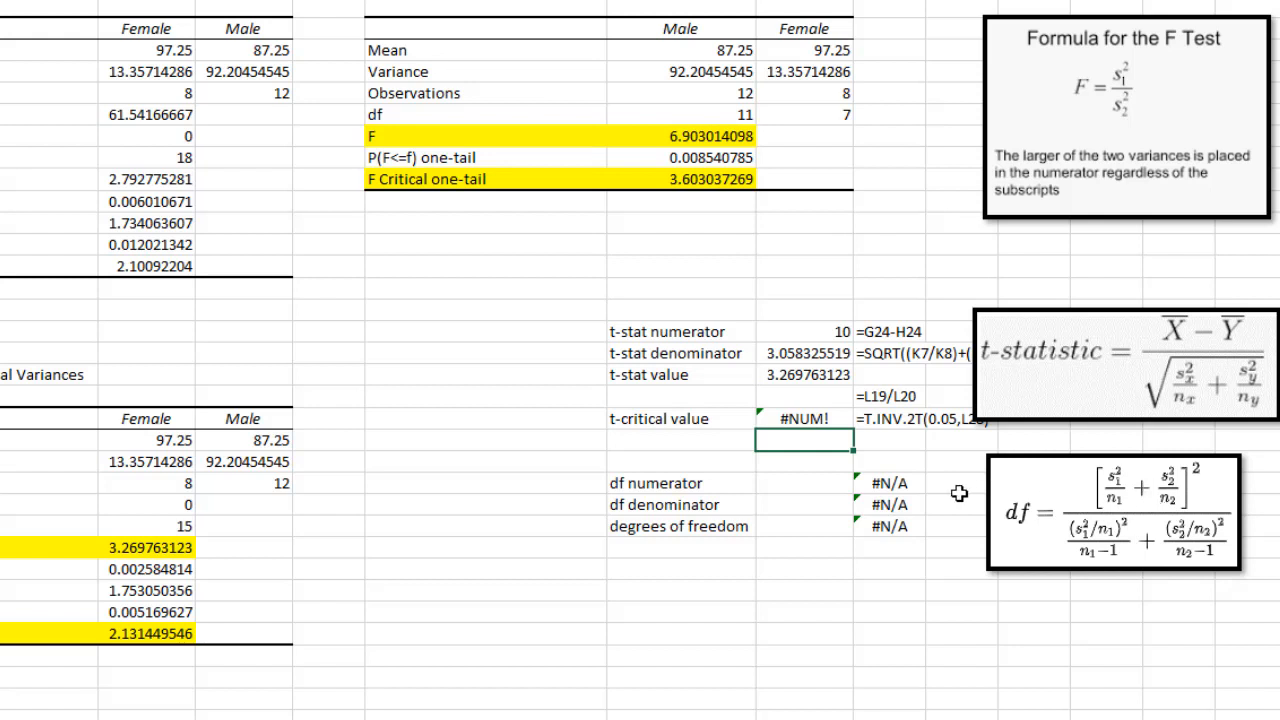
pyautogui.moveTo(365, 344)
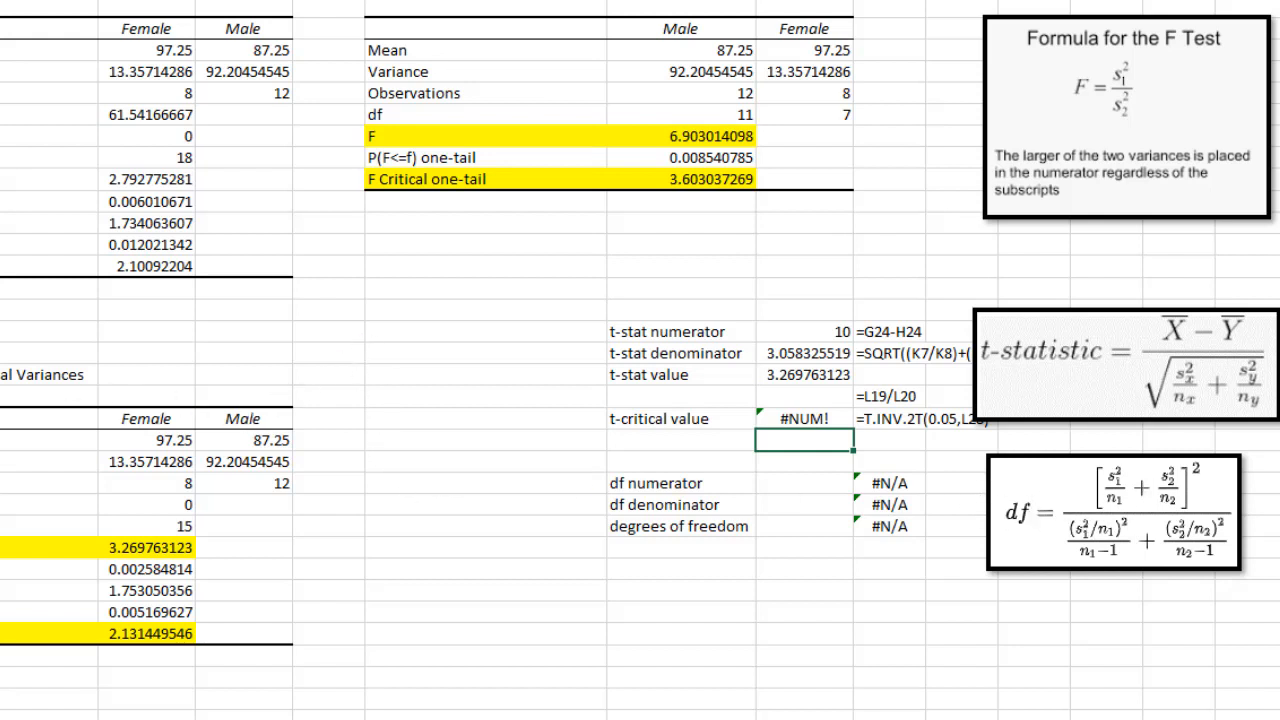
pyautogui.moveTo(40, 487)
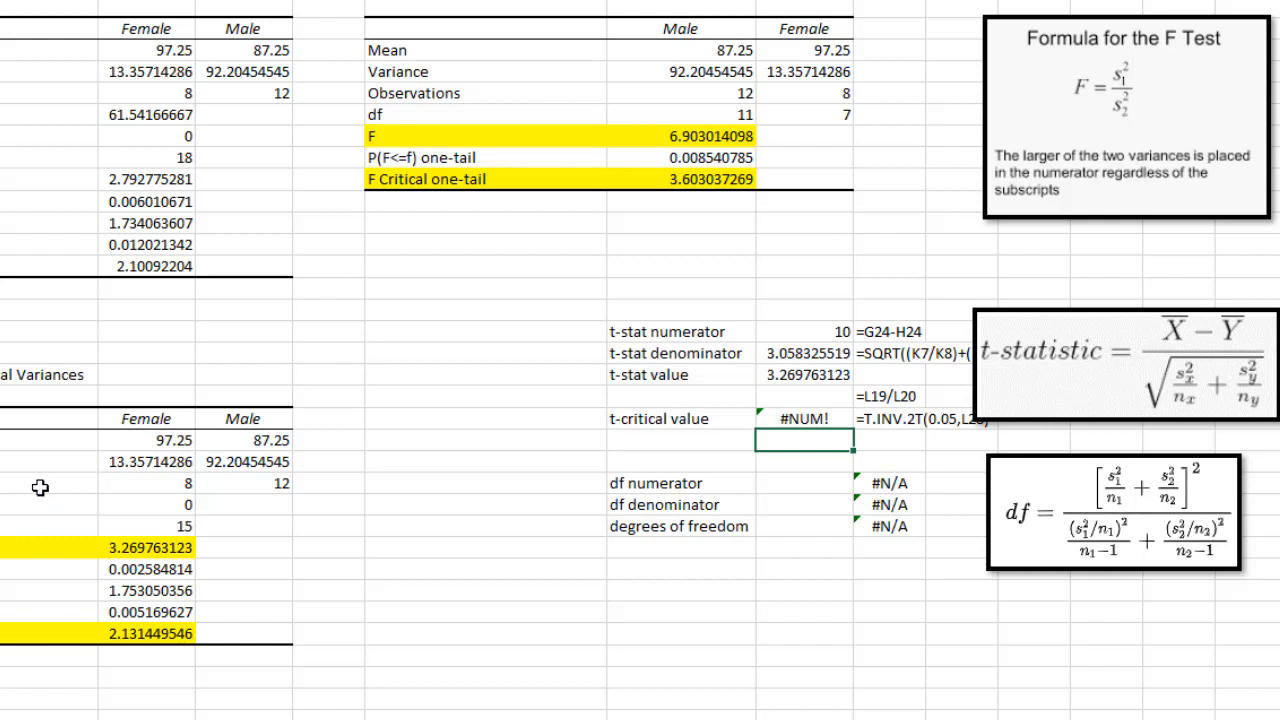
pyautogui.moveTo(784, 485)
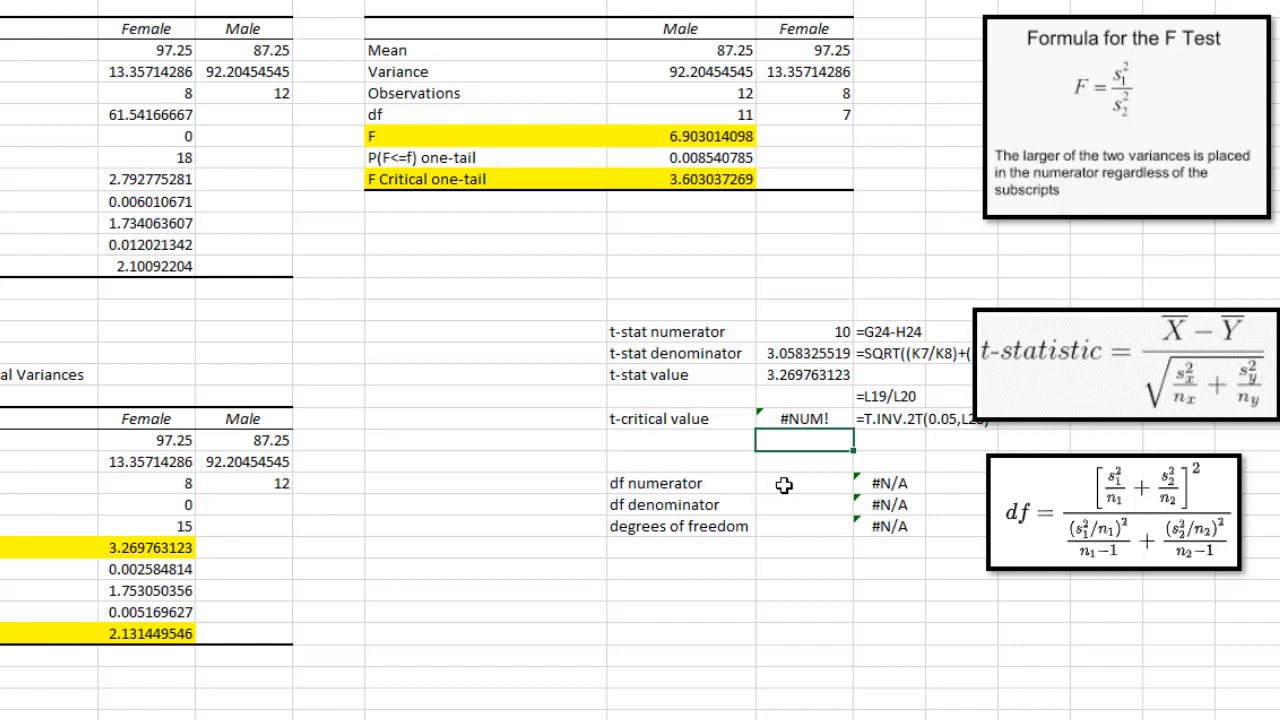
# - Enter the df numerator =((K7/K8)+(L7/L8))^2, giving 87.485
pyautogui.click(803, 483)
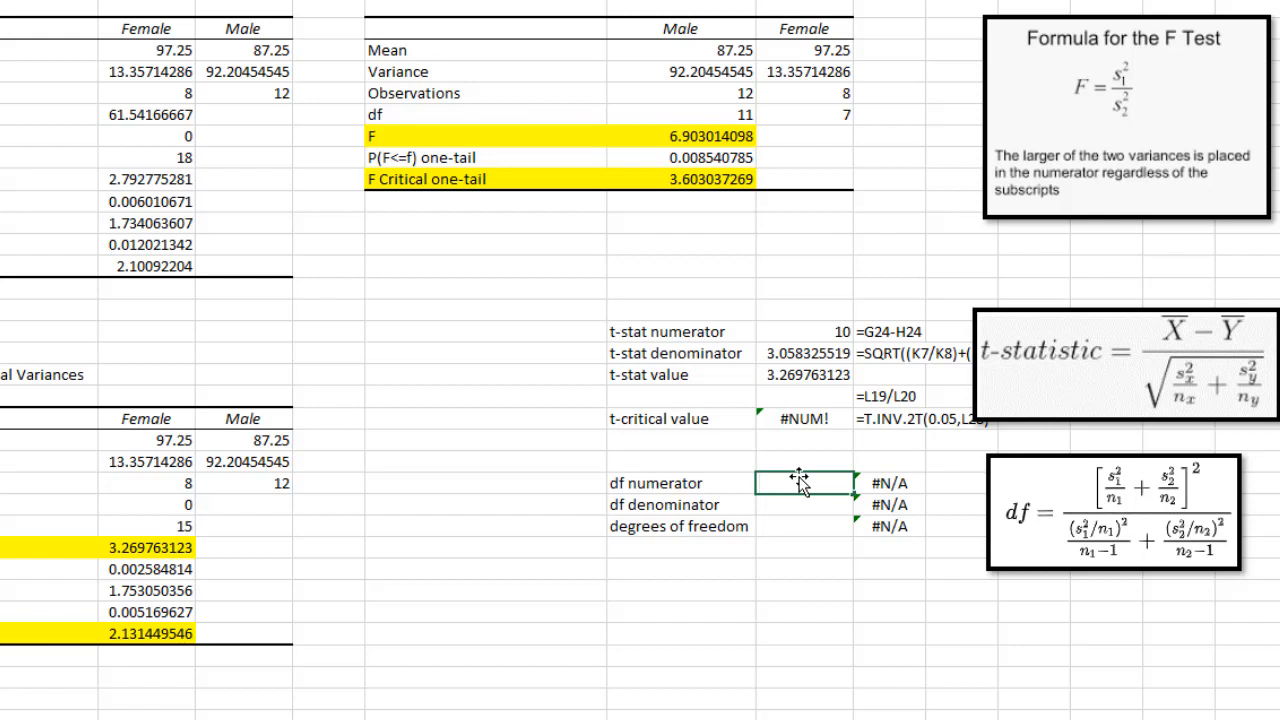
pyautogui.write('=(')
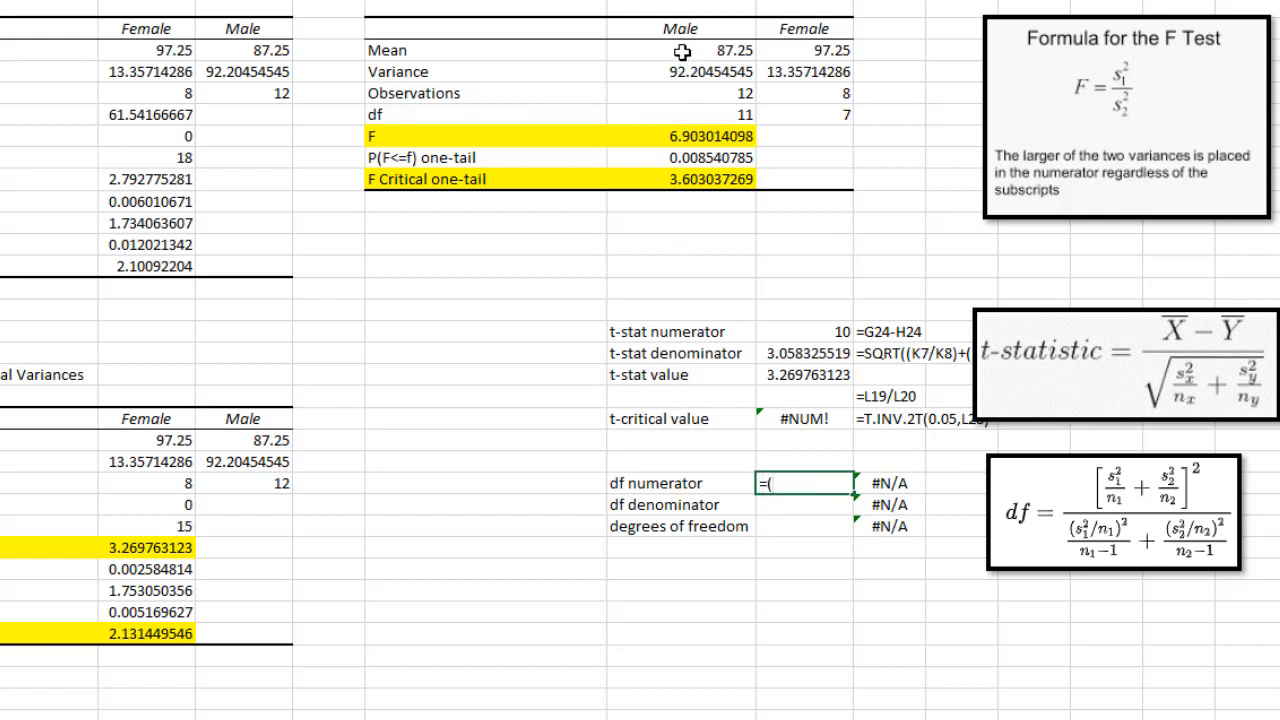
pyautogui.click(680, 71)
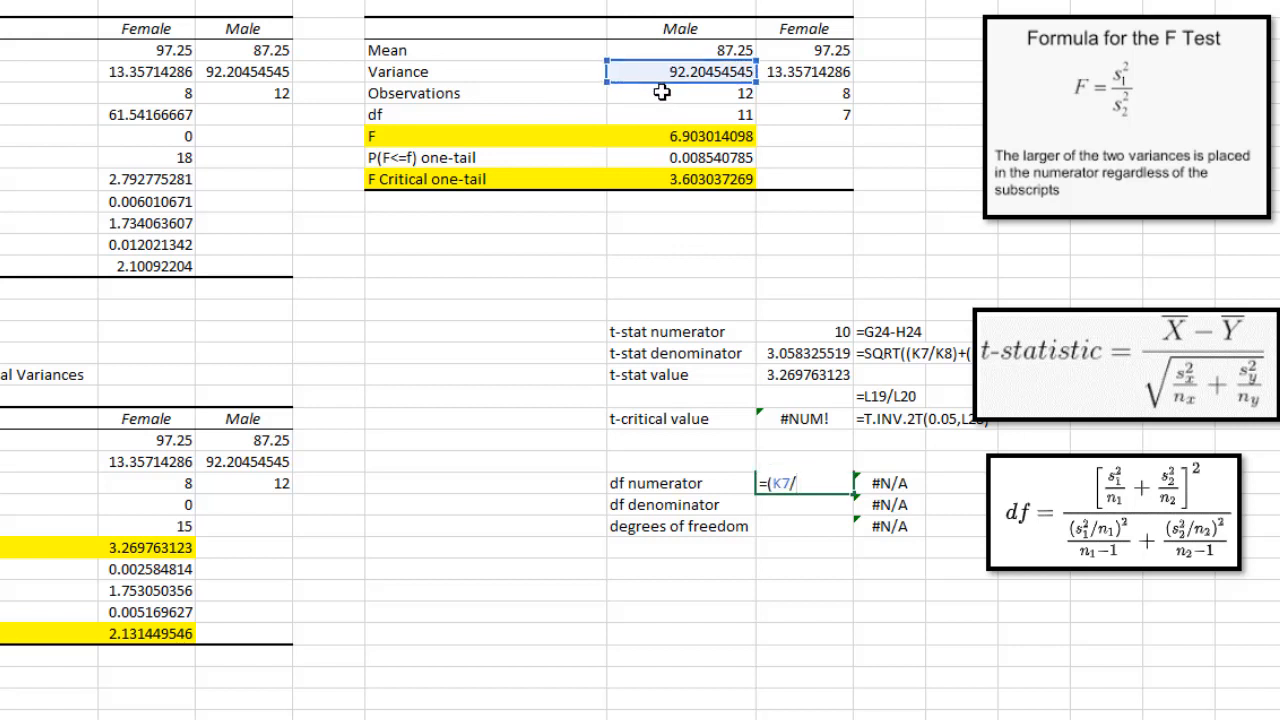
pyautogui.click(680, 93)
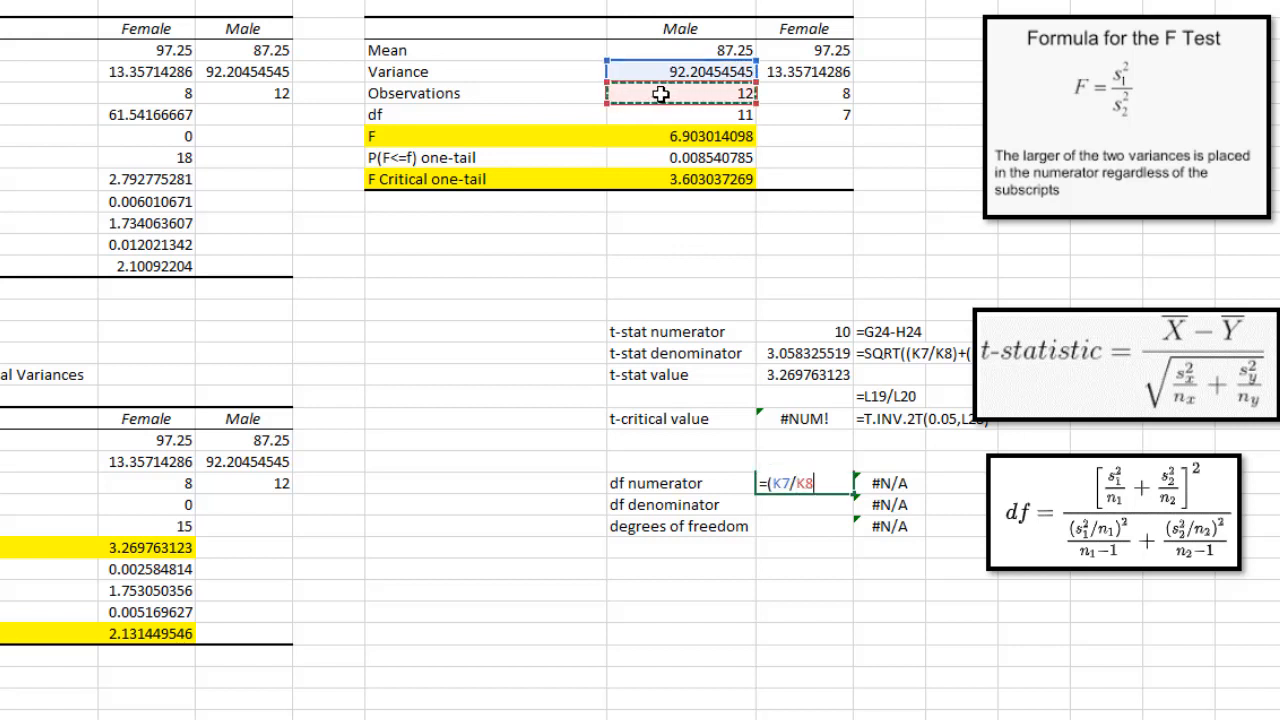
pyautogui.write('+')
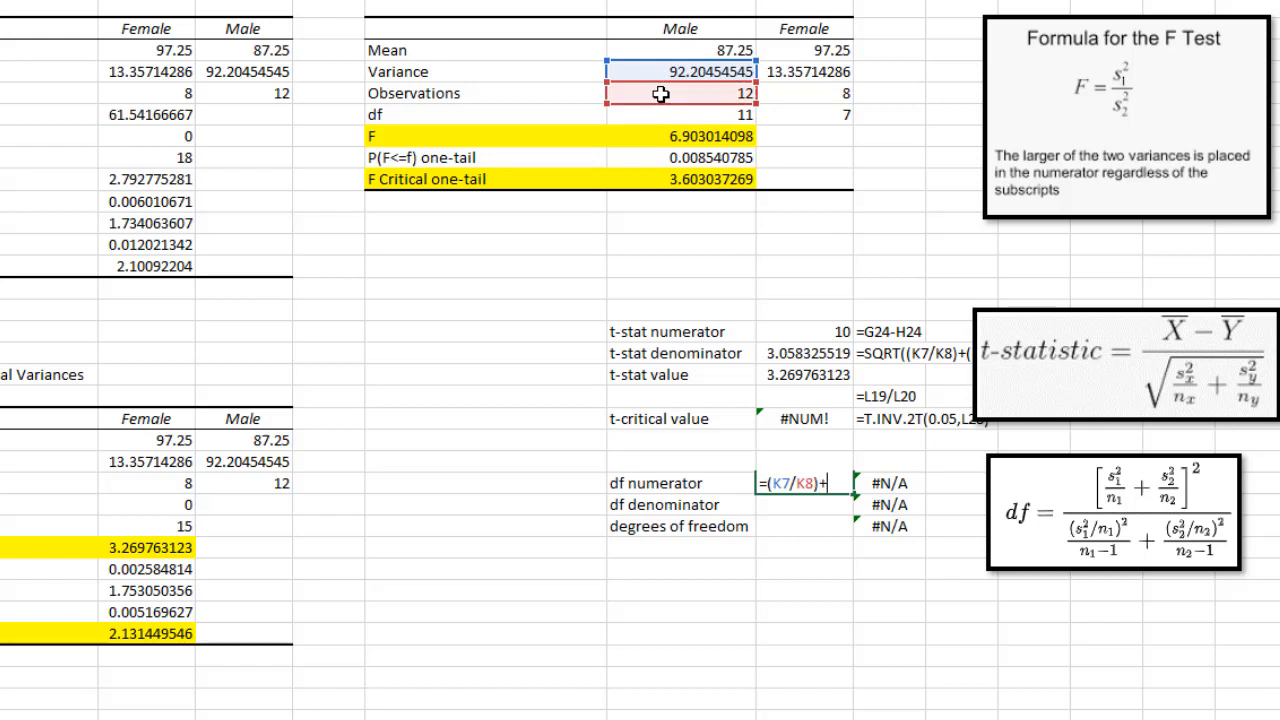
pyautogui.moveTo(798, 48)
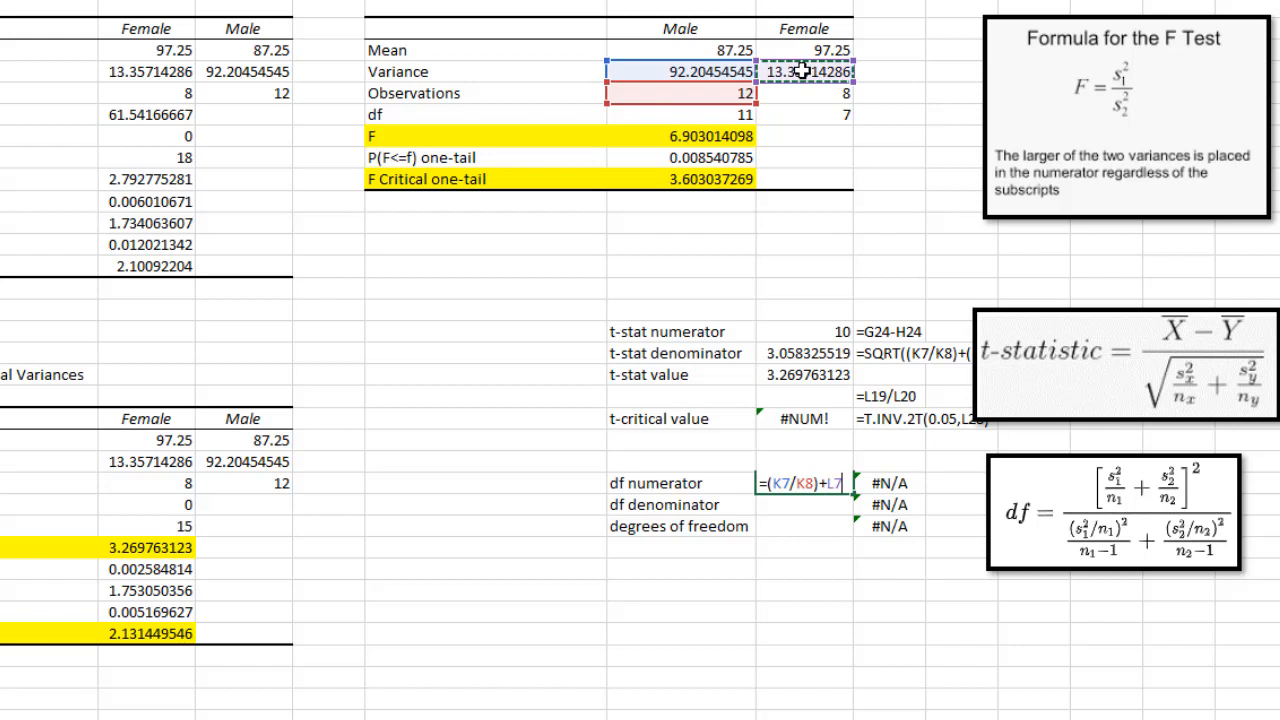
pyautogui.press('Backspace')
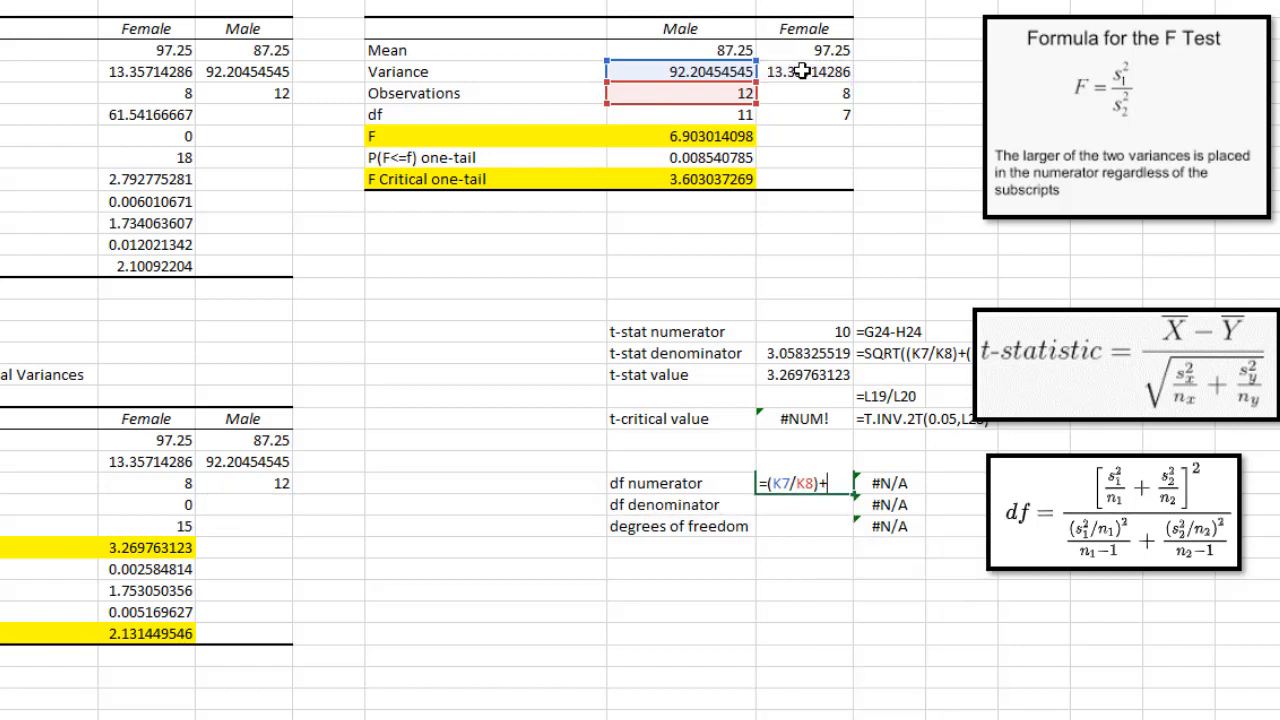
pyautogui.write('(L7/')
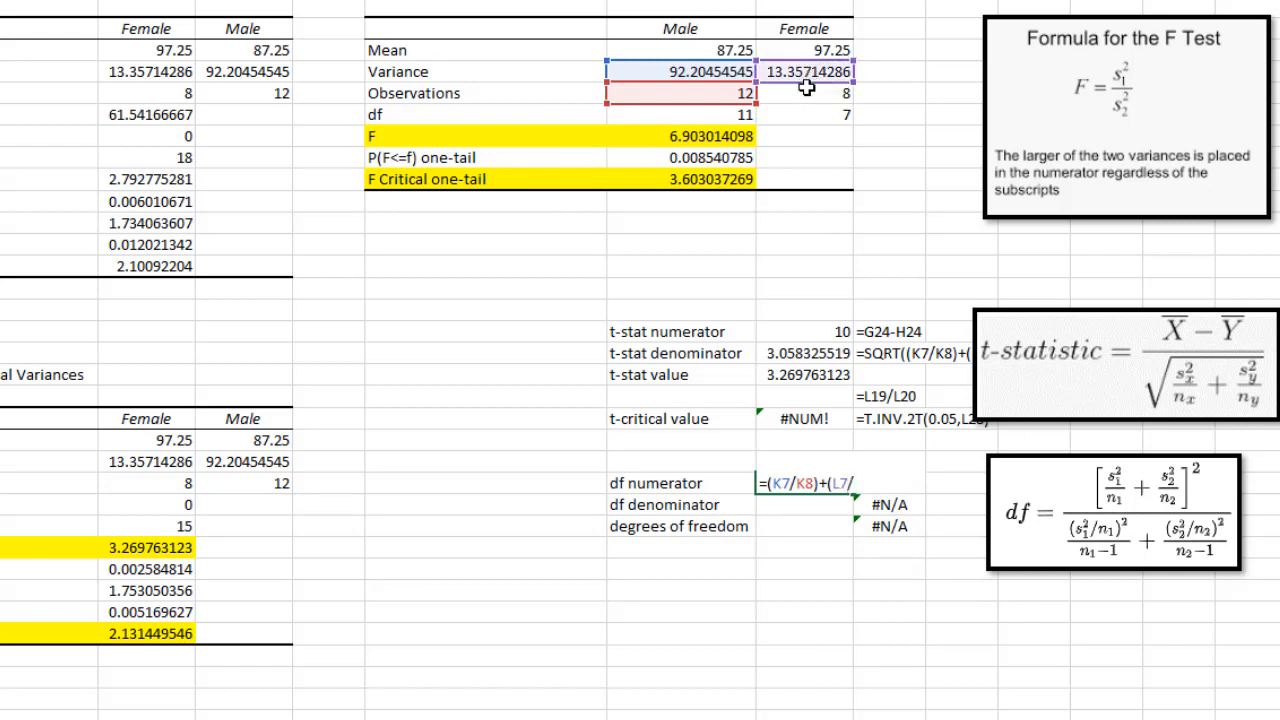
pyautogui.click(808, 93)
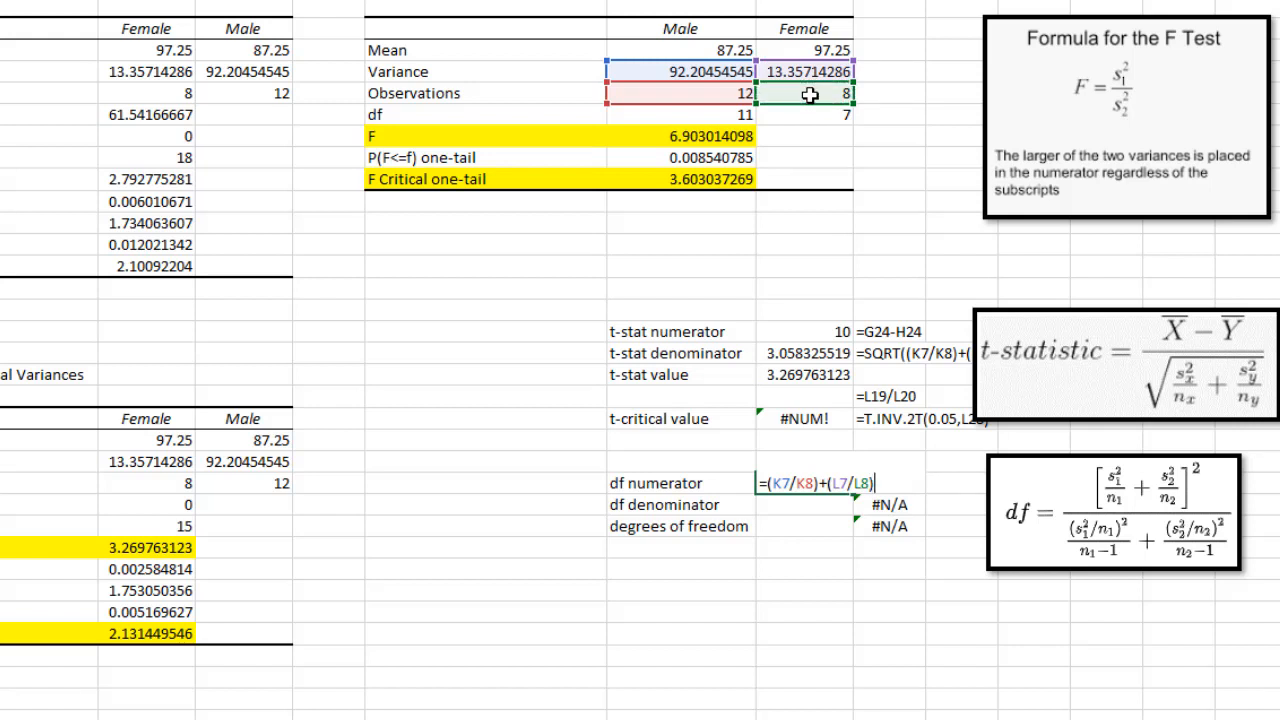
pyautogui.moveTo(1043, 210)
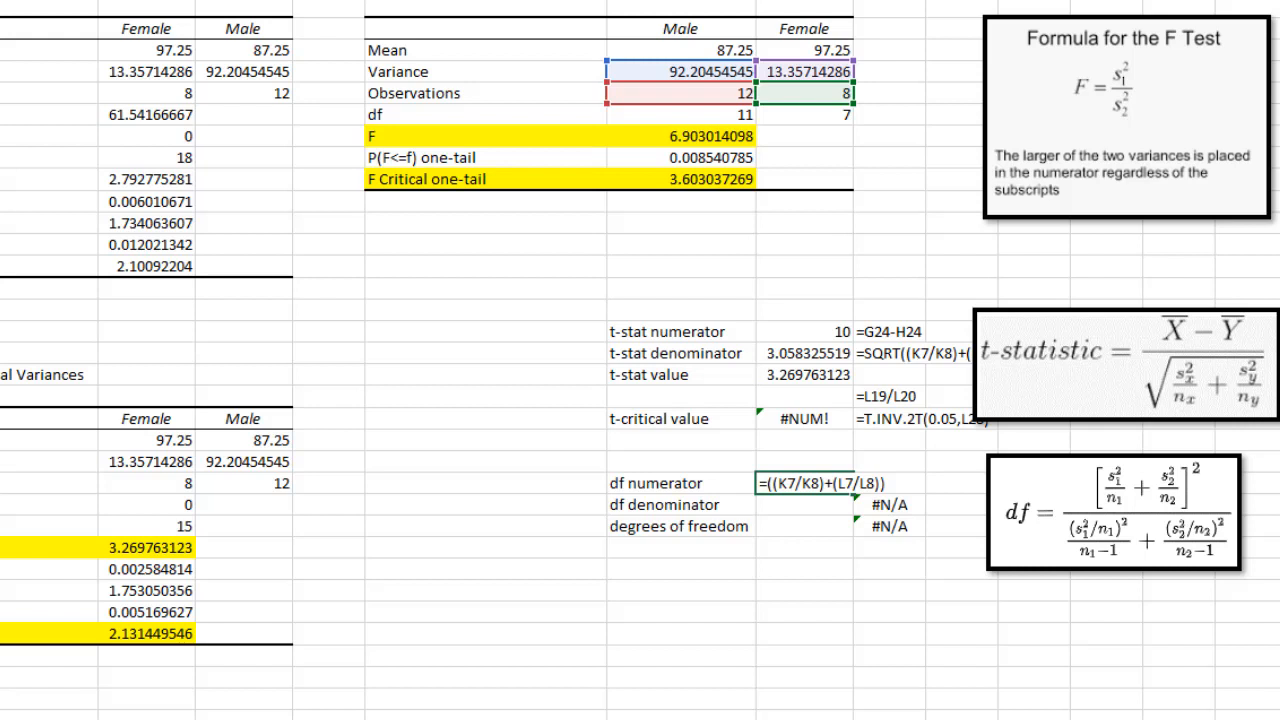
pyautogui.write('^2')
pyautogui.click(805, 505)
pyautogui.write('=')
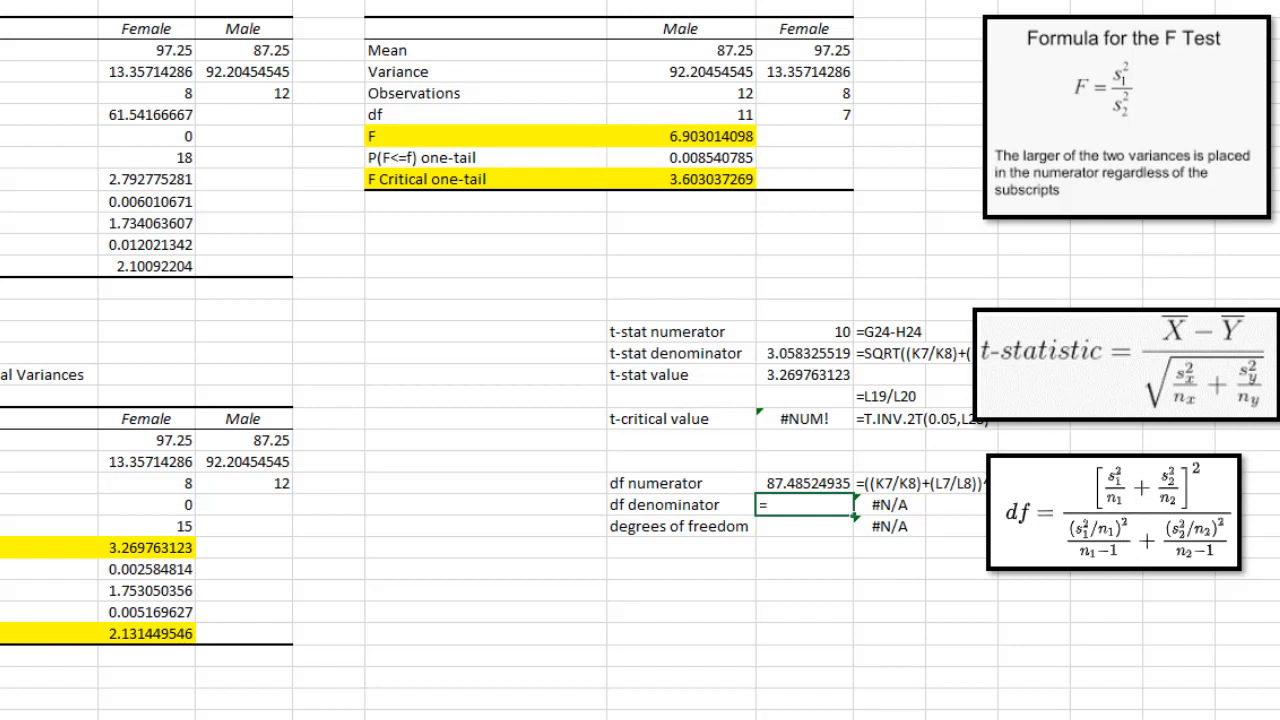
# - Begin the df denominator with the male term (K7/K8)^2 over observations
pyautogui.write('(')
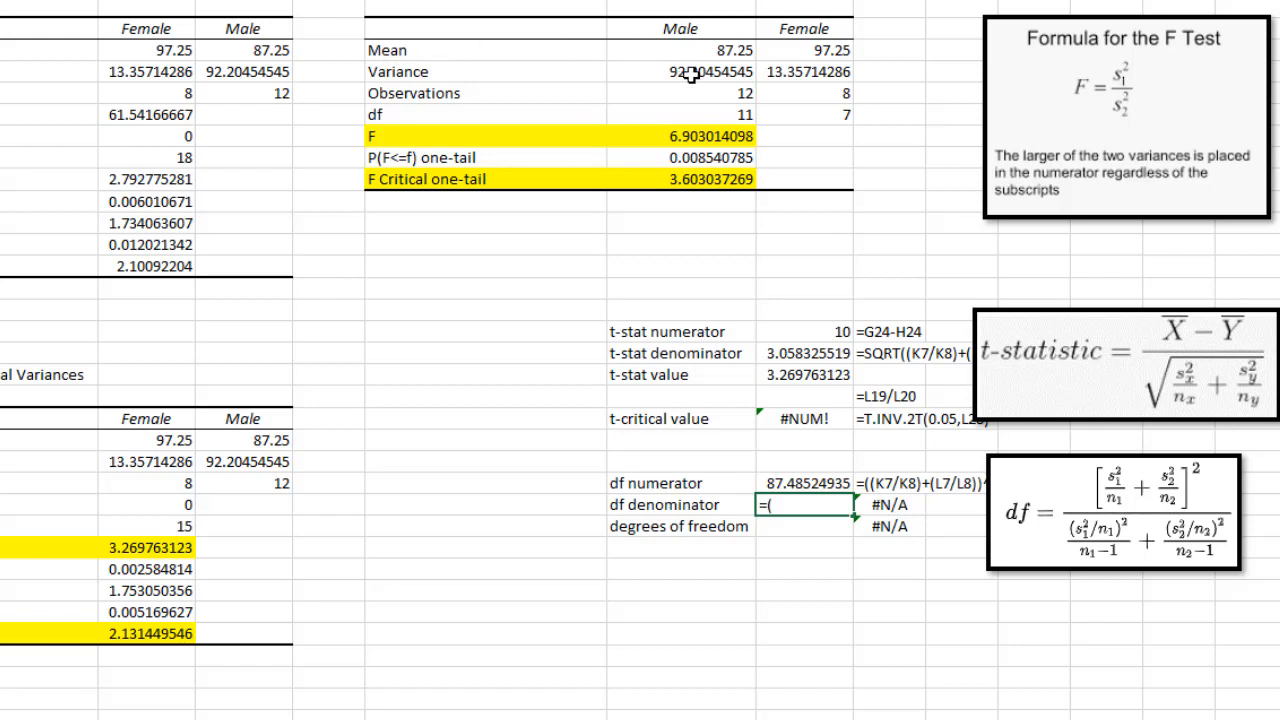
pyautogui.write('K7/K8')
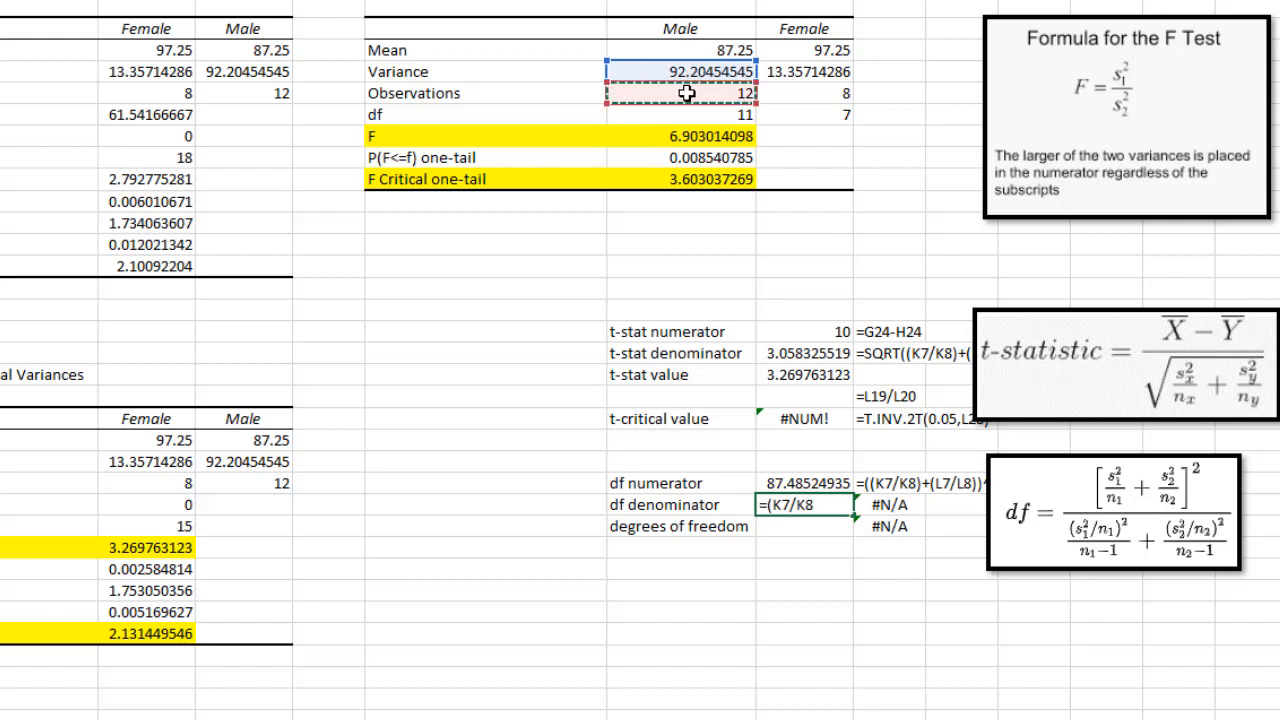
pyautogui.click(680, 93)
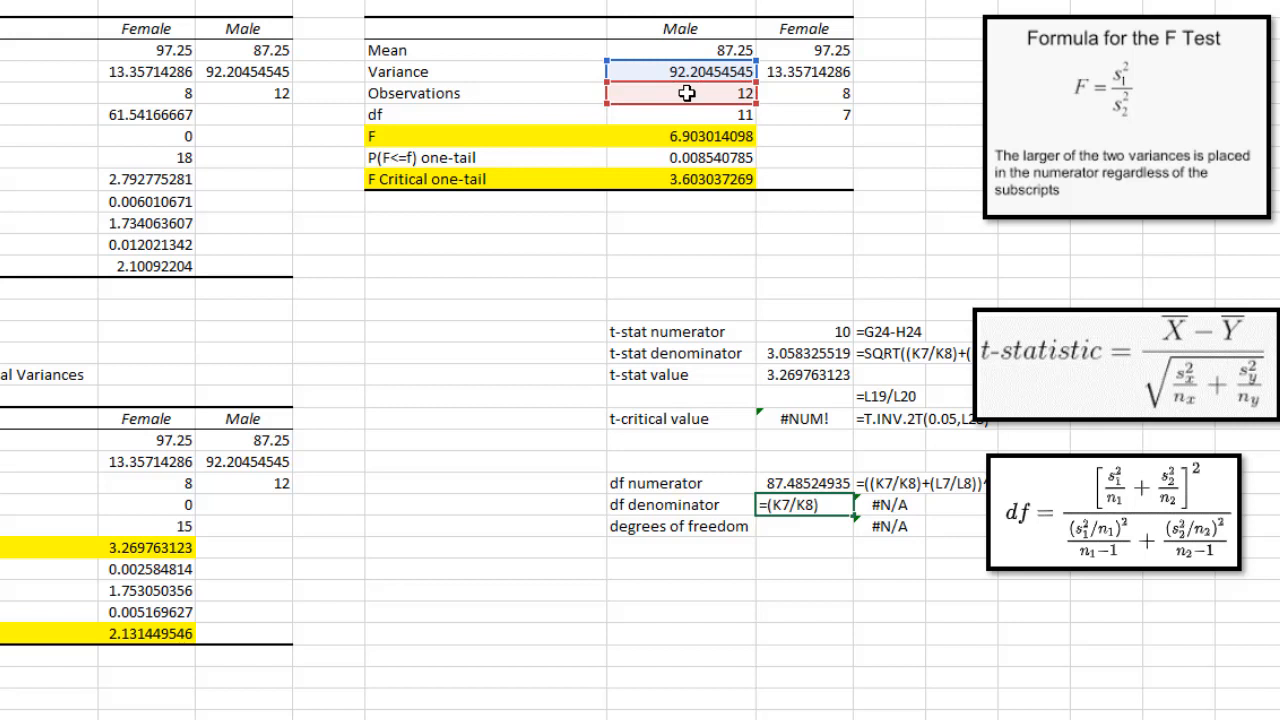
pyautogui.write('^2')
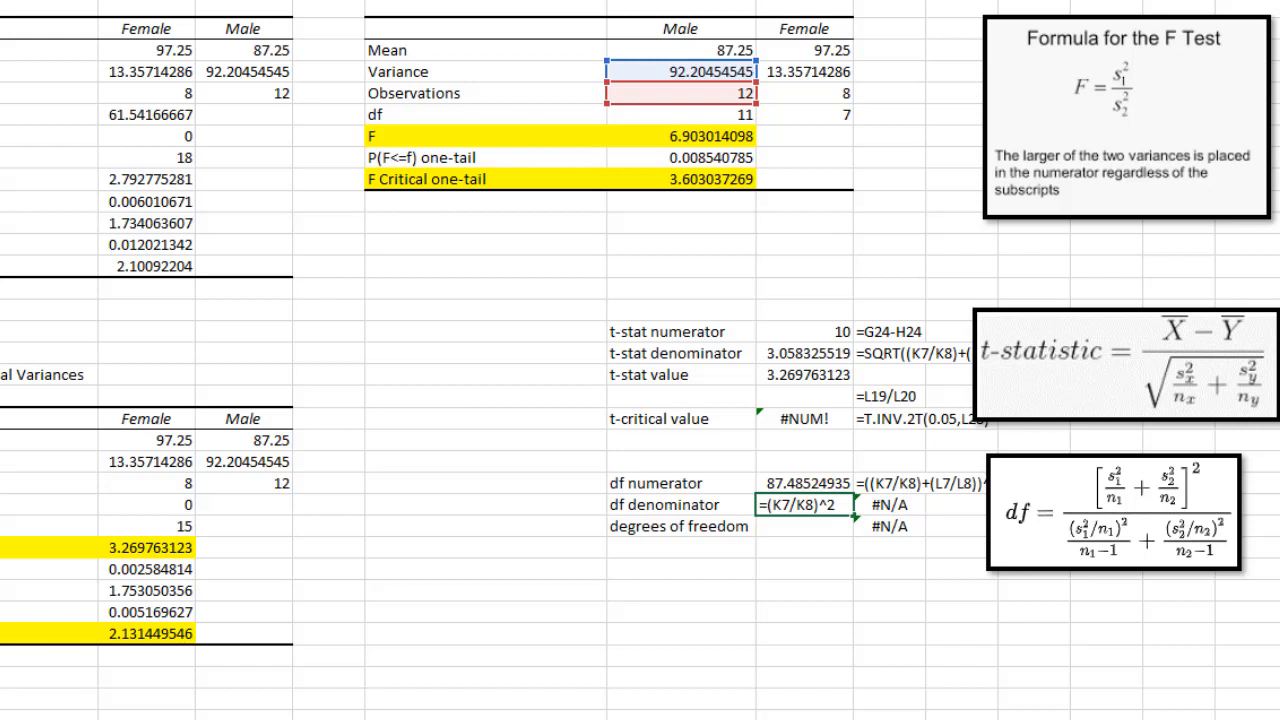
pyautogui.write('/')
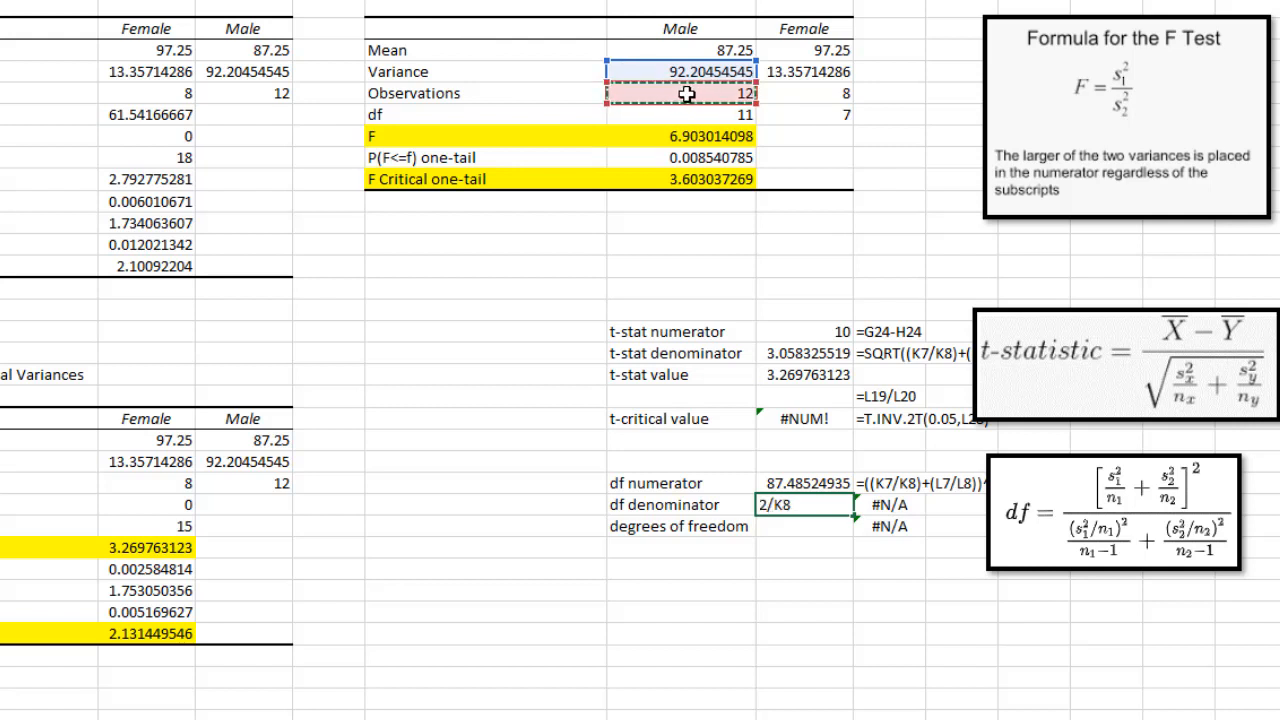
# - Enter =((K7/K8)^2/(K8-1))+((L7/L8)^2/(L8-1)) as the df denominator
pyautogui.write('-1))')
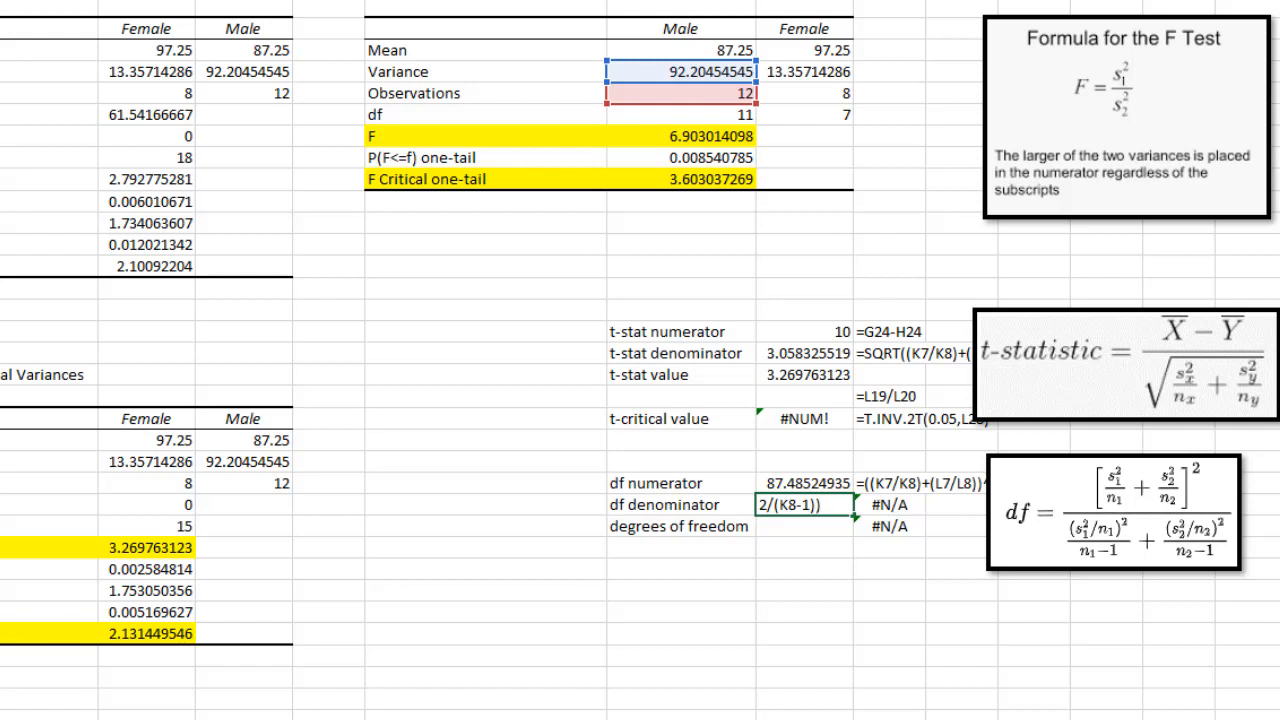
pyautogui.write('=((K7/K8)^')
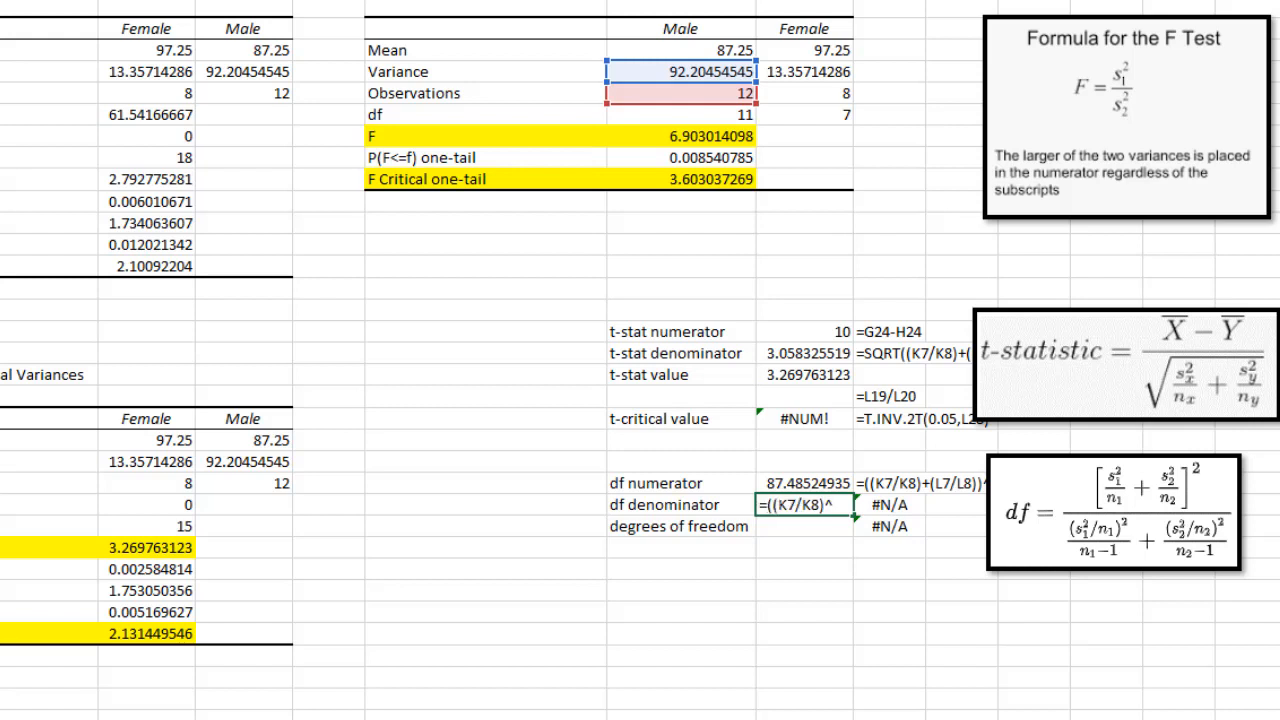
pyautogui.write('2/(K8-1))+')
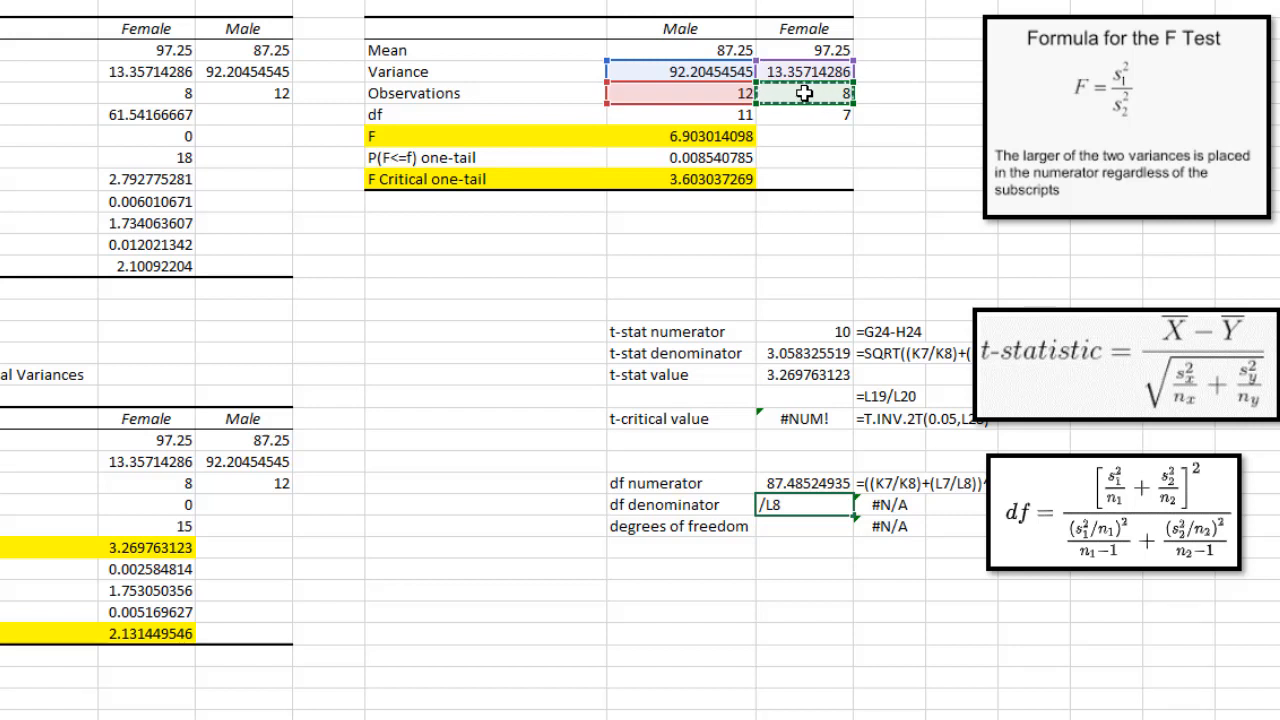
pyautogui.write('^2/(K8-1)')
pyautogui.click(805, 526)
pyautogui.write('=L26/')
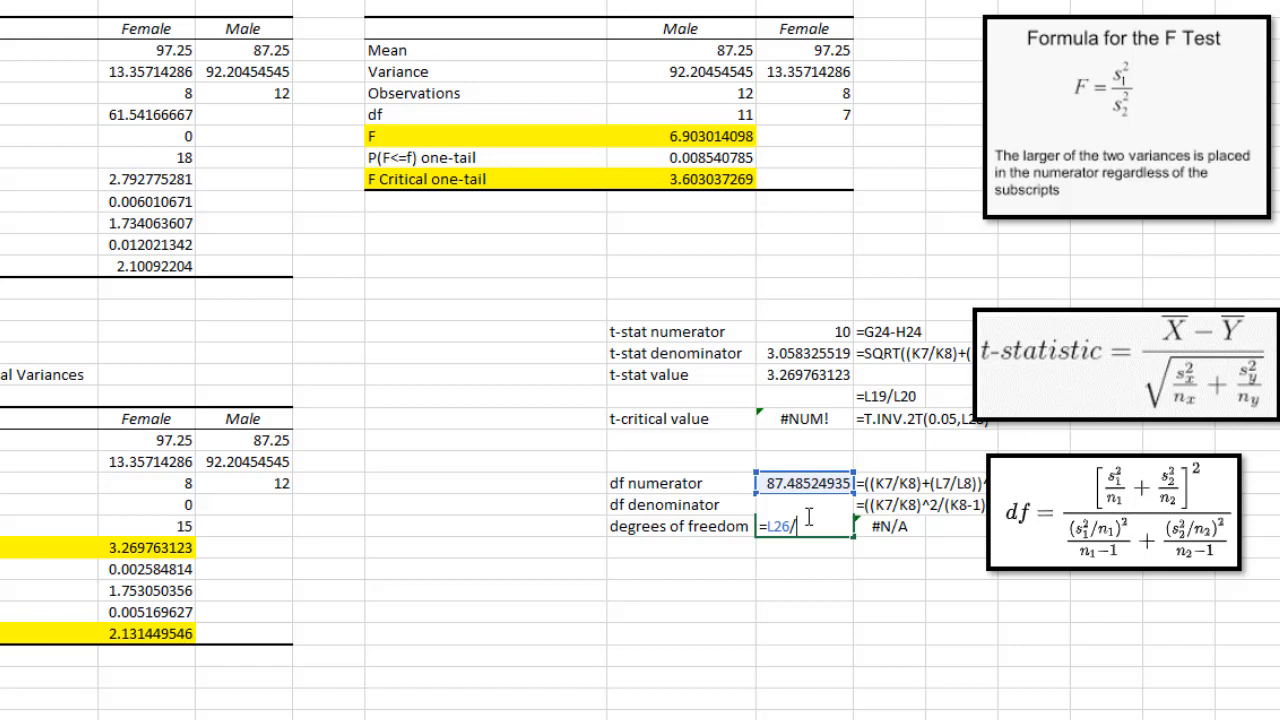
# - Finish degrees of freedom as =L26/L27 (15.174) and compare with the ToolPak df
pyautogui.write('L27')
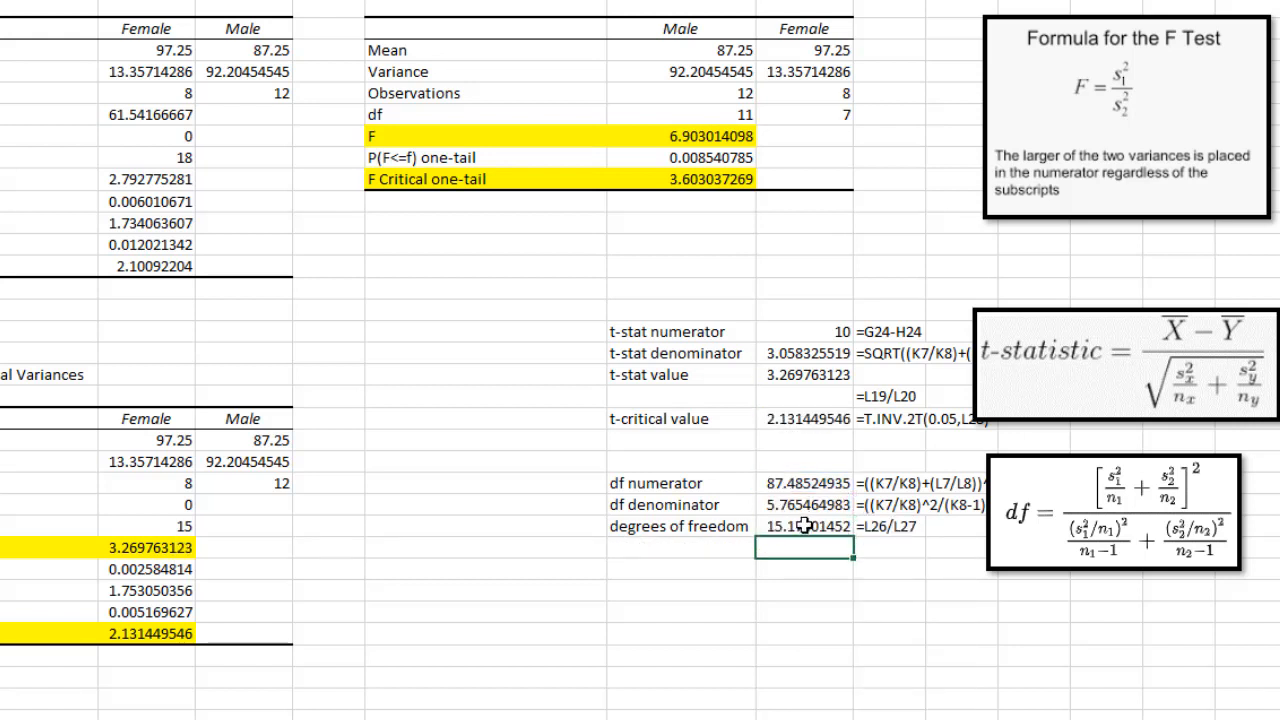
pyautogui.click(804, 526)
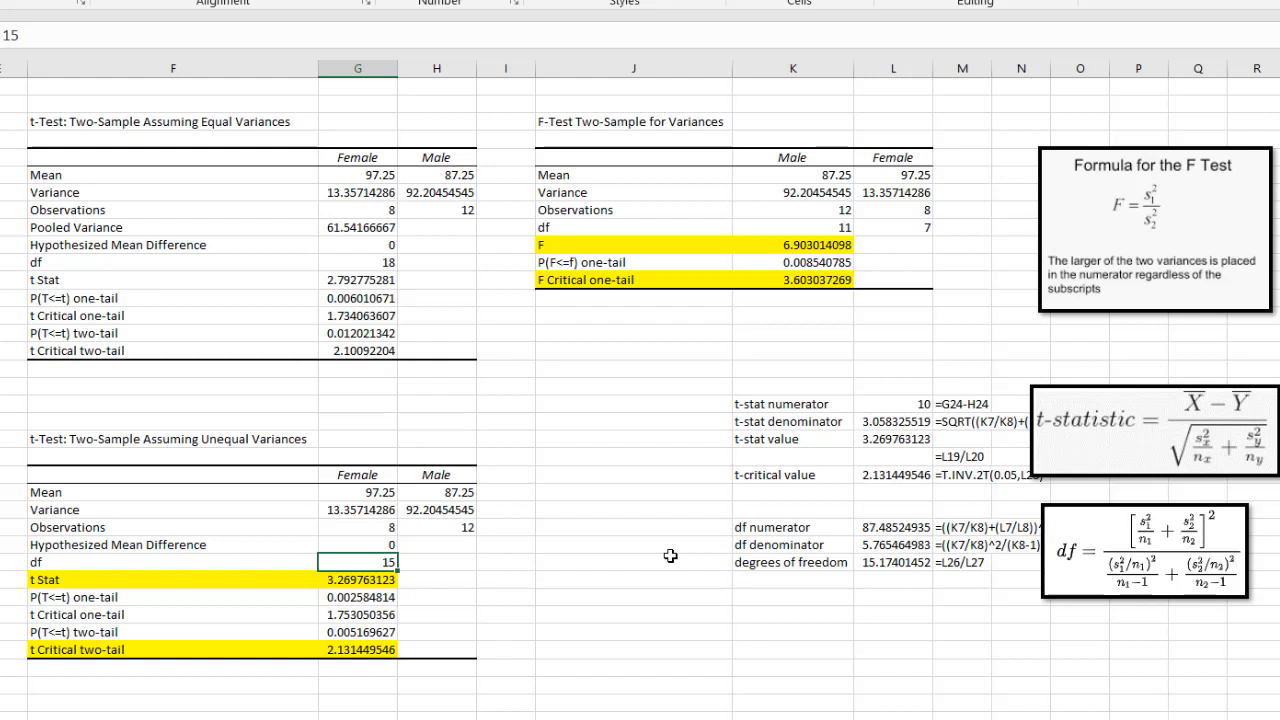
pyautogui.moveTo(887, 567)
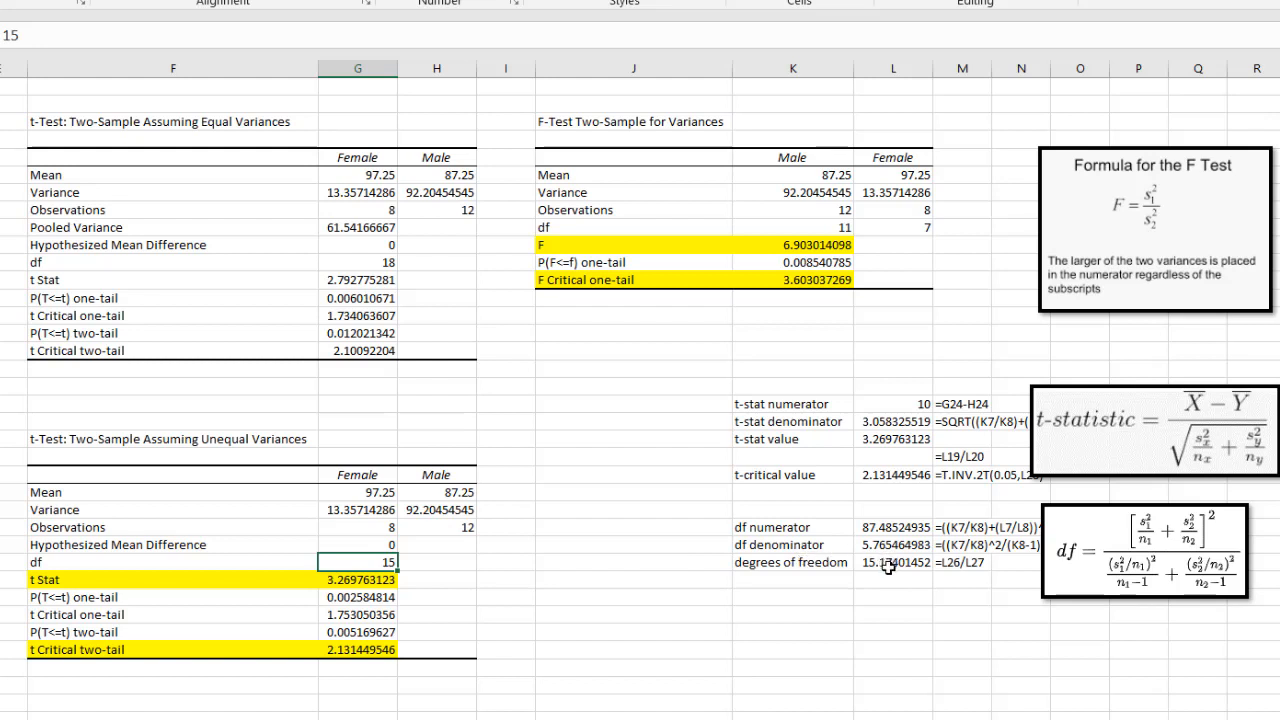
pyautogui.click(893, 562)
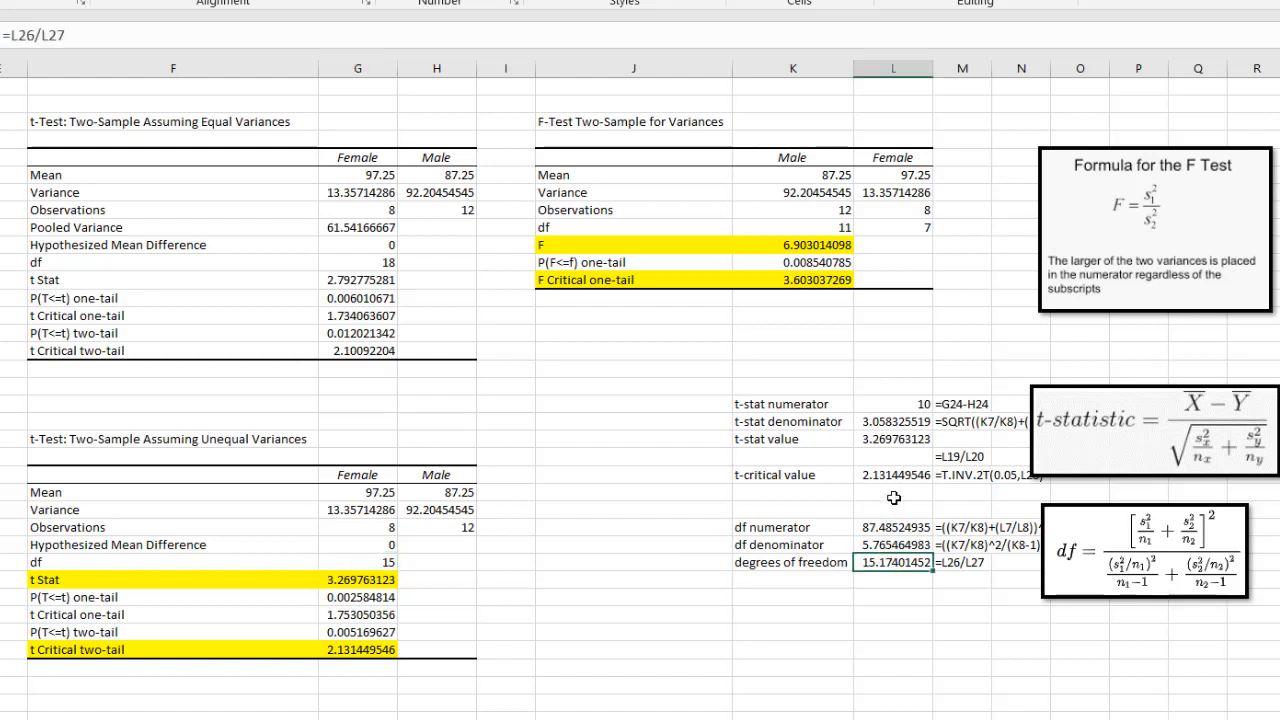
# - Move the t-statistic and df formula images beside the t-test tables, then check t Critical two-tail
pyautogui.moveTo(1150, 420); pyautogui.dragTo(583, 420)
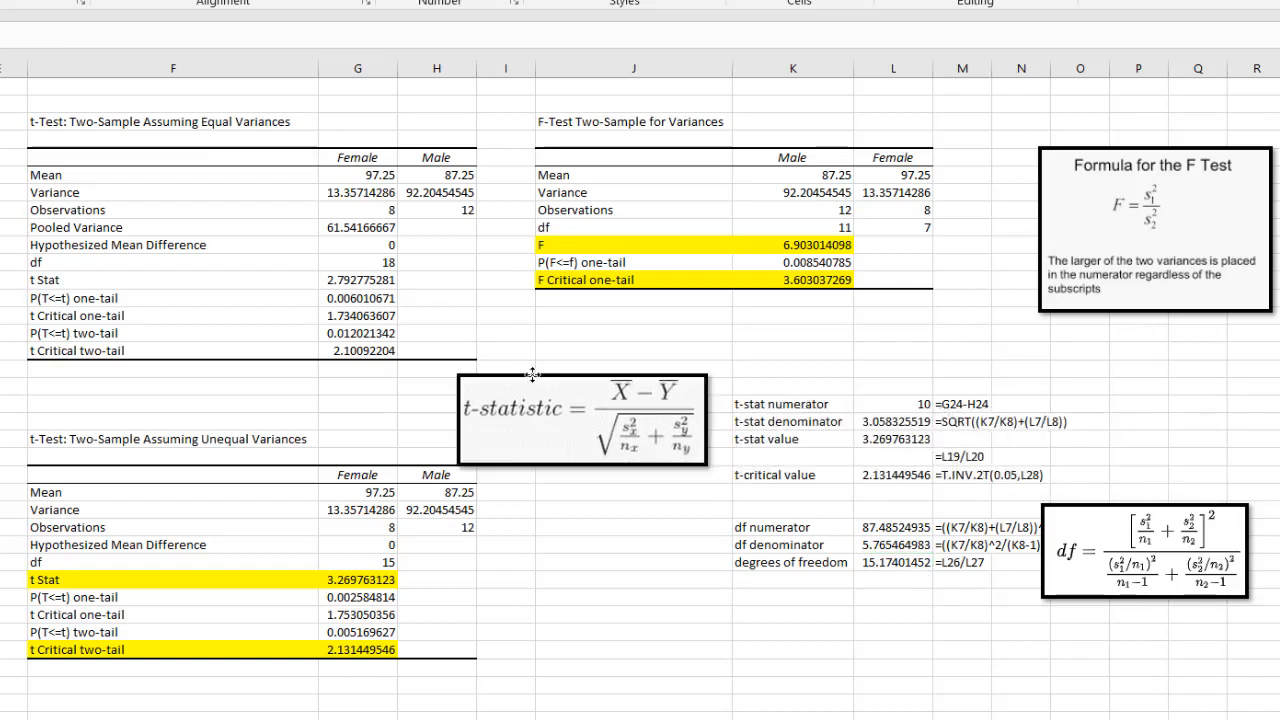
pyautogui.click(582, 410)
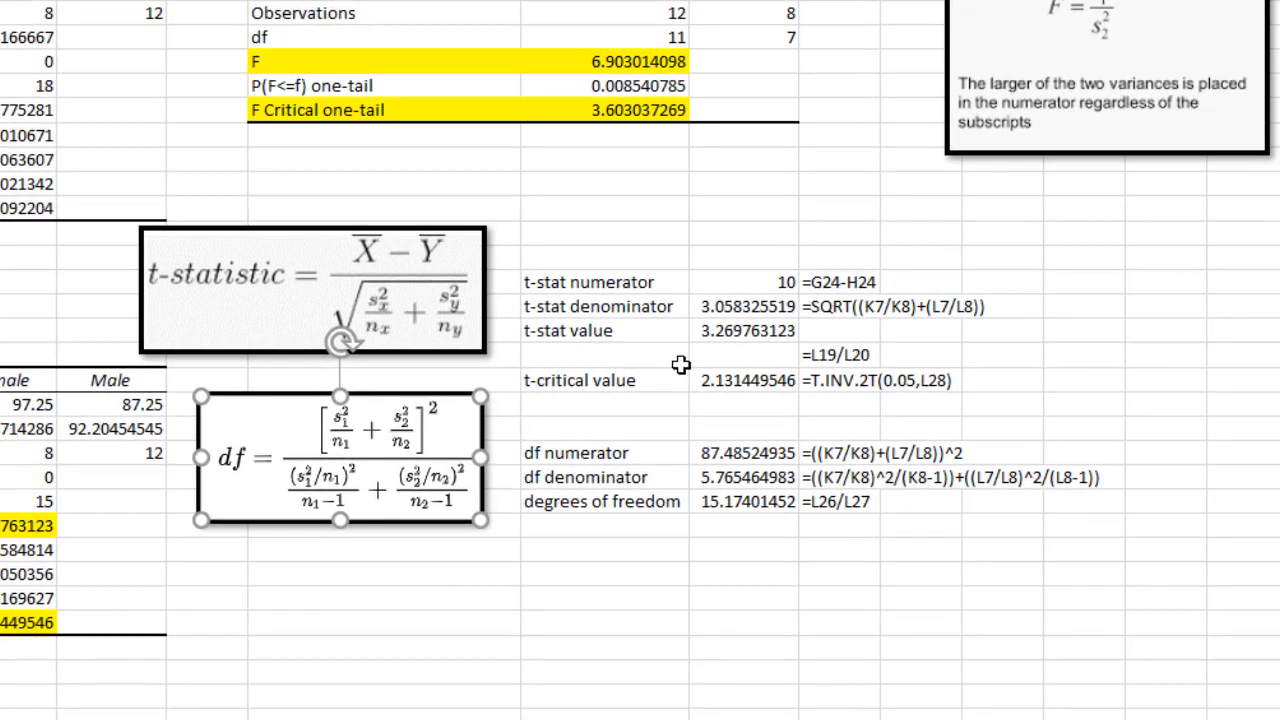
pyautogui.moveTo(740, 353)
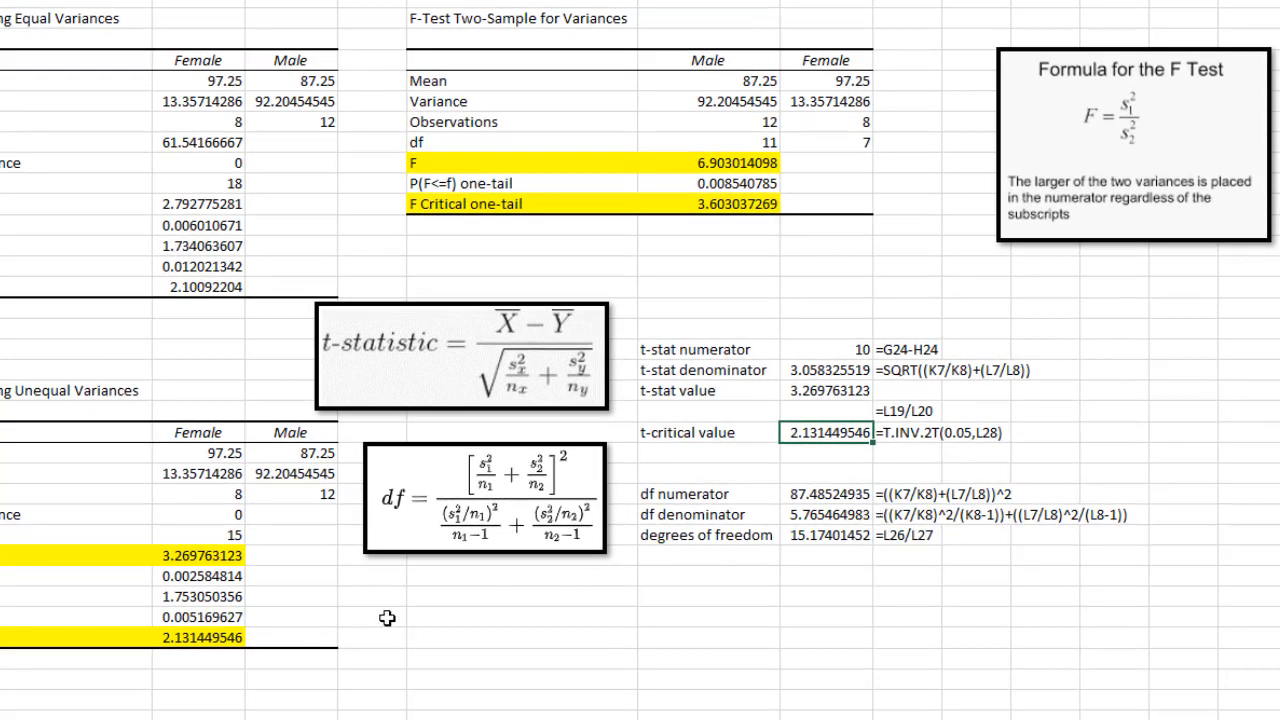
pyautogui.click(199, 637)
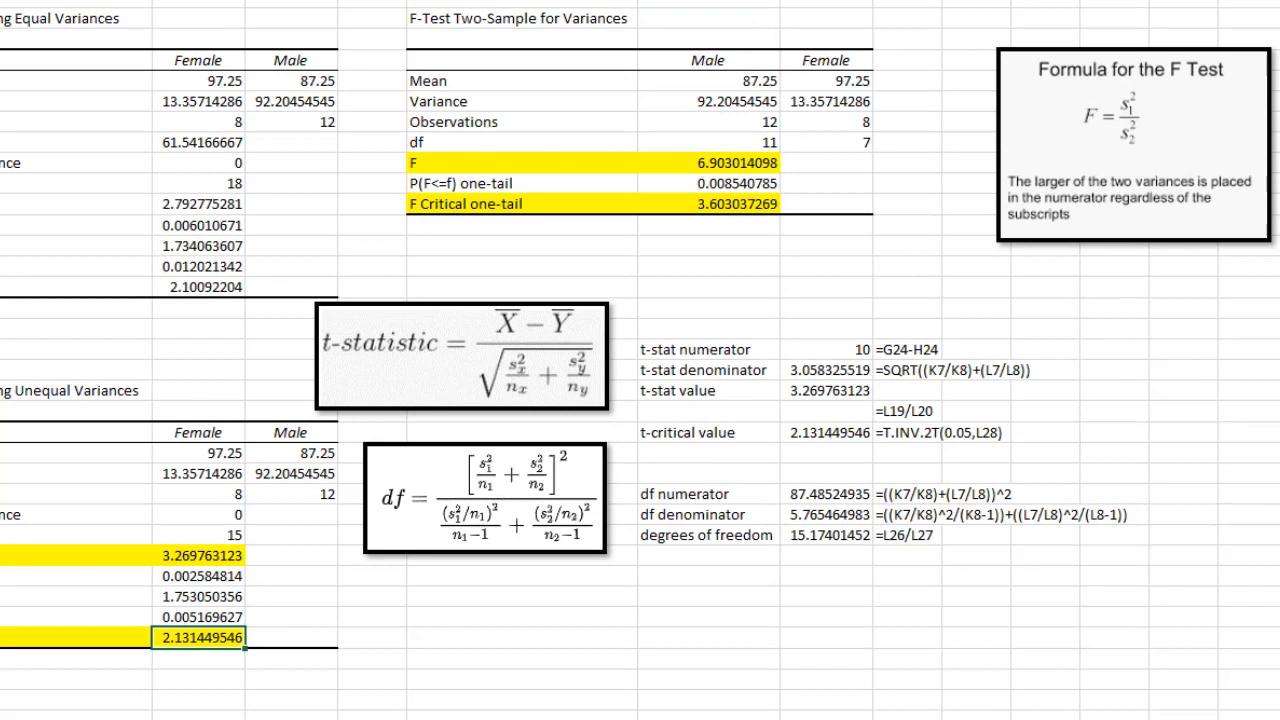
pyautogui.moveTo(655, 524)
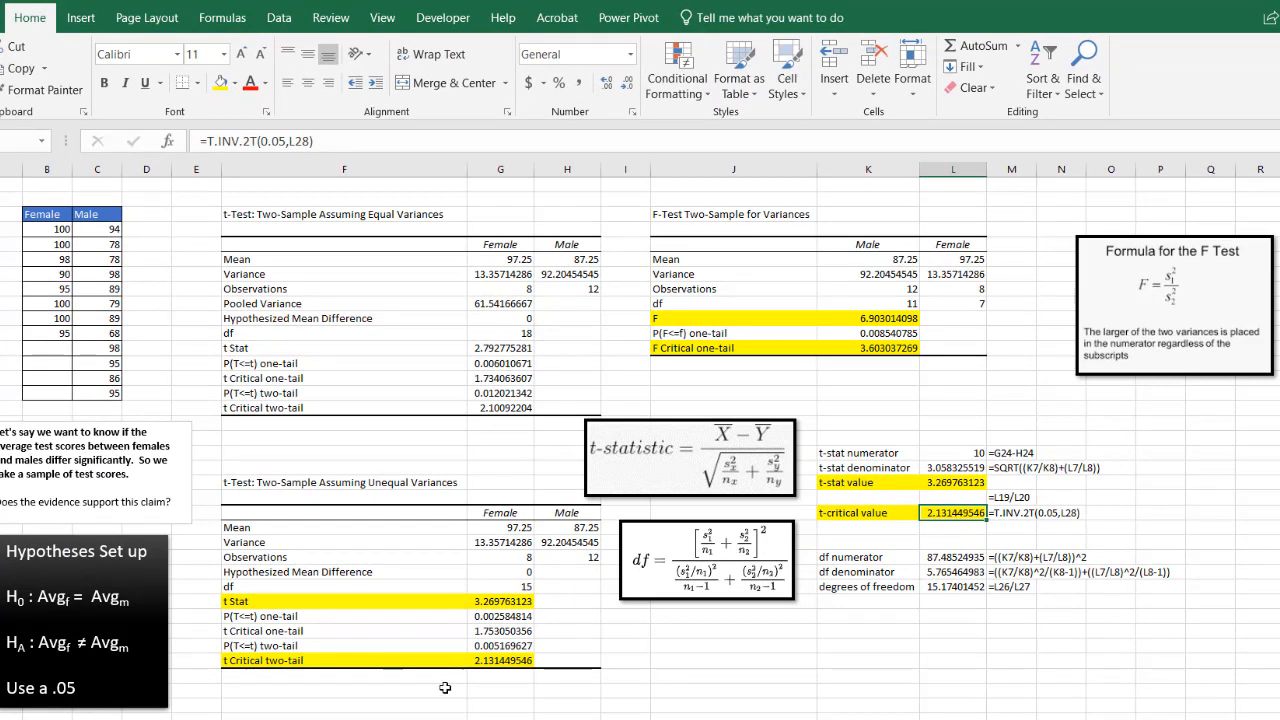
pyautogui.moveTo(449, 690)
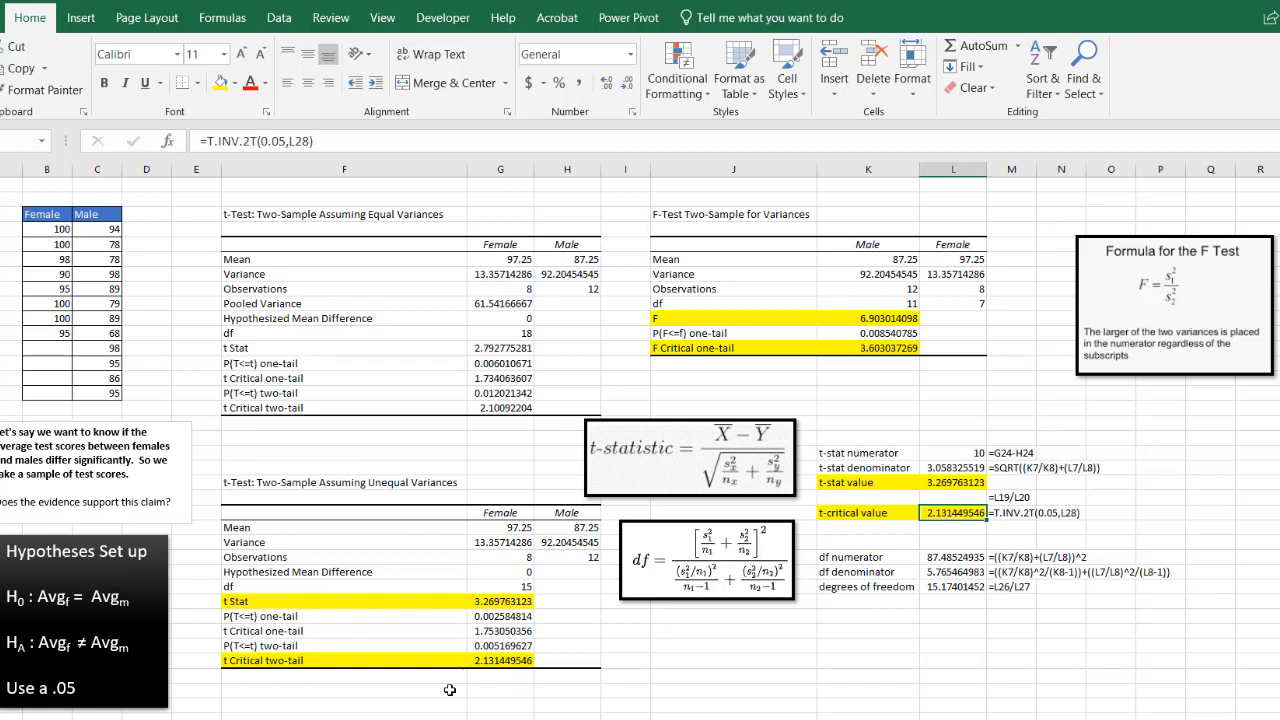
pyautogui.moveTo(389, 309)
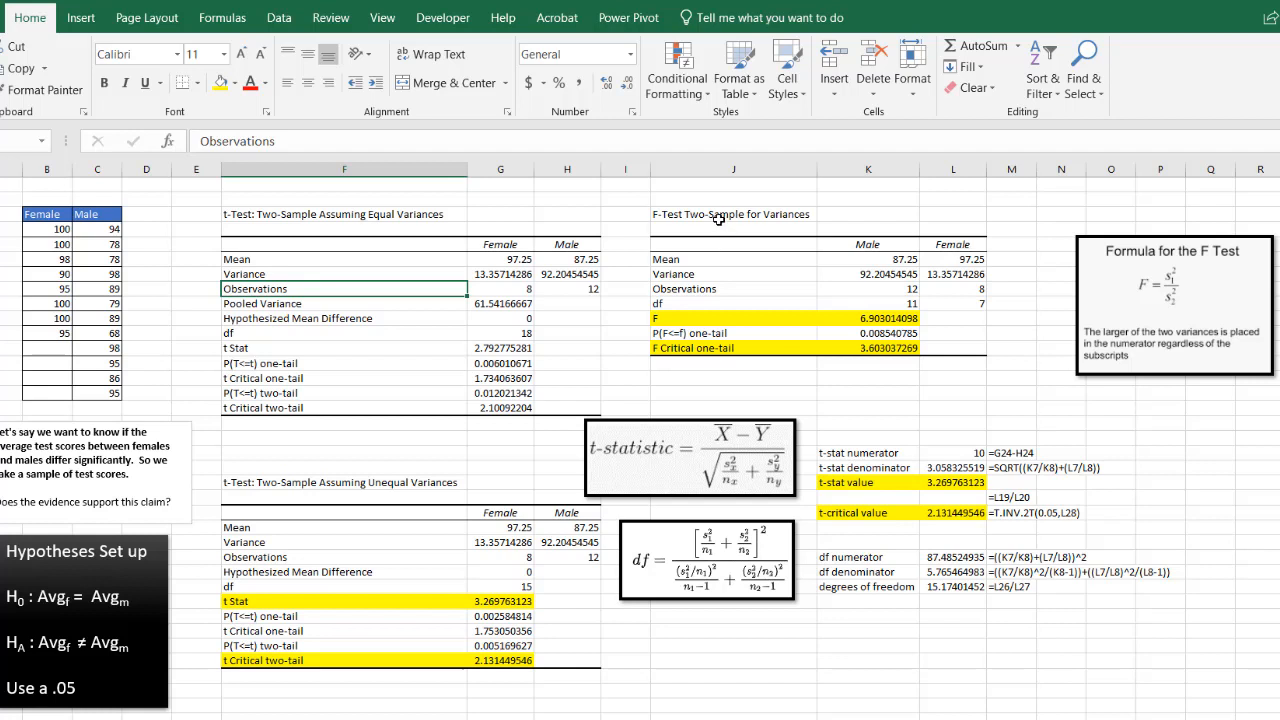
pyautogui.moveTo(392, 235)
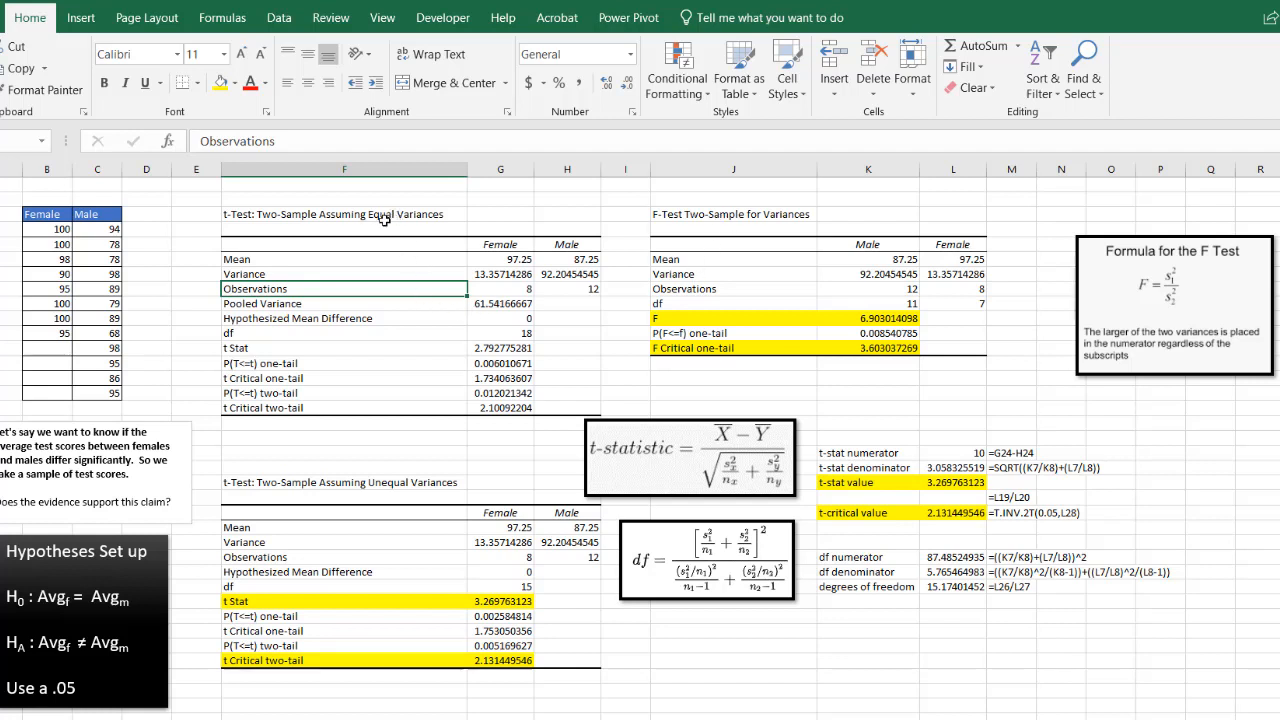
pyautogui.moveTo(394, 230)
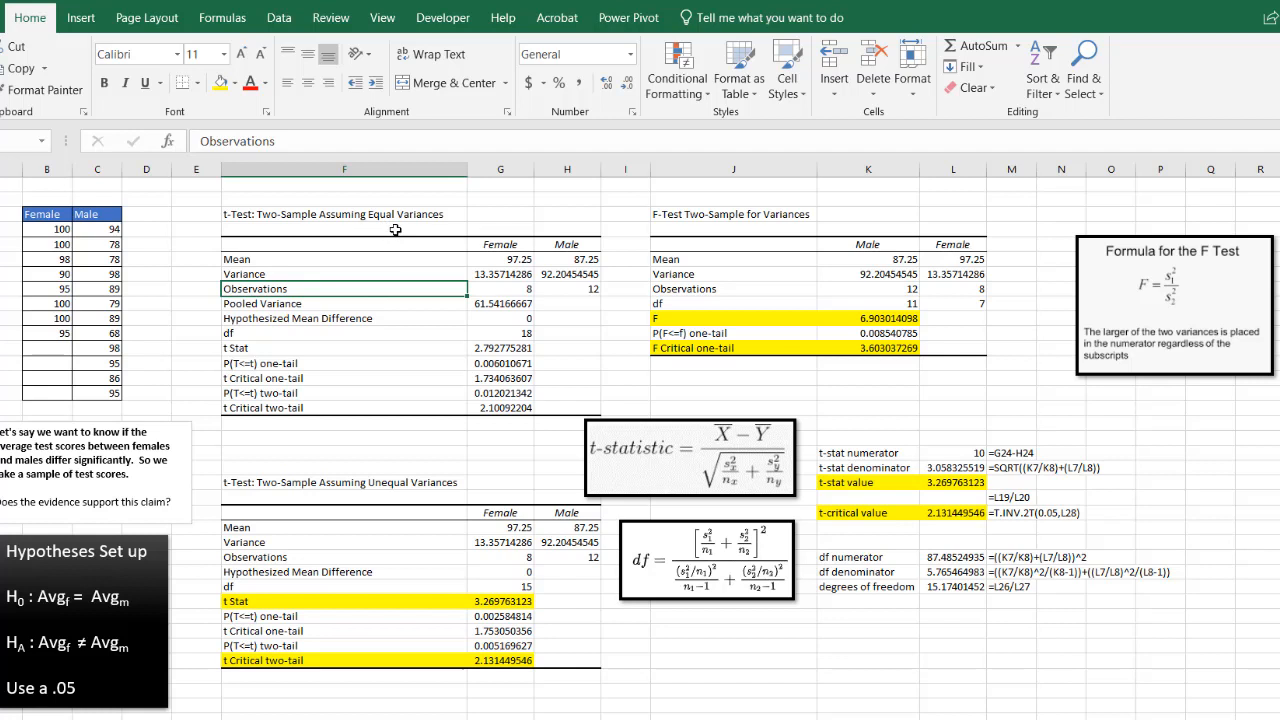
pyautogui.moveTo(392, 539)
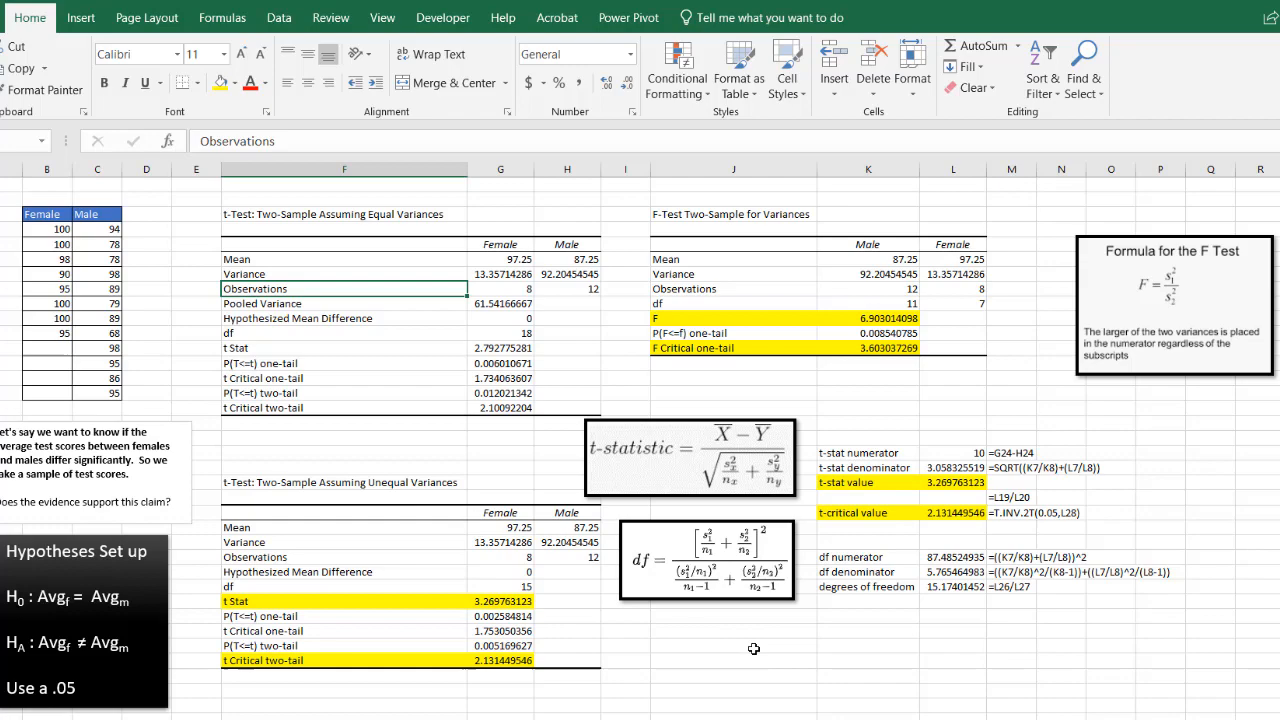
pyautogui.moveTo(903, 479)
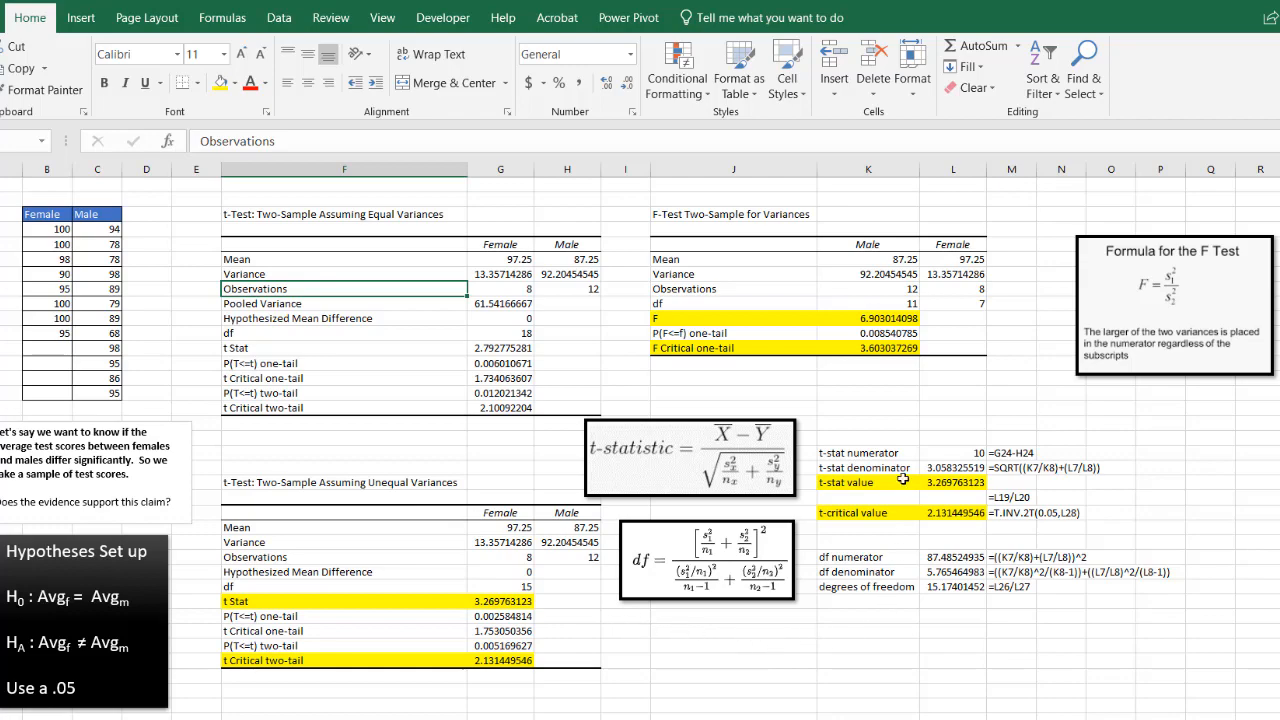